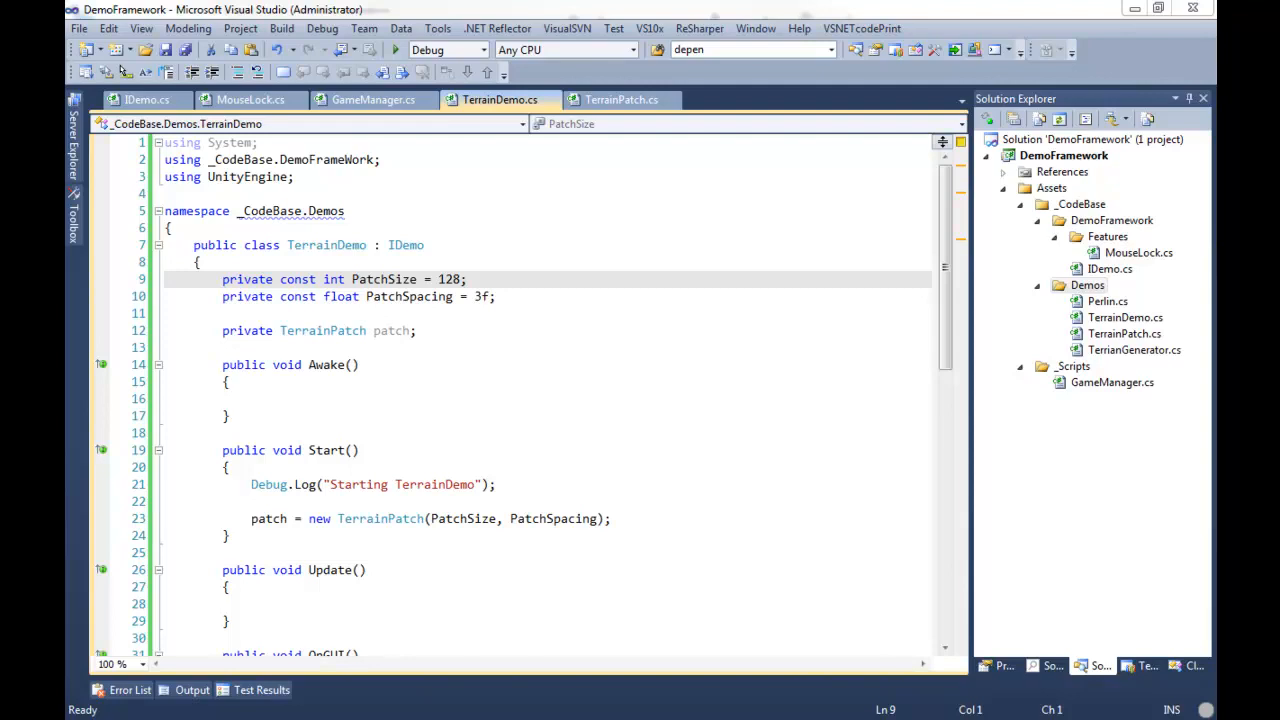
Declare private const int PatchCount = 3 above PatchSize in TerrainDemo
click(198, 262)
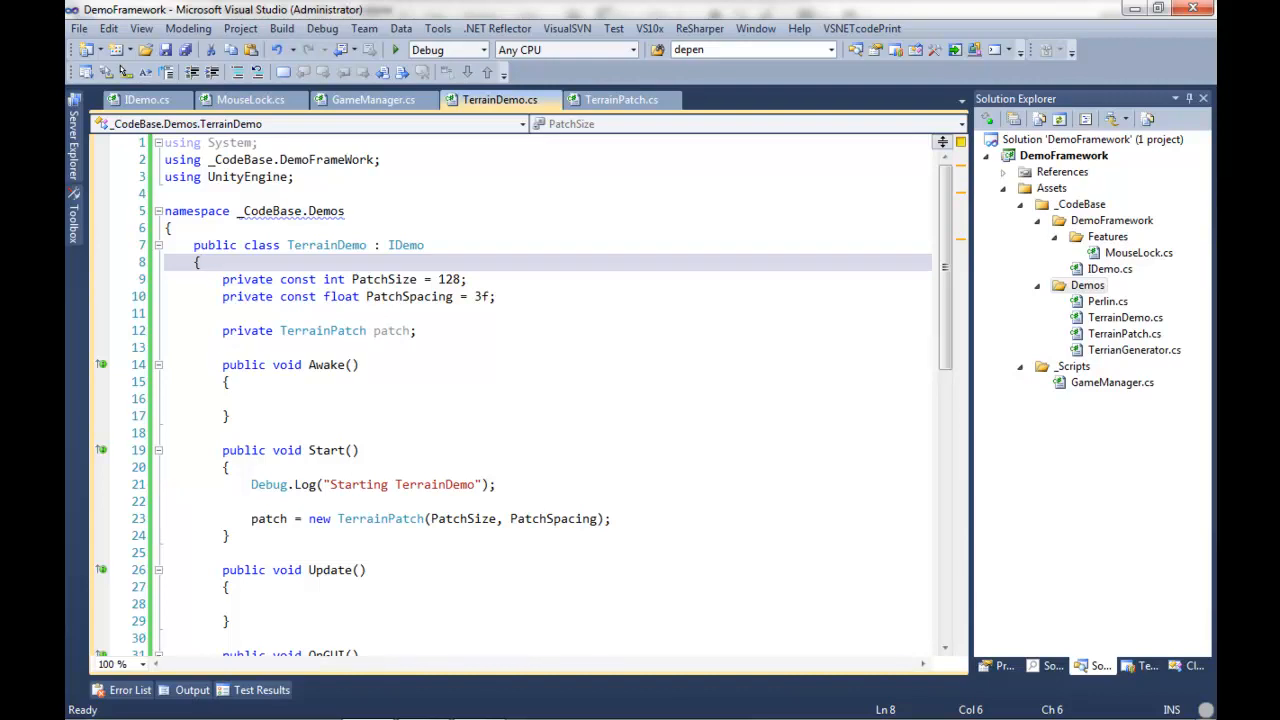
click(200, 262)
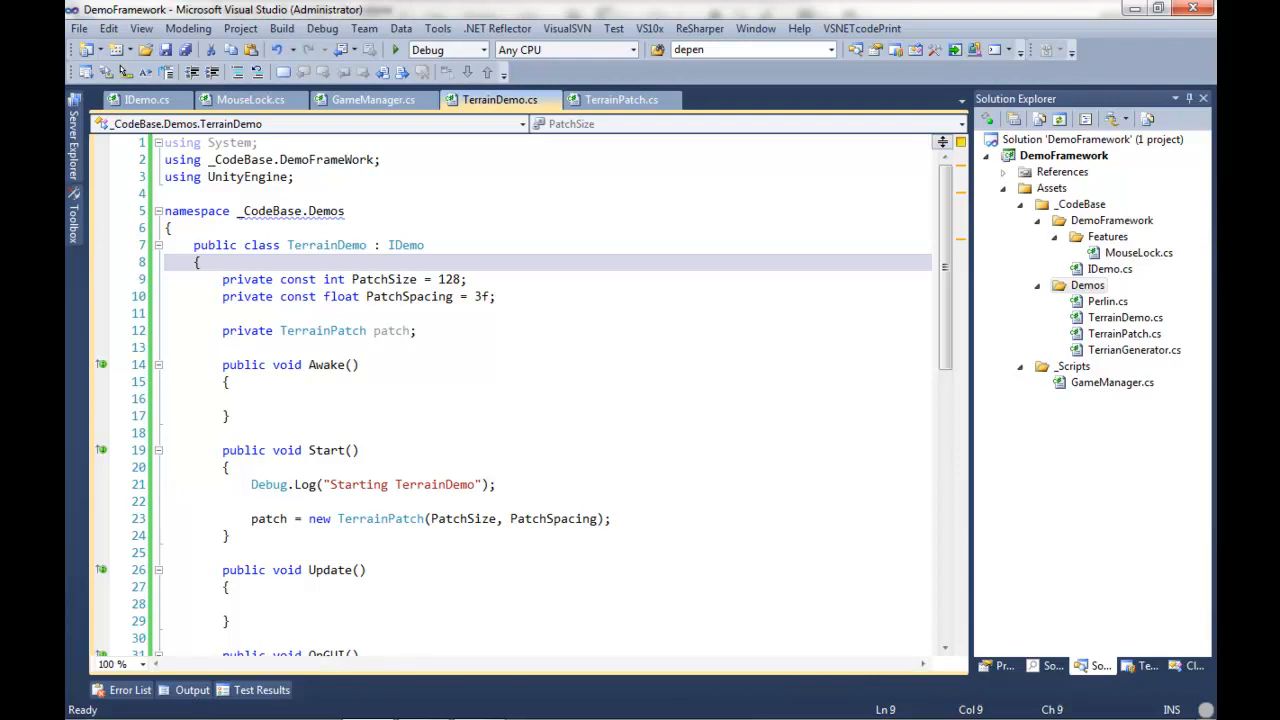
text(private)
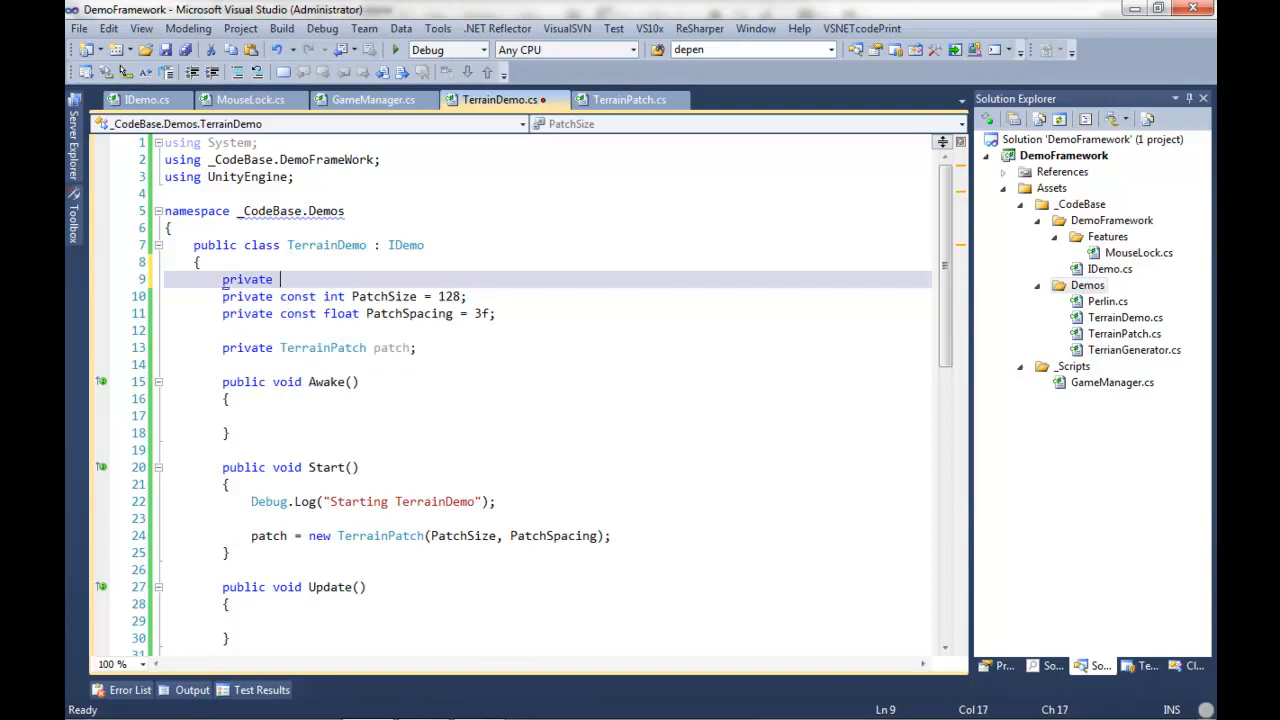
text(const)
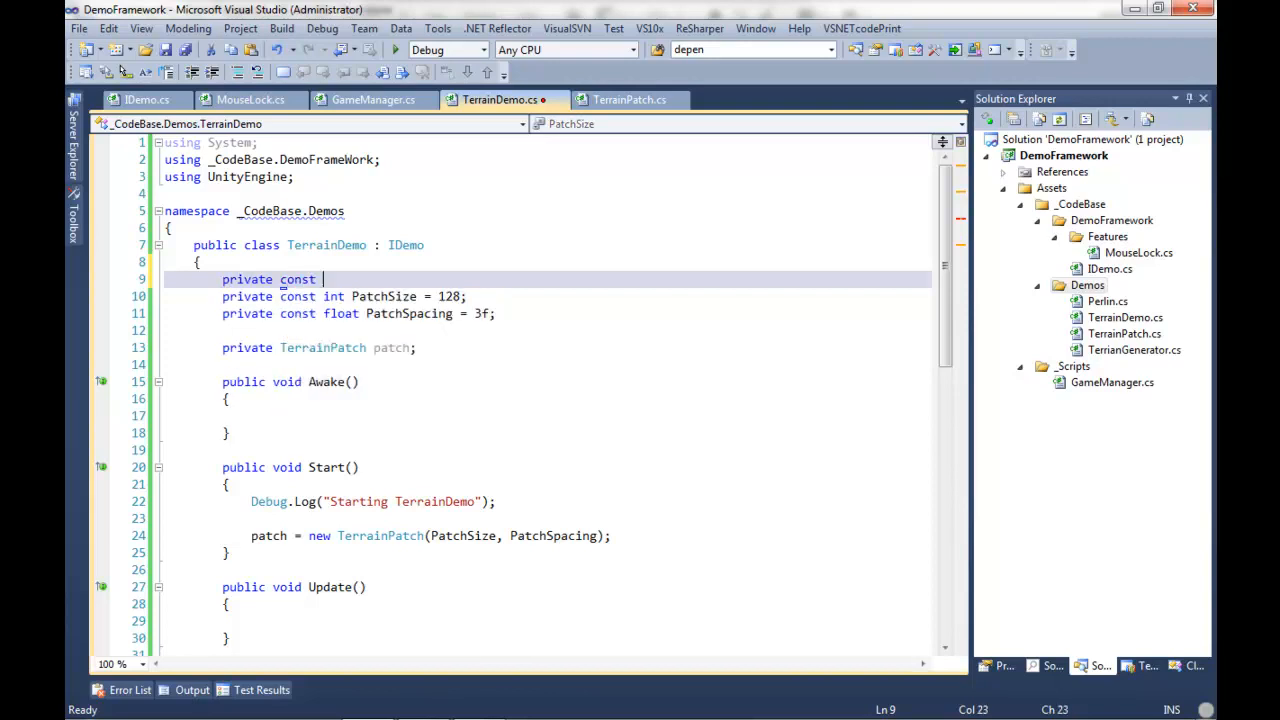
text(int)
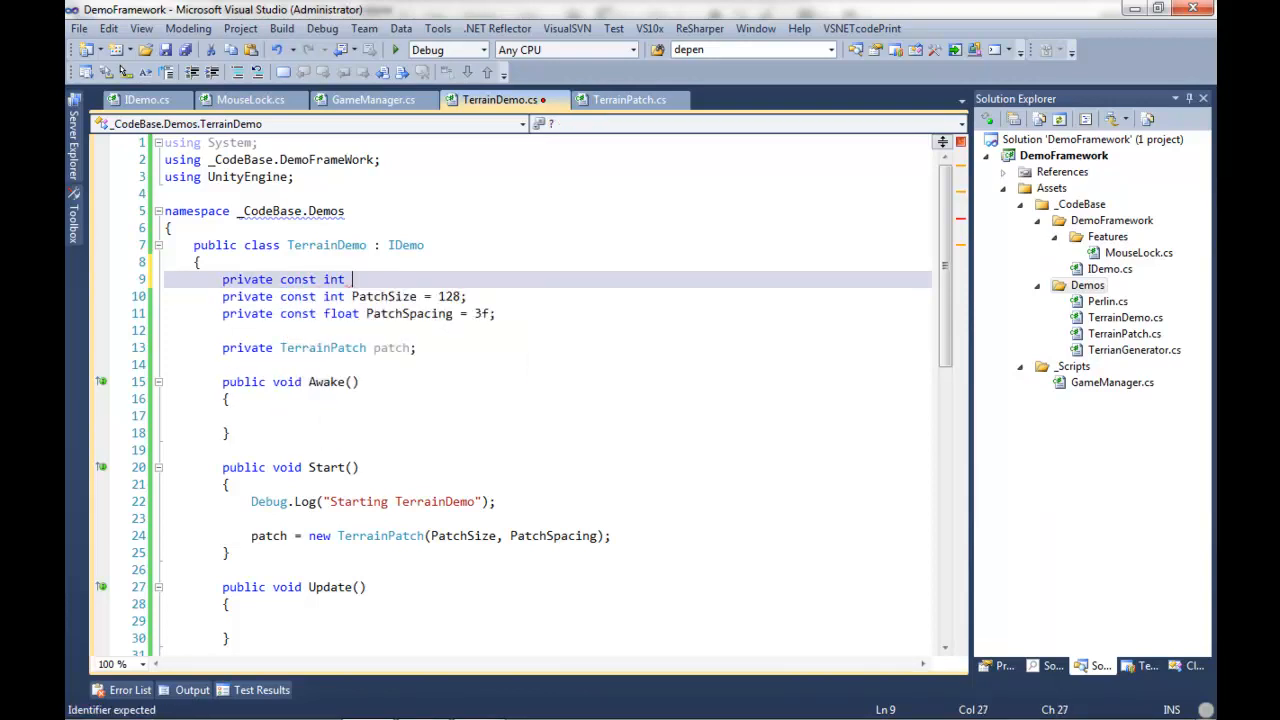
text(Patch)
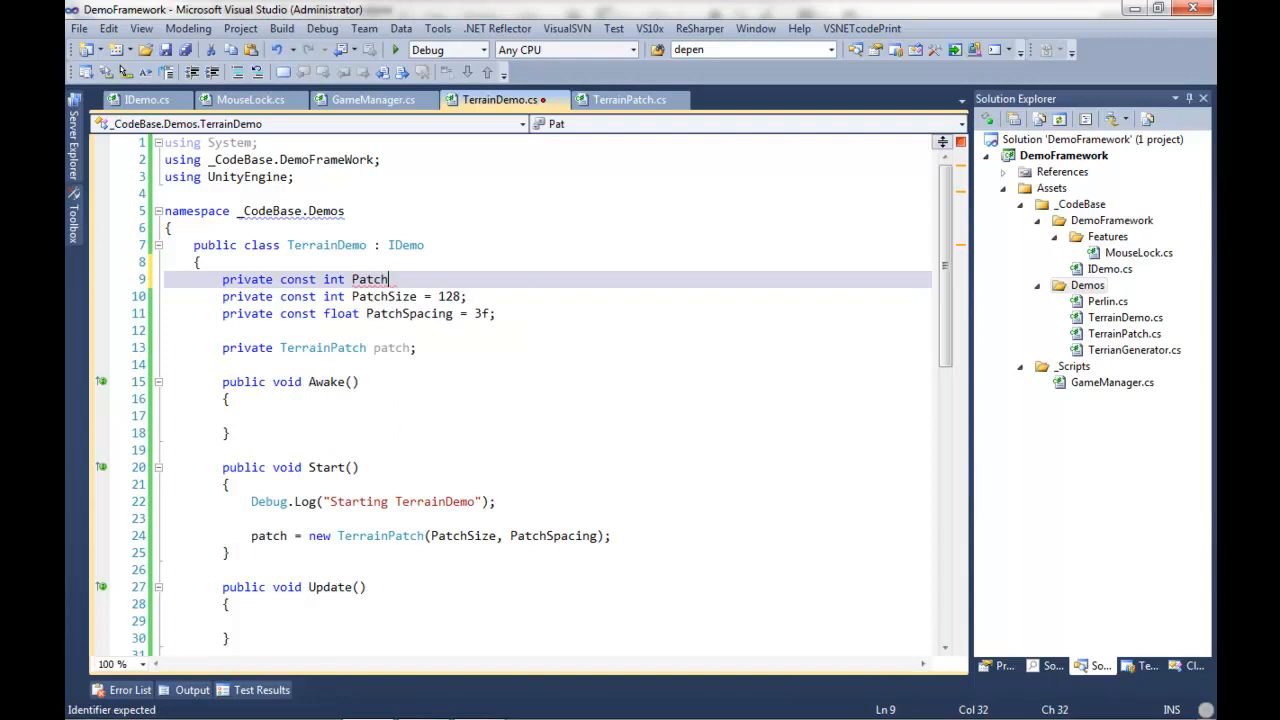
text(Count)
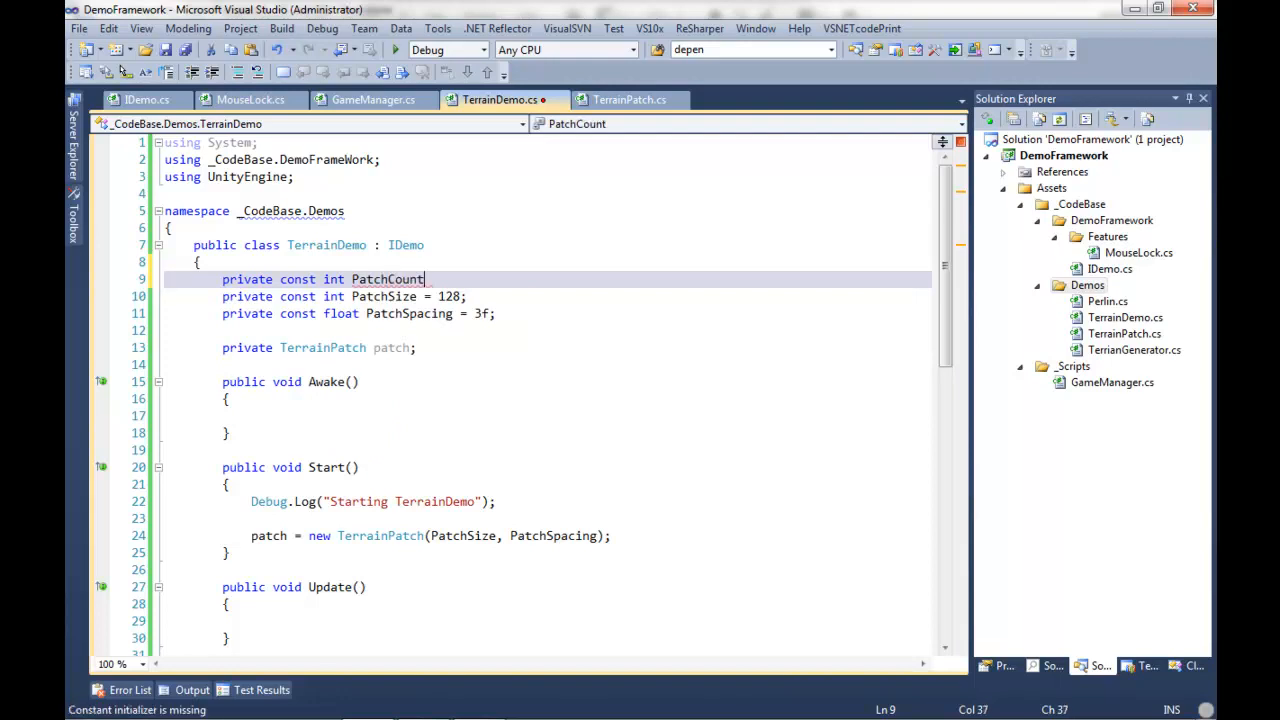
text(=)
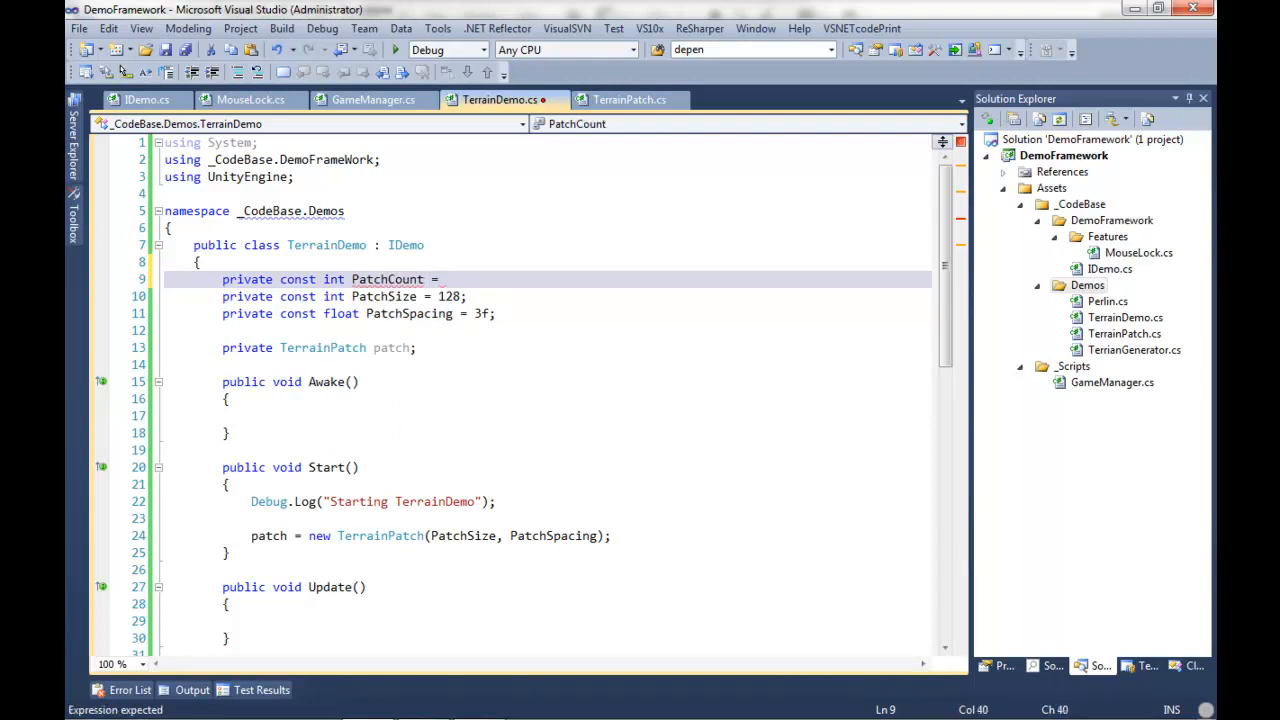
text(3;)
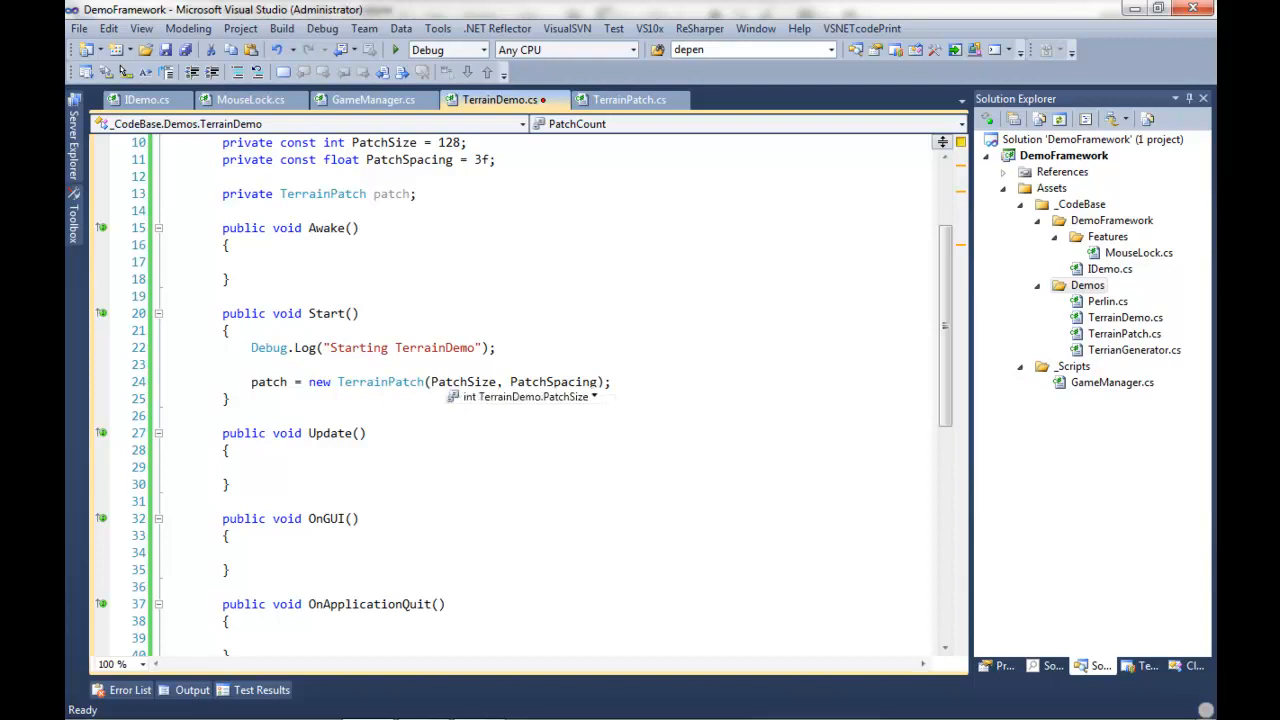
Switch to TerrainPatch.cs and scroll up to the field declarations
click(628, 100)
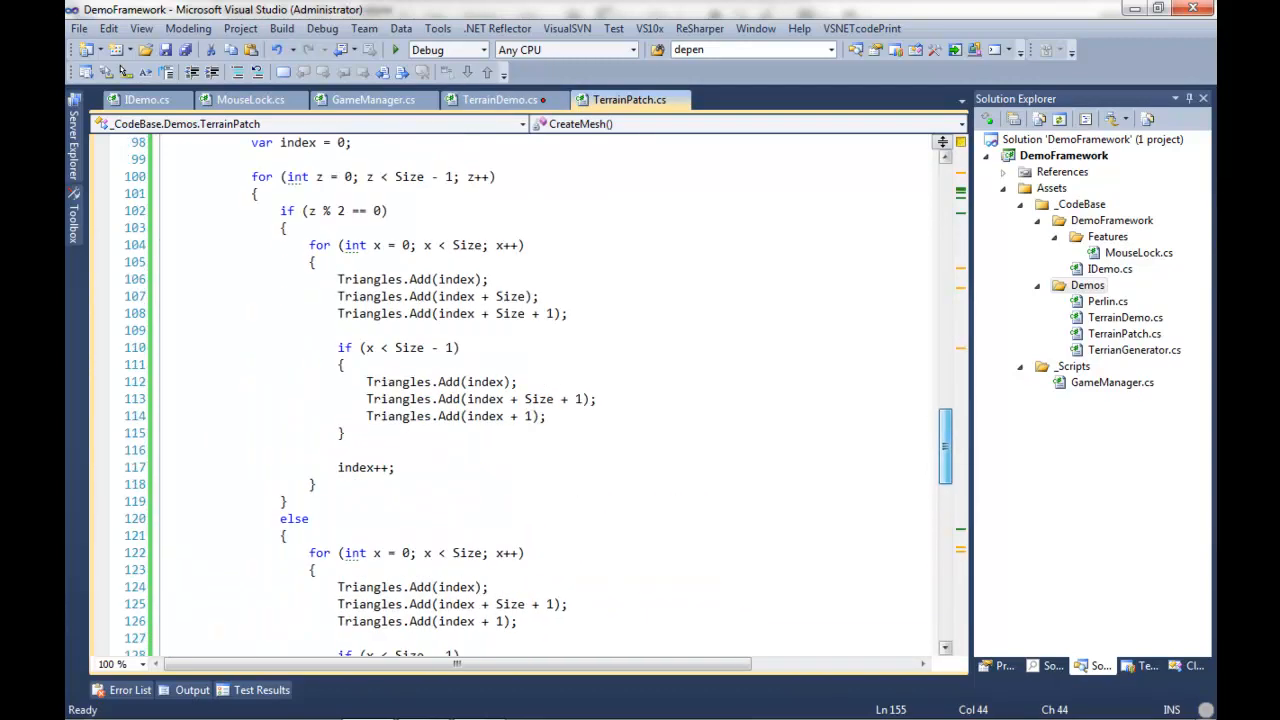
scroll(up, 3)
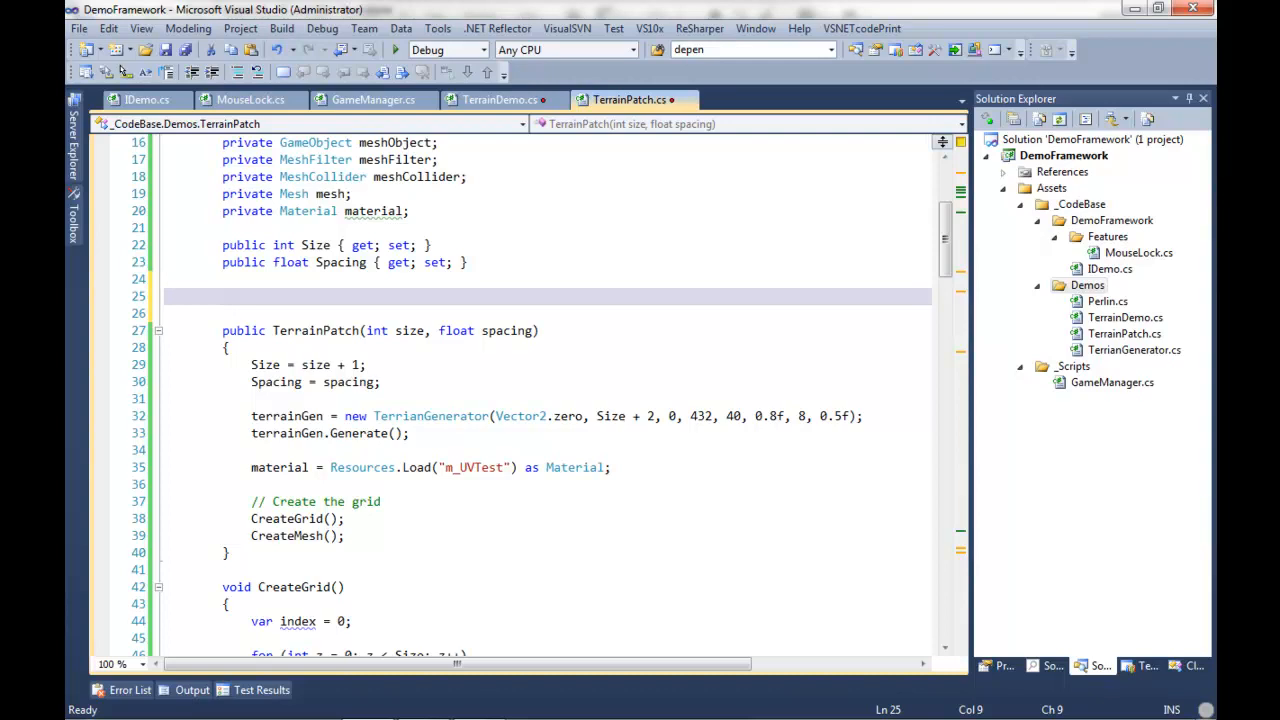
Add a private Vector3 _position field and begin a public Vector3 Position property body
text(public)
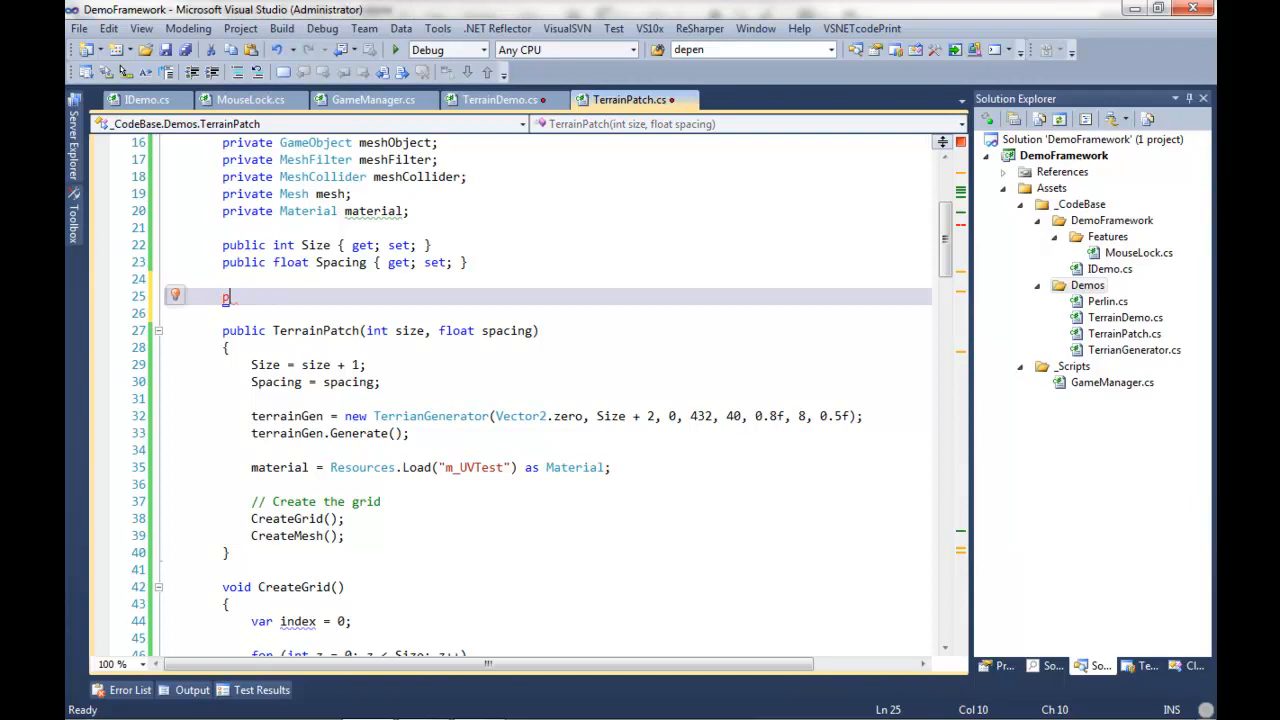
text(rivate)
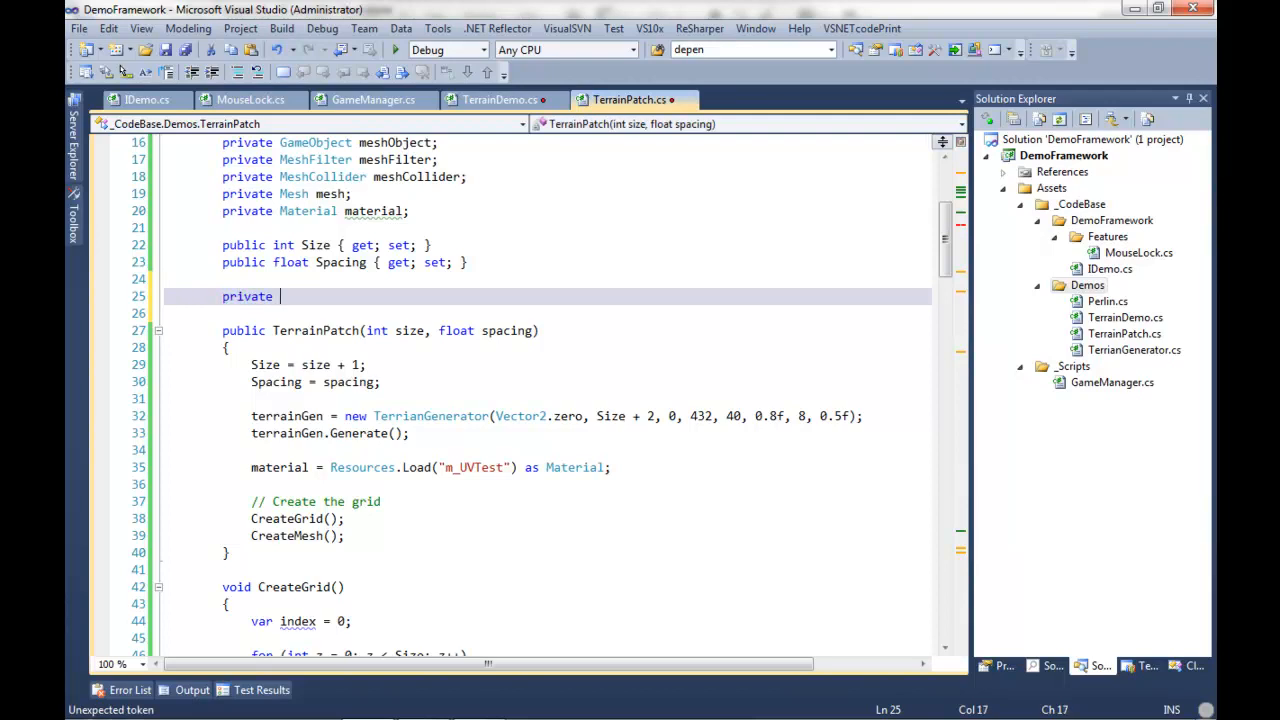
text(Vector3)
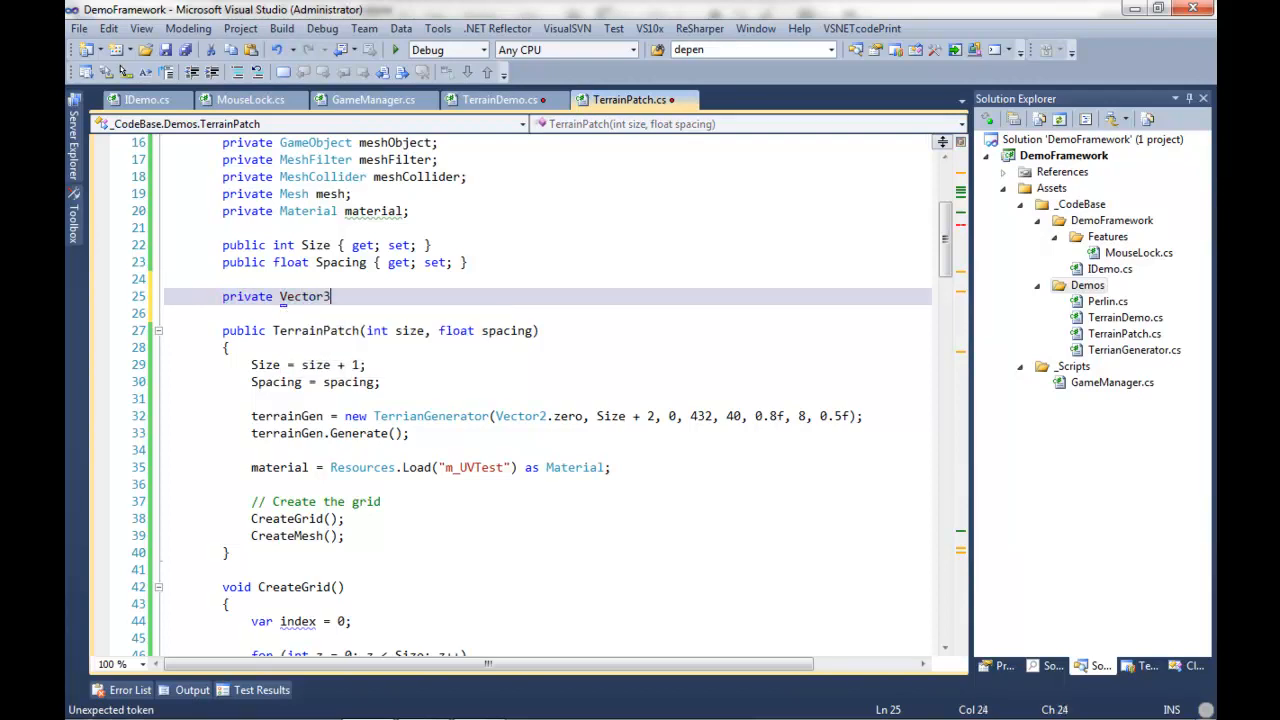
text(_position;)
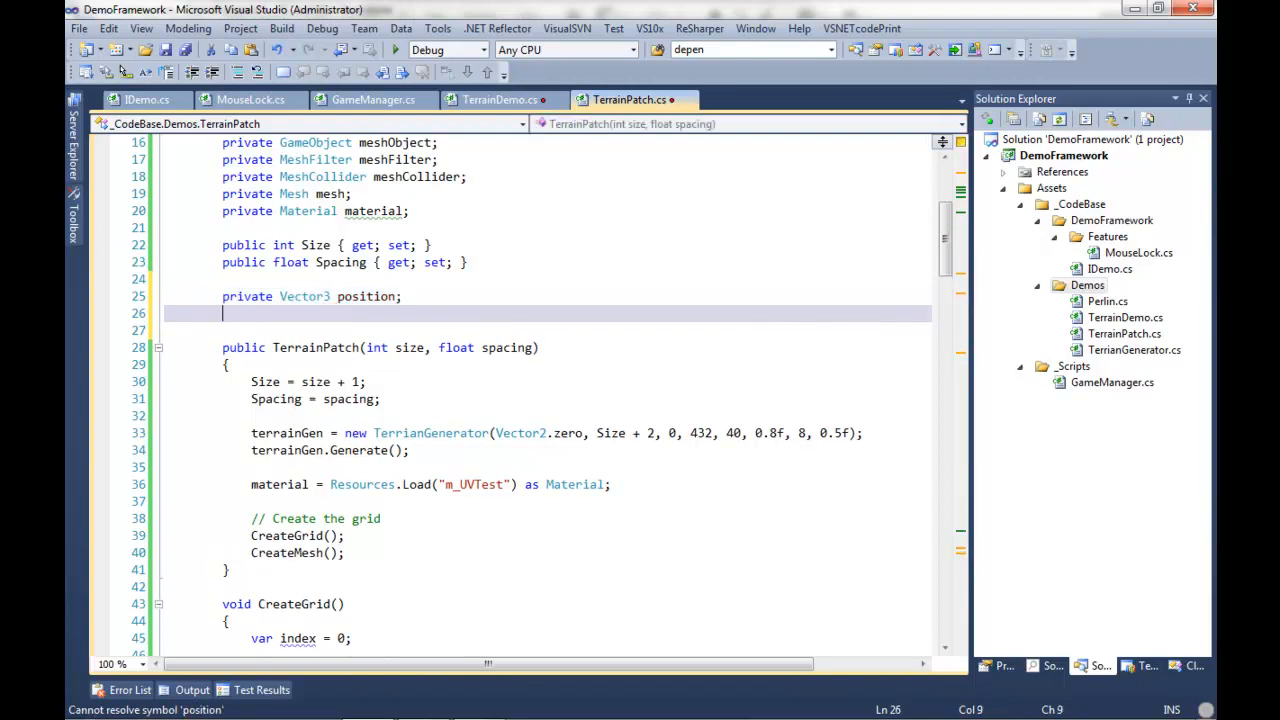
text(public)
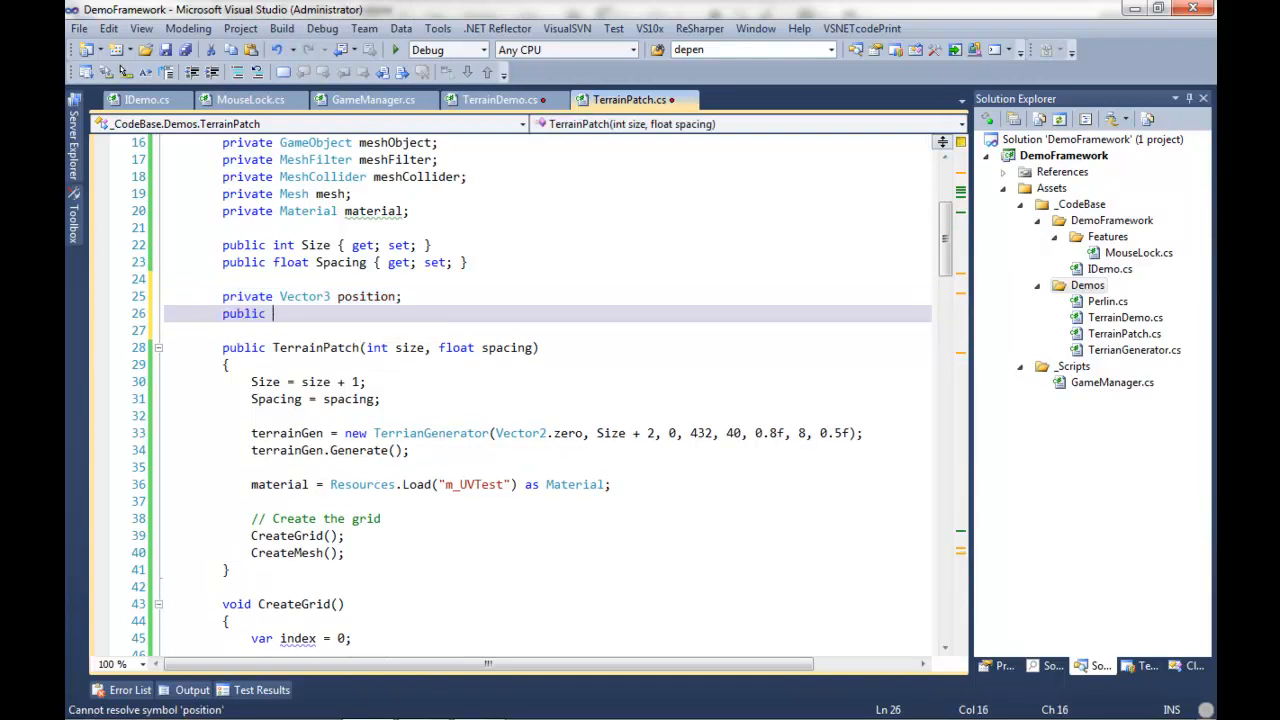
text(Vector3)
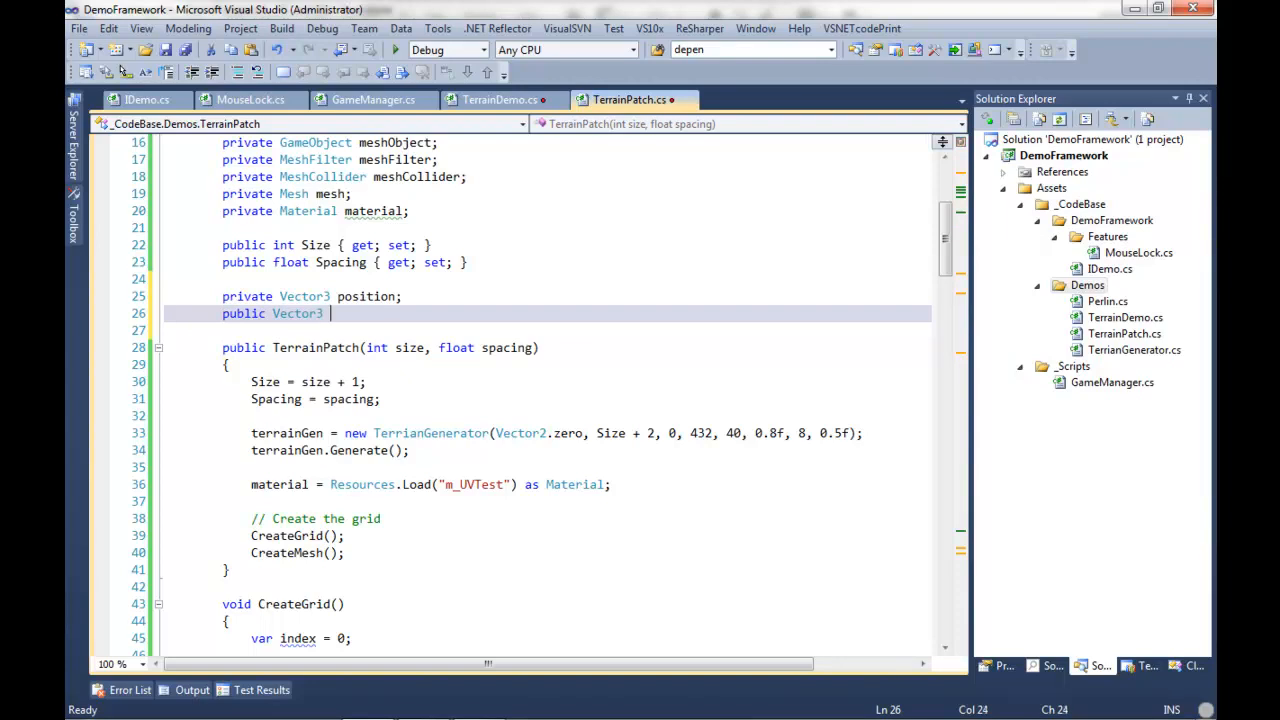
text(Position)
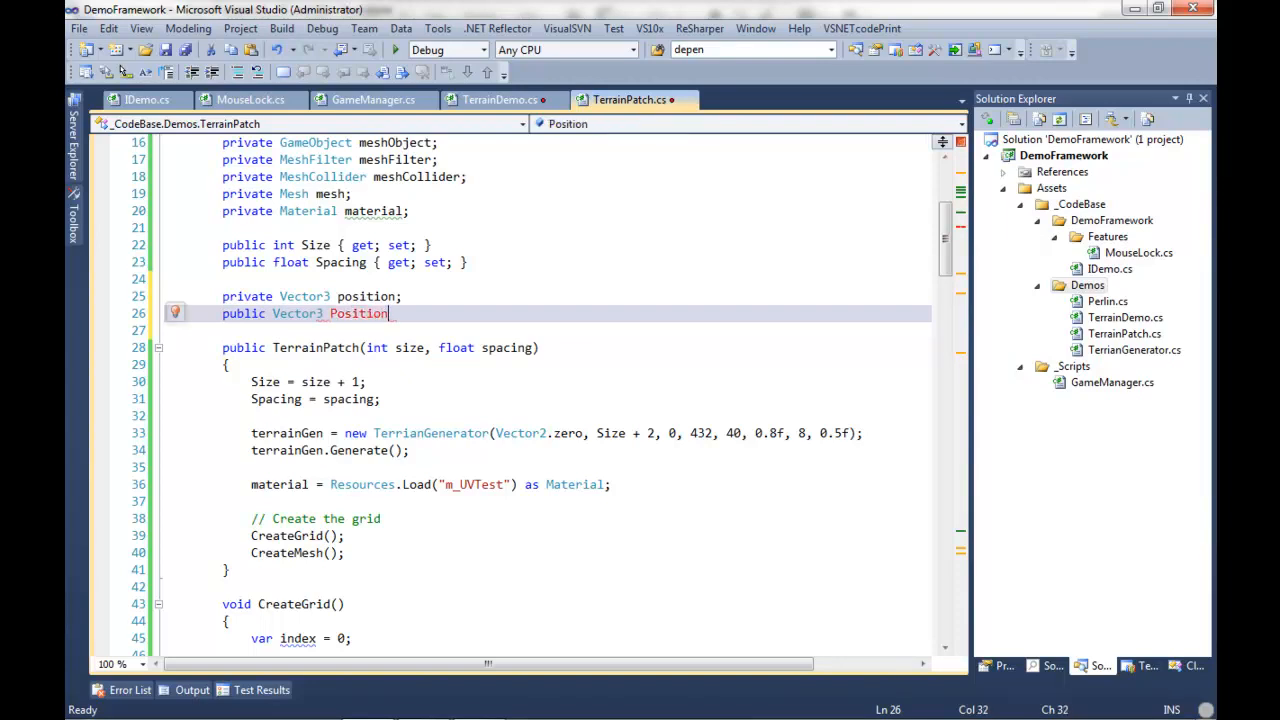
text({)
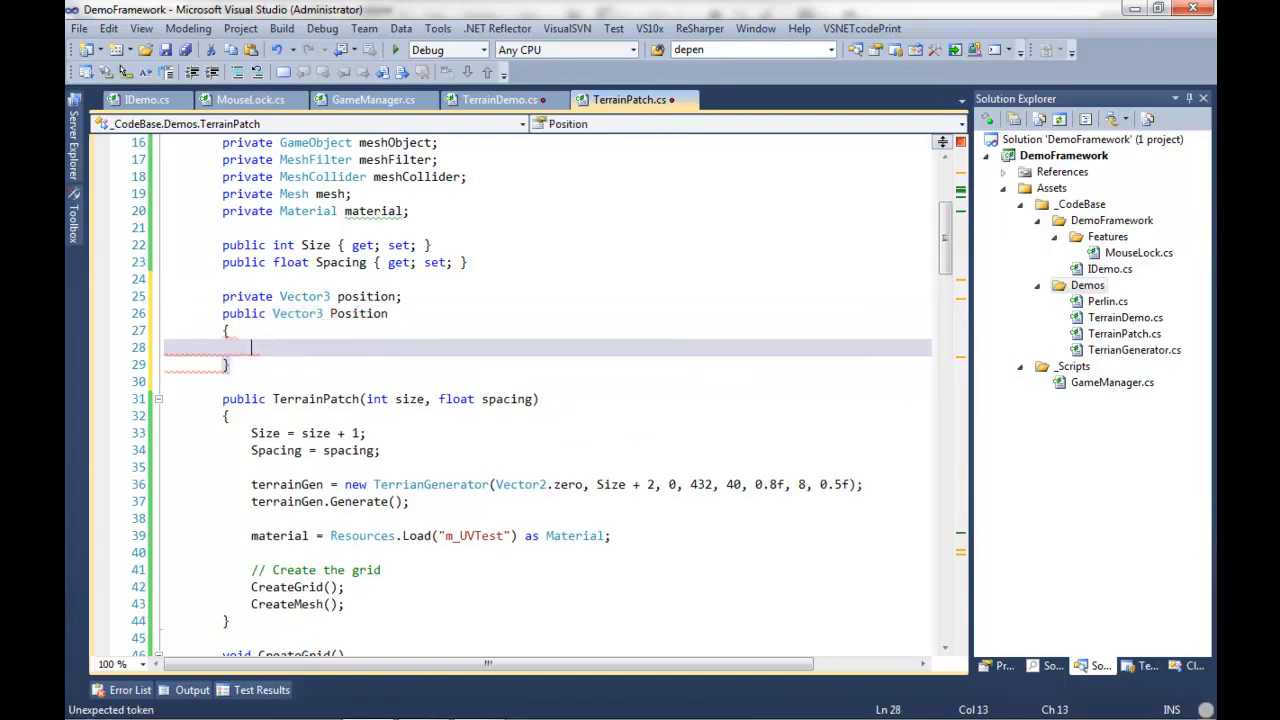
Start a get accessor inside the Position property body
text(get)
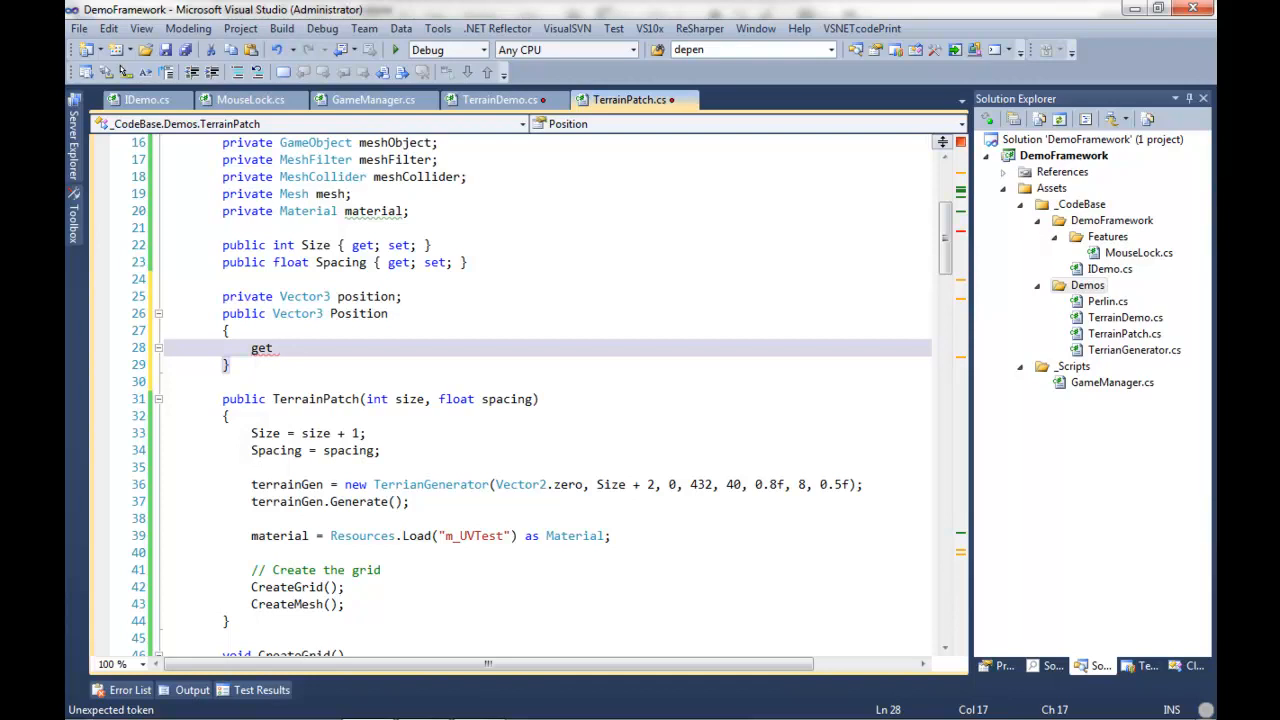
Complete the getter and begin the setter: position = new Vector3(value.x * (Size - 1) * Spacing,
text({ return position;)
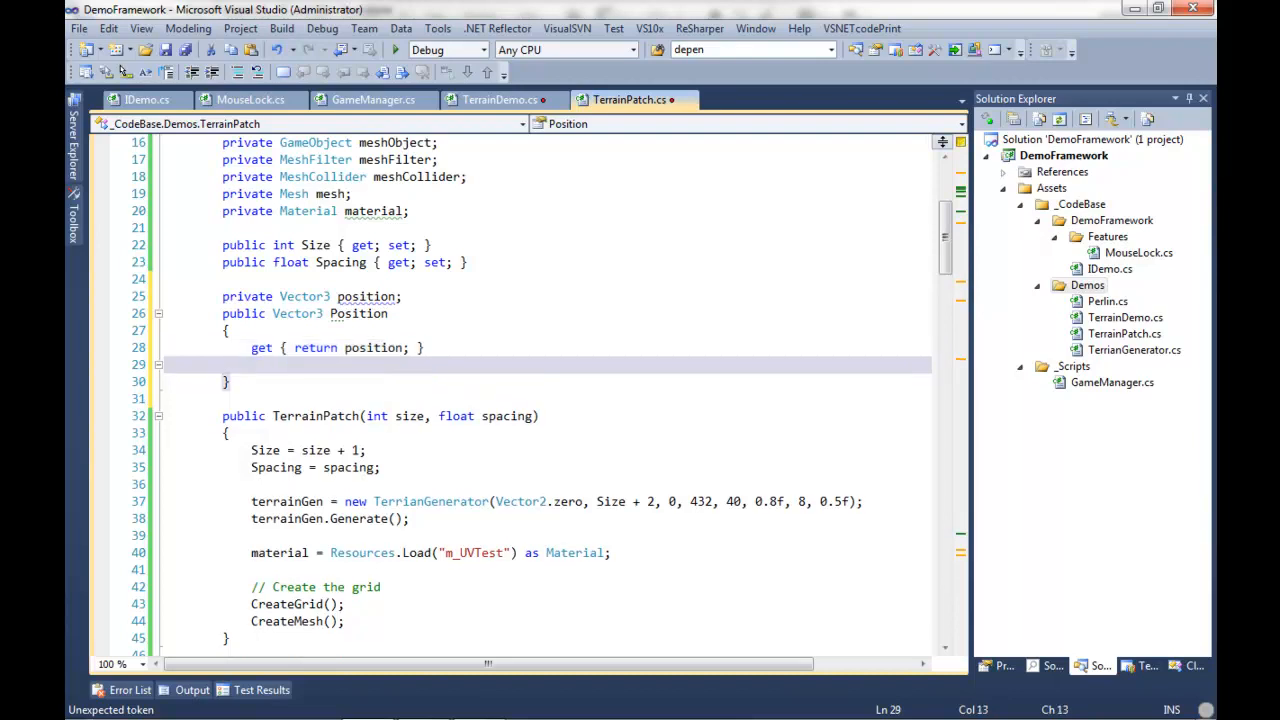
text(set)
text({})
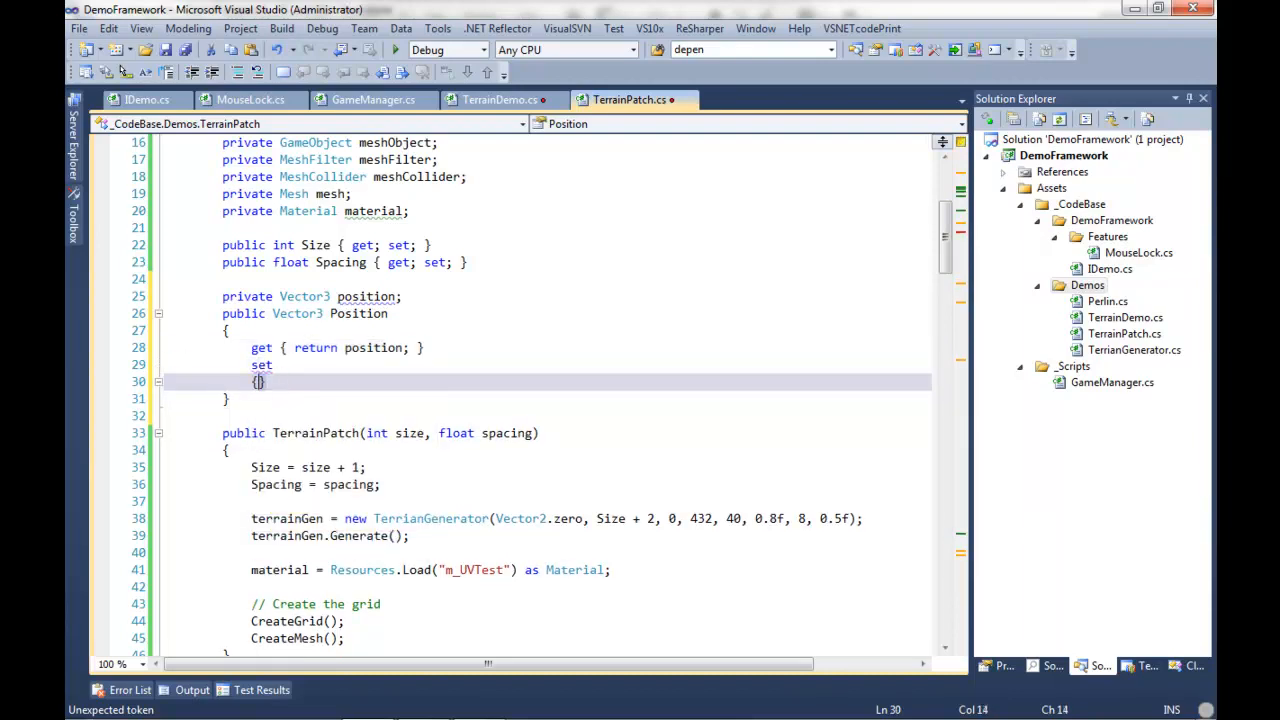
key(enter)
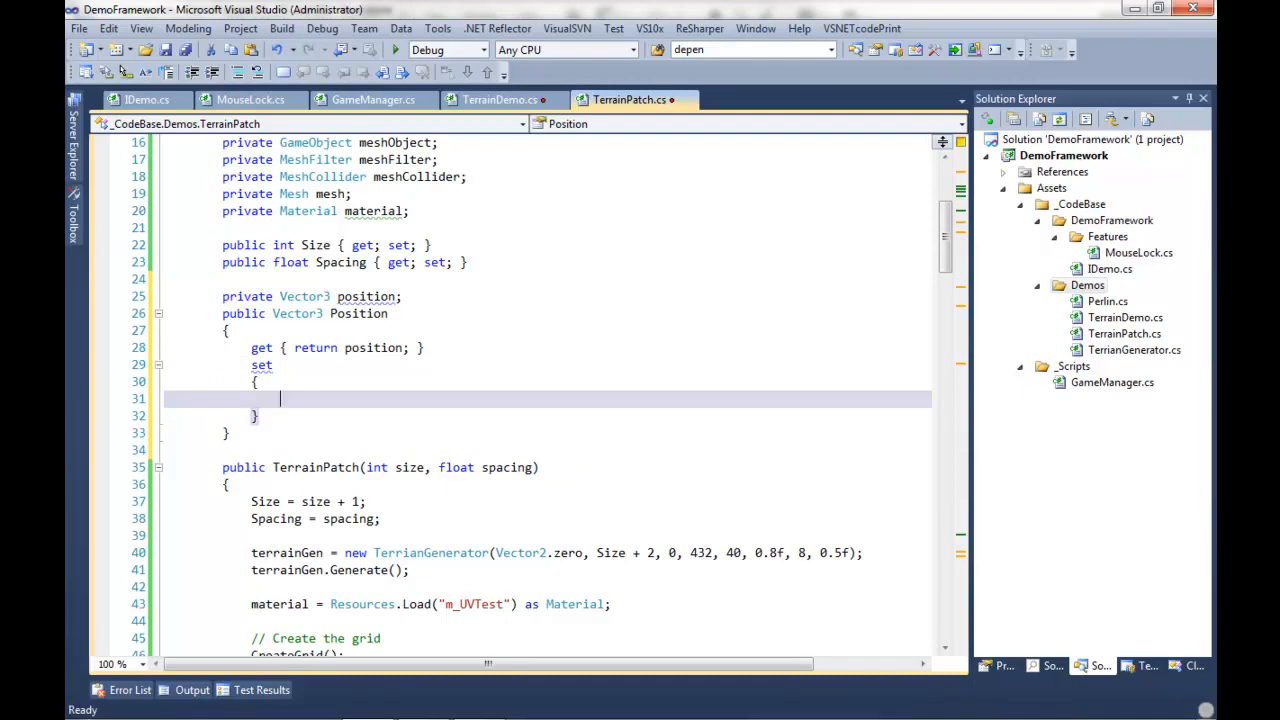
text(p)
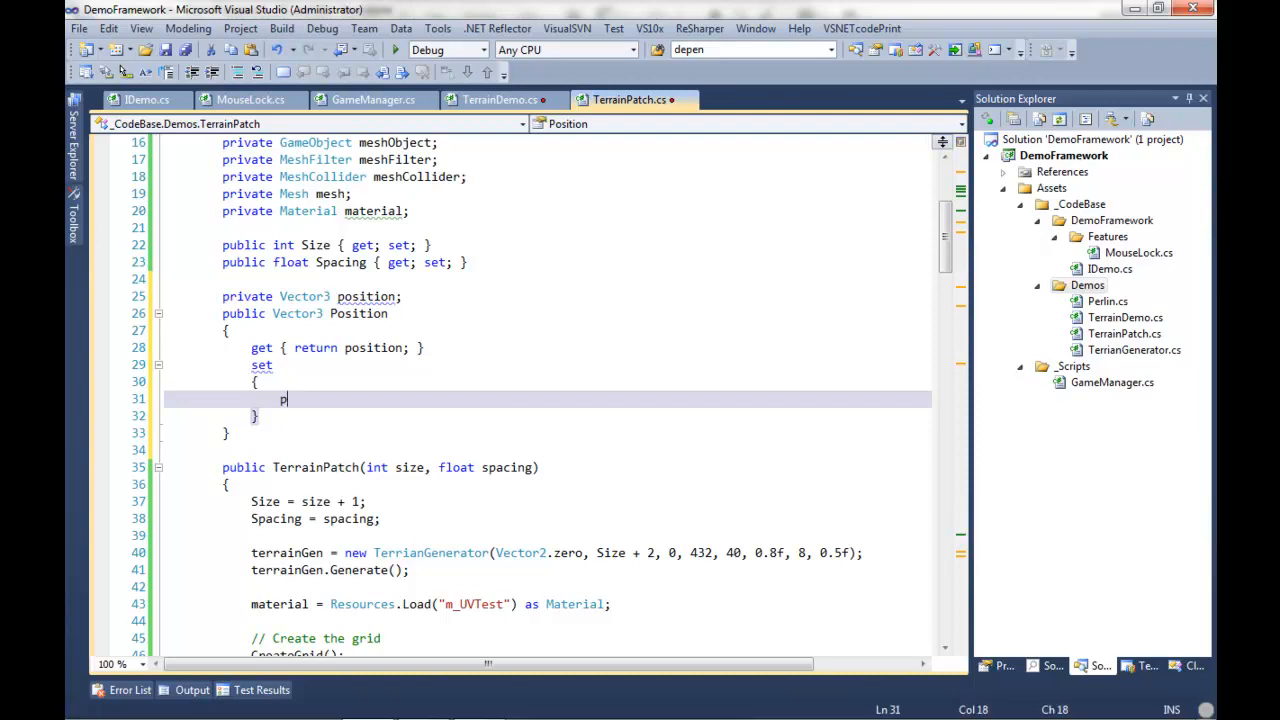
text(osition =)
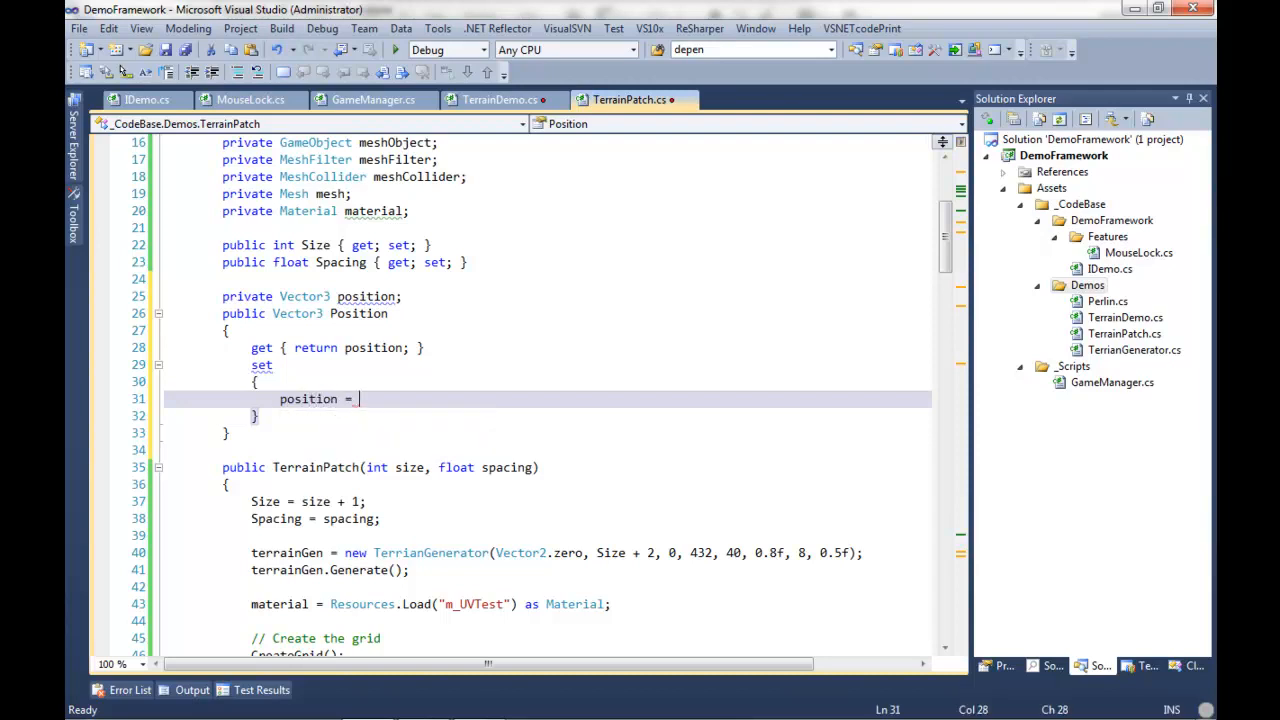
text(new ve)
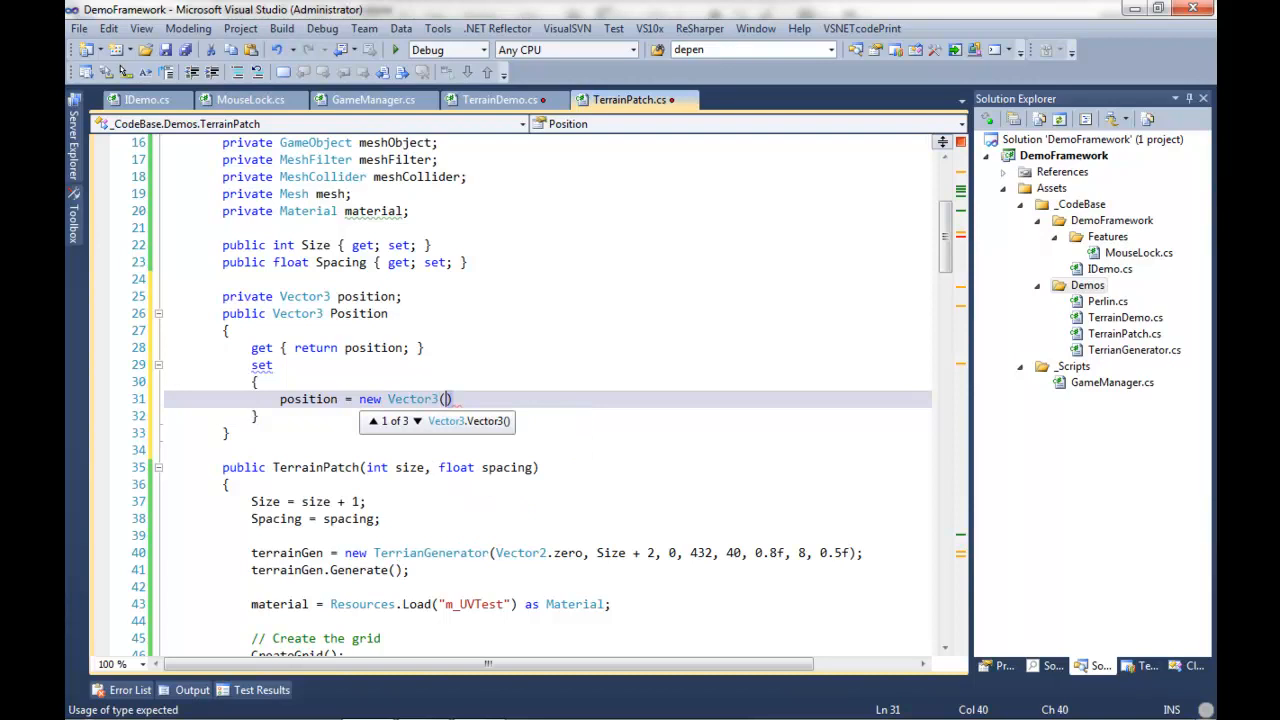
text(value)
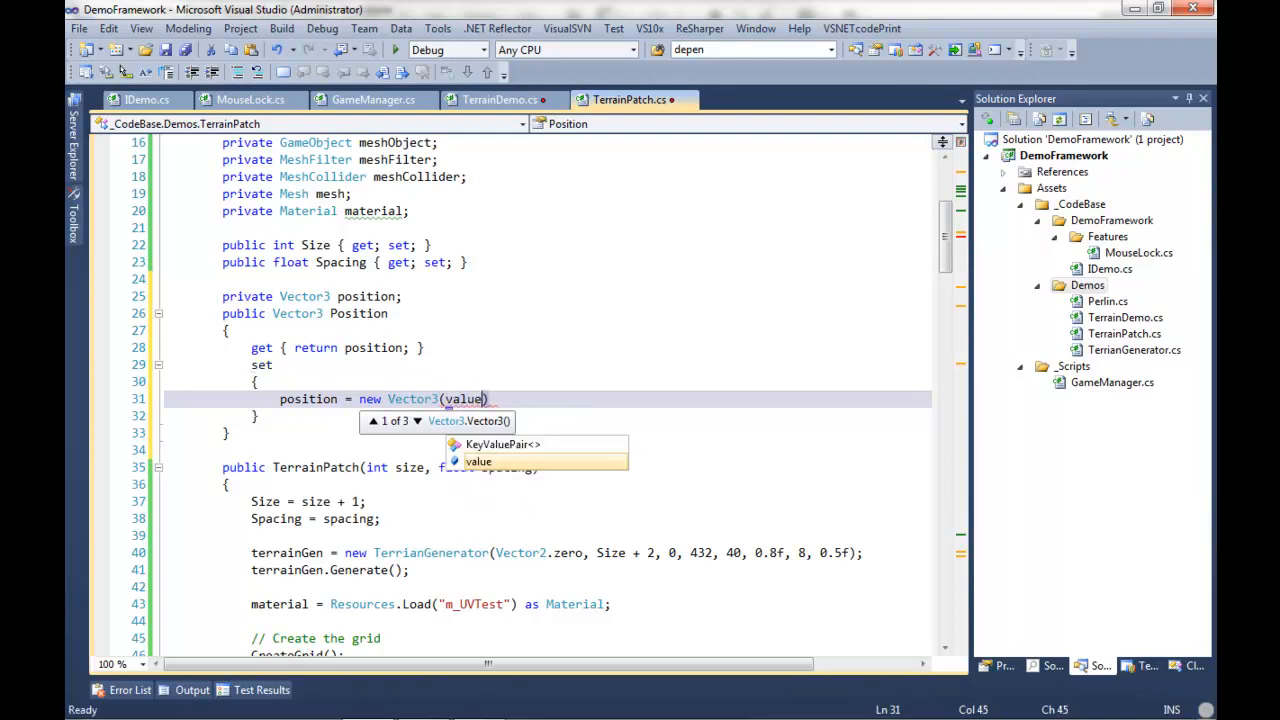
text(.x * ()
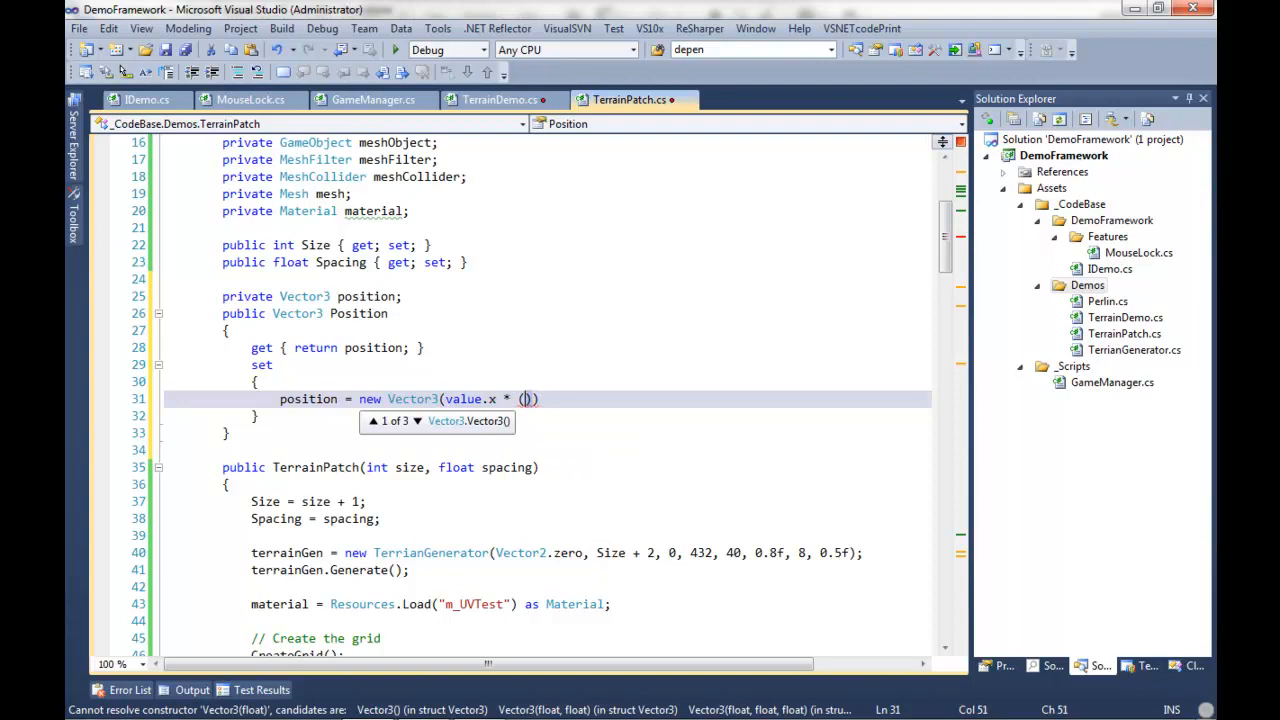
text(Size - 1)
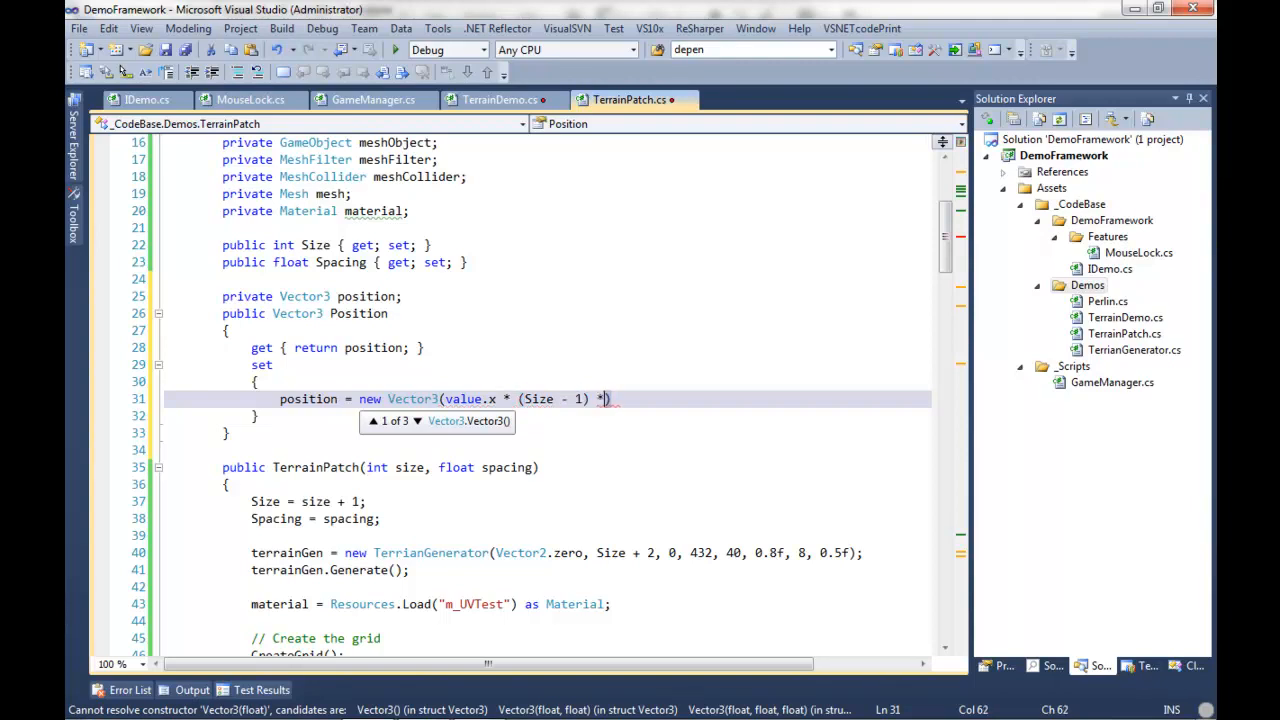
text(" ")
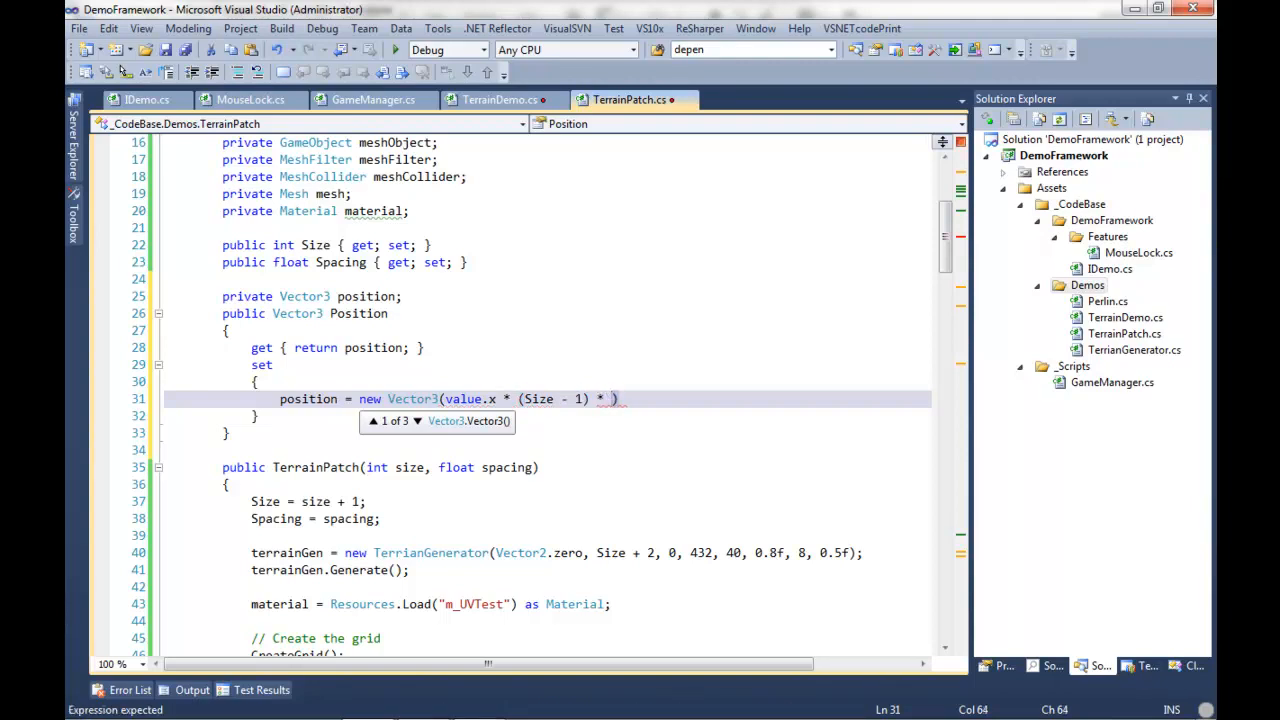
text(Spacing)
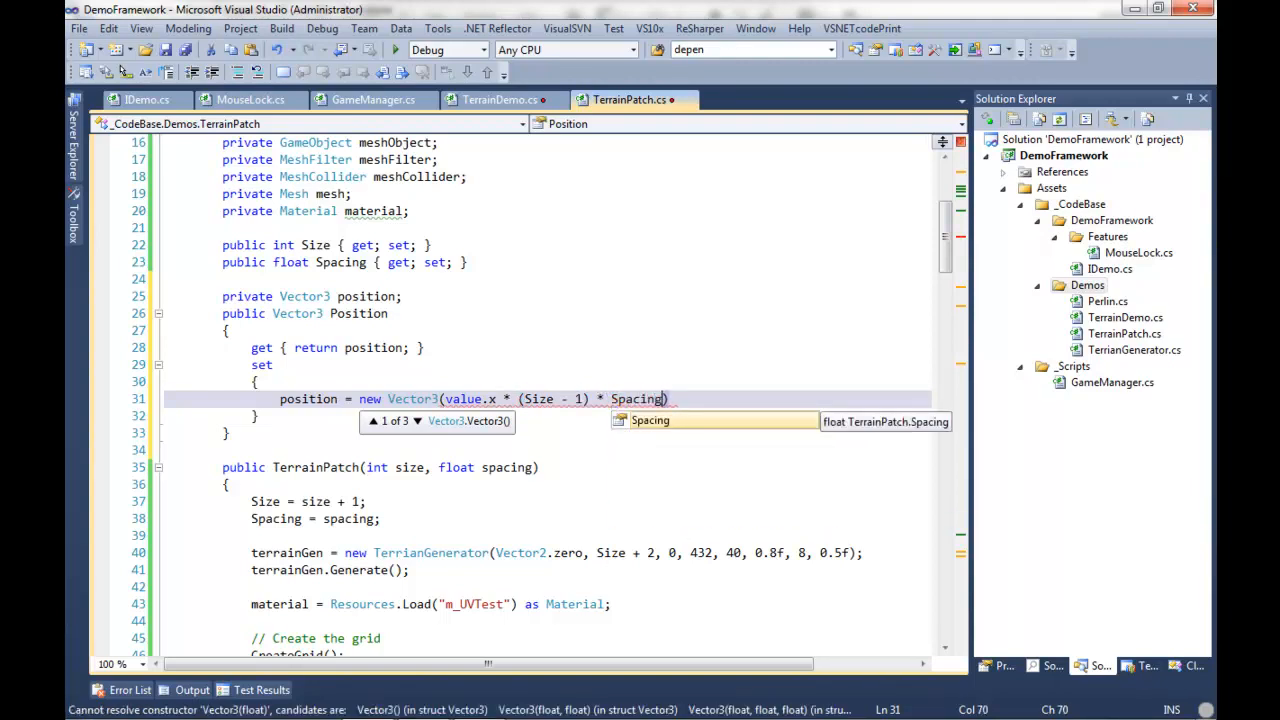
text(,)
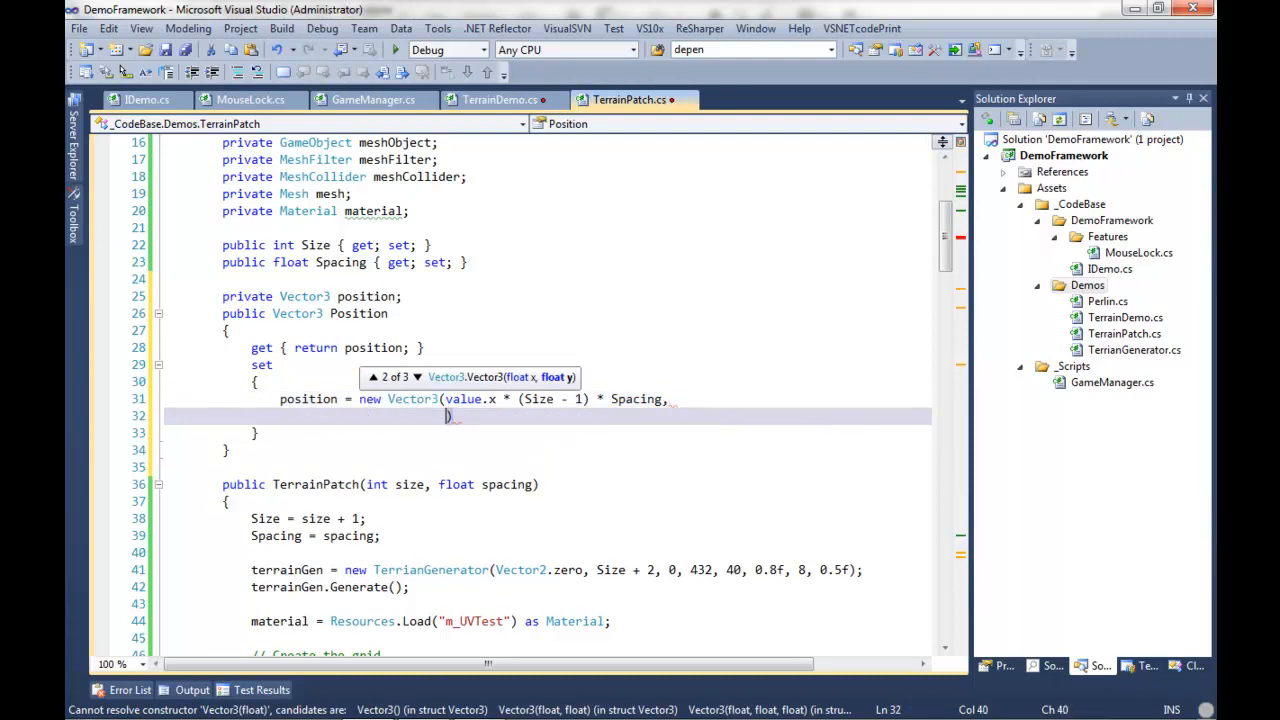
Finish the setter Vector3 with value.y and value.z * (Size - 1) * Spacing
text(value)
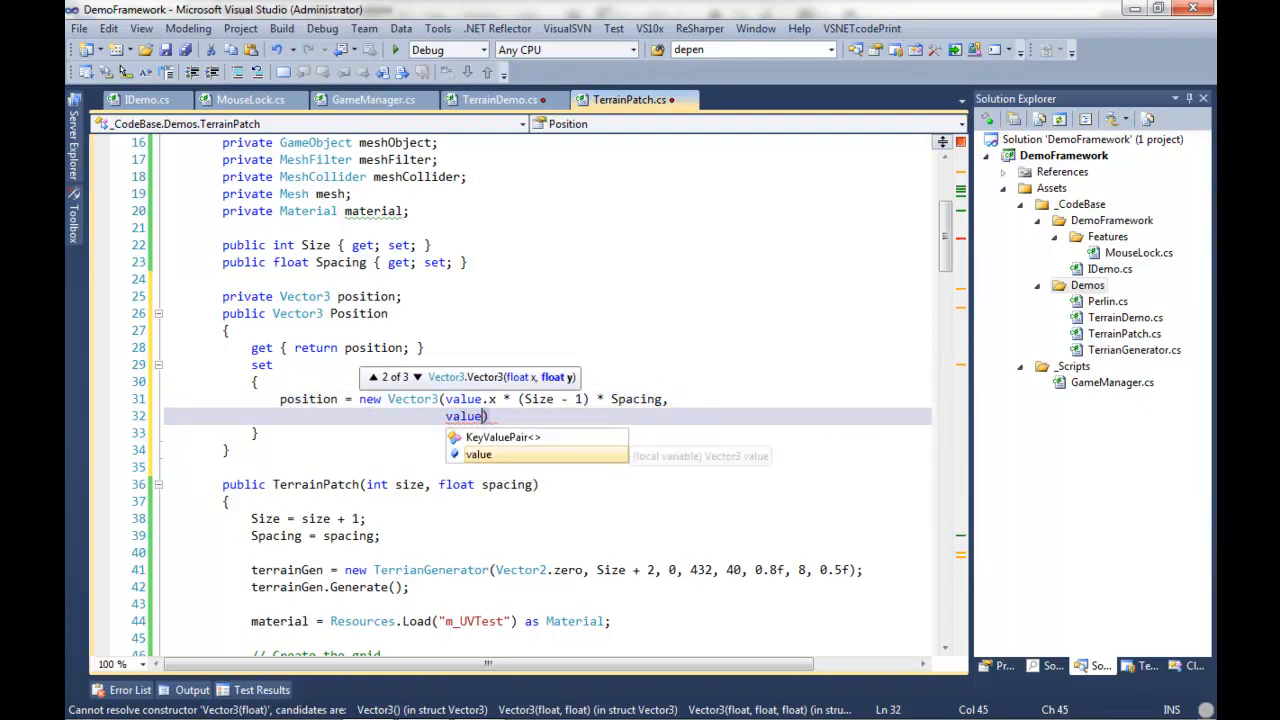
text(.y,)
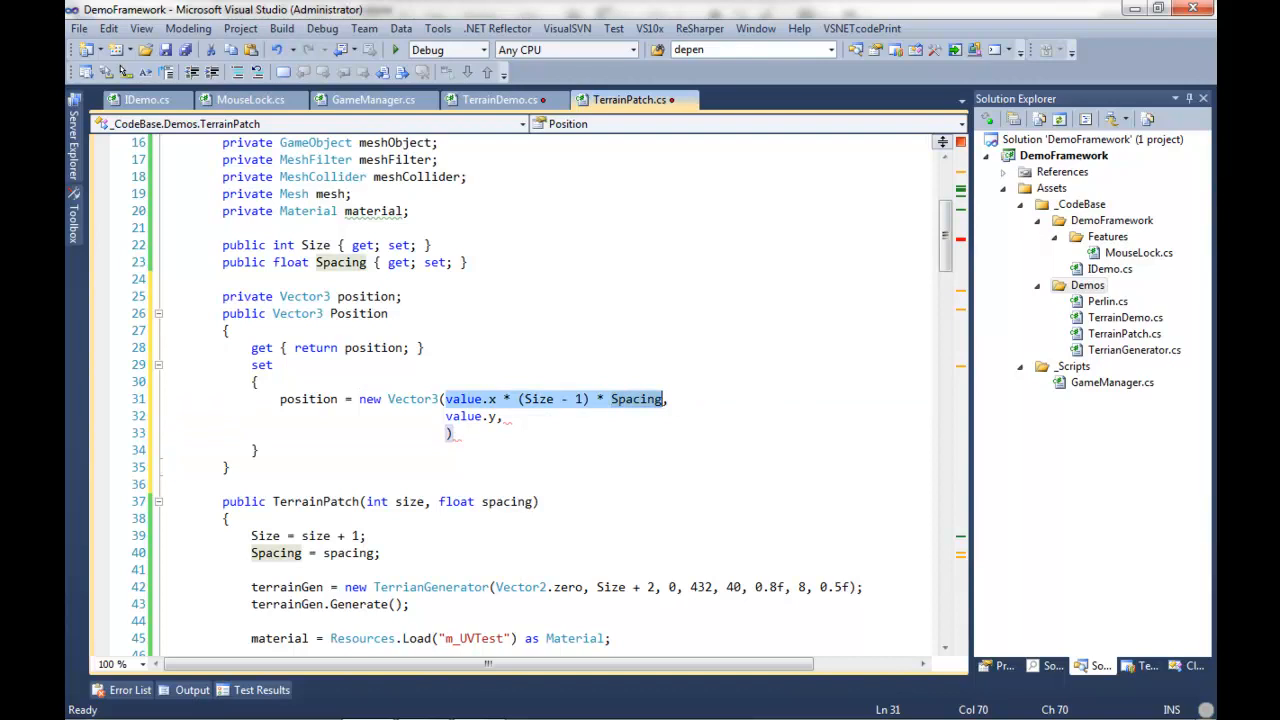
text(value.x * (Size - 1) * Spacing))
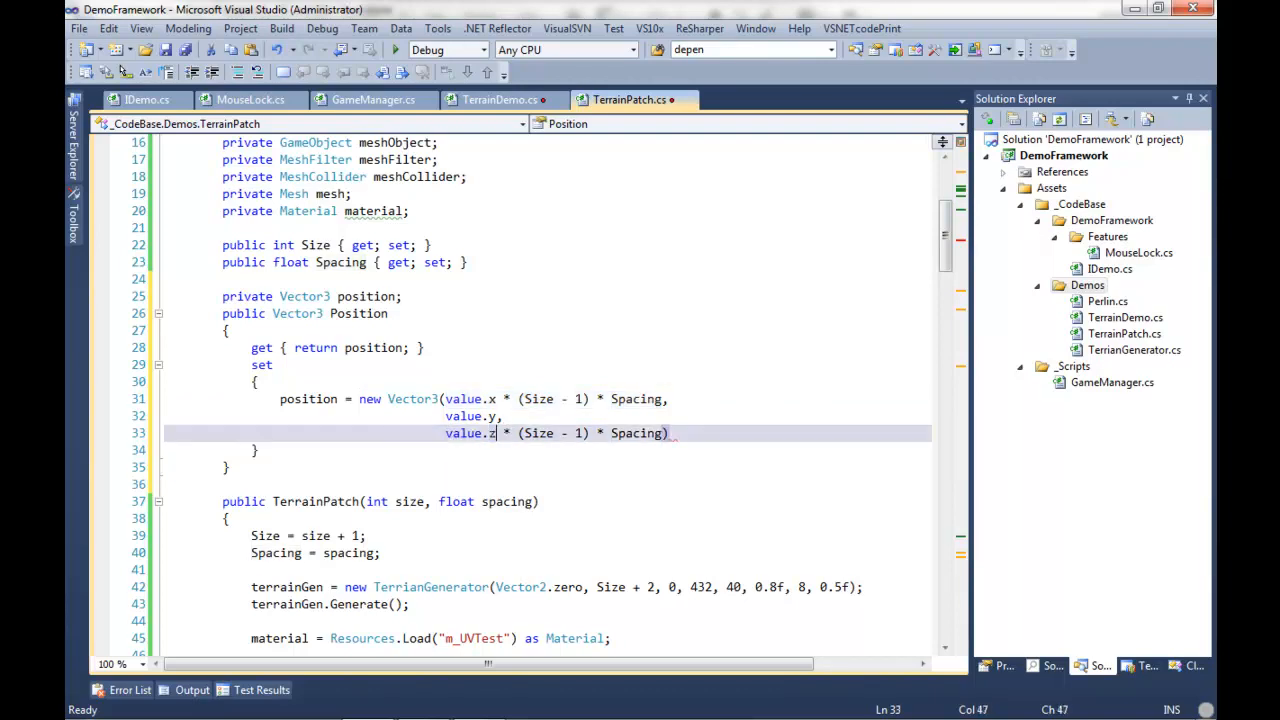
text(;)
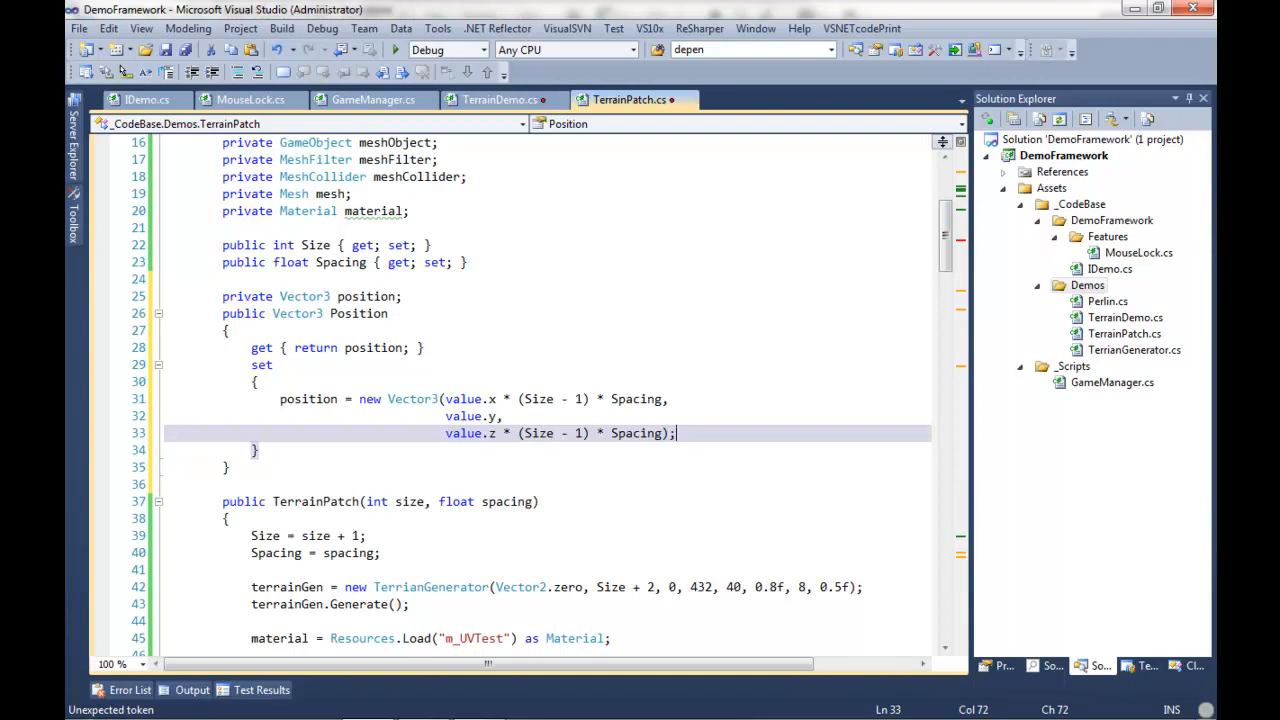
scroll(down, 3)
text(Vector3 pos, )
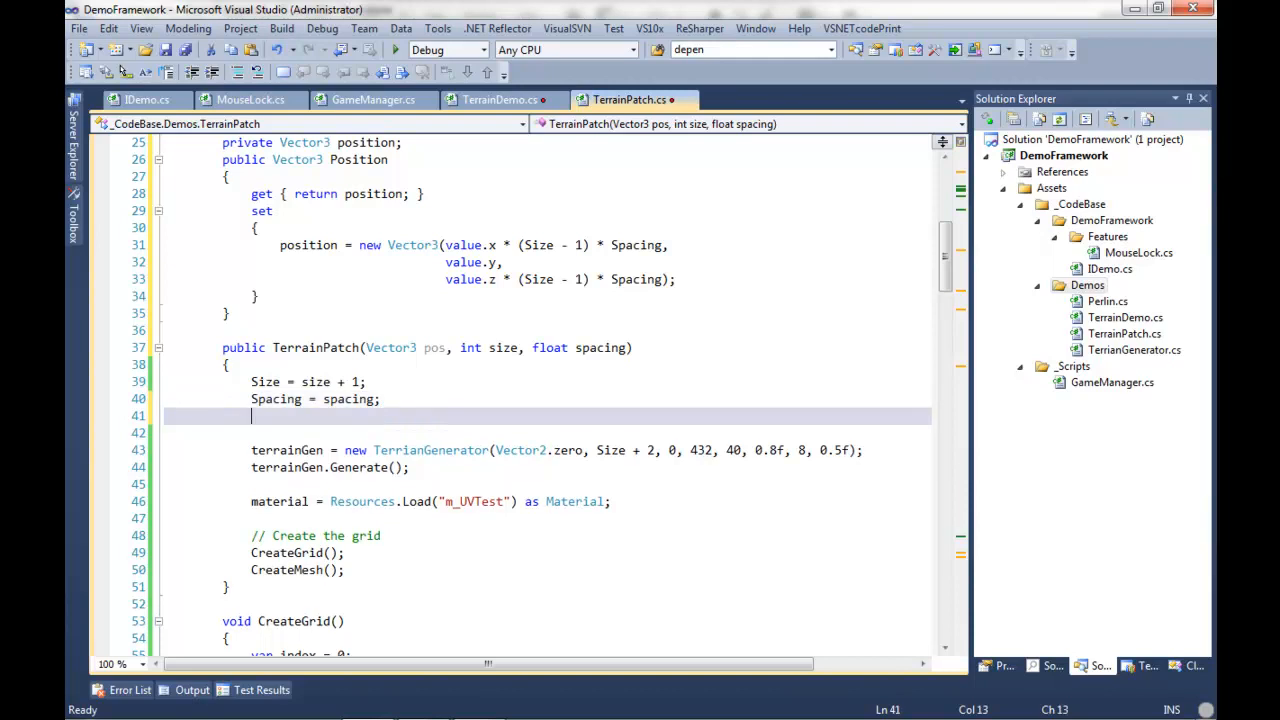
Assign Position = pos in the TerrainPatch constructor after Spacing = spacing
text(Posi)
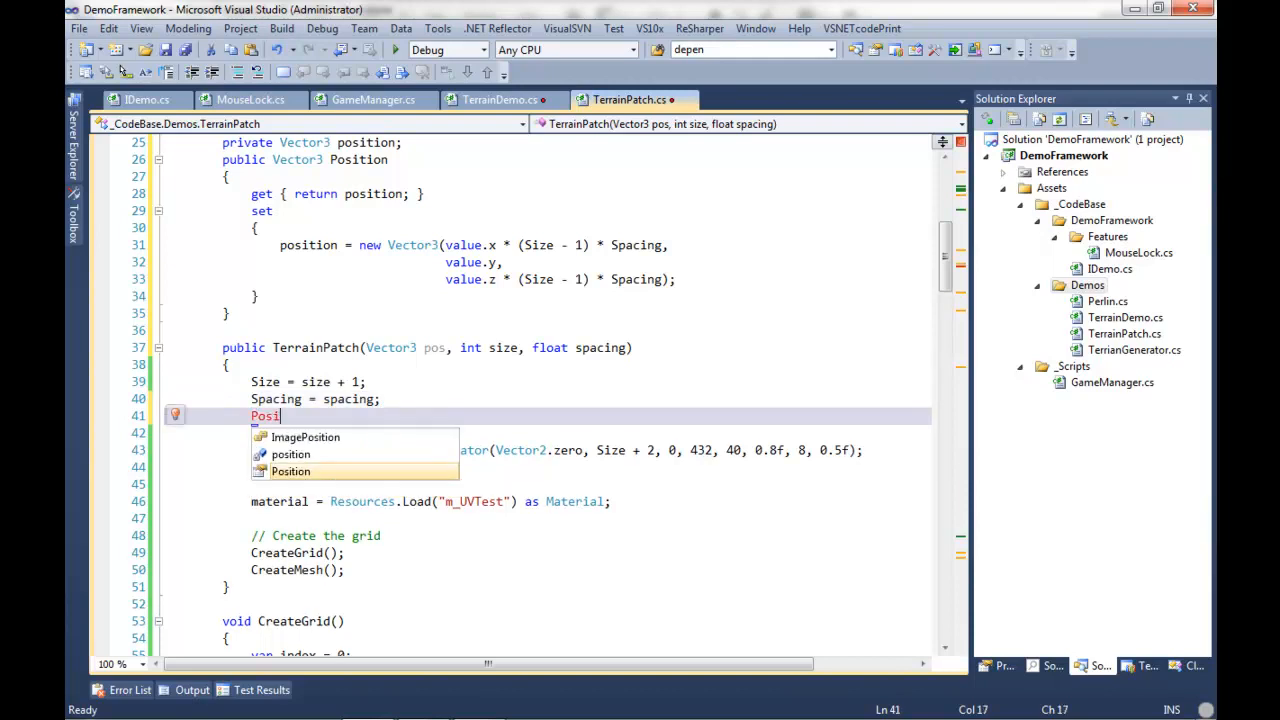
text(tion =)
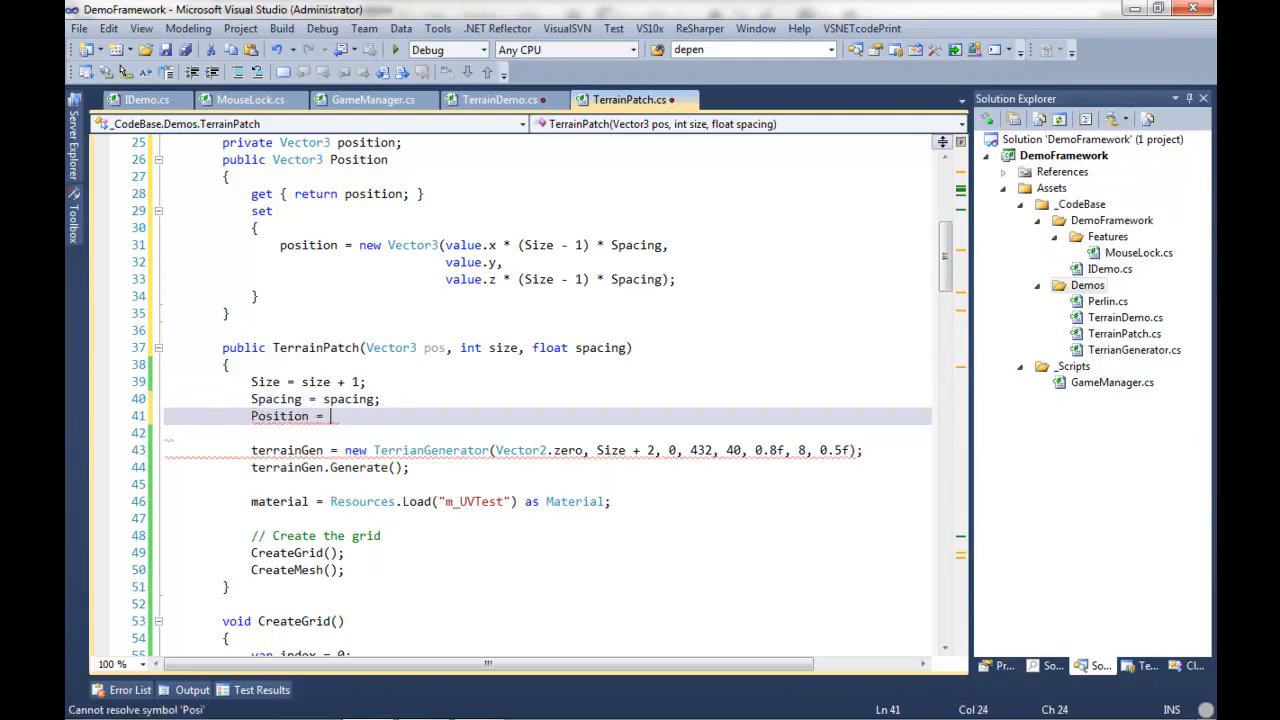
text(pos;)
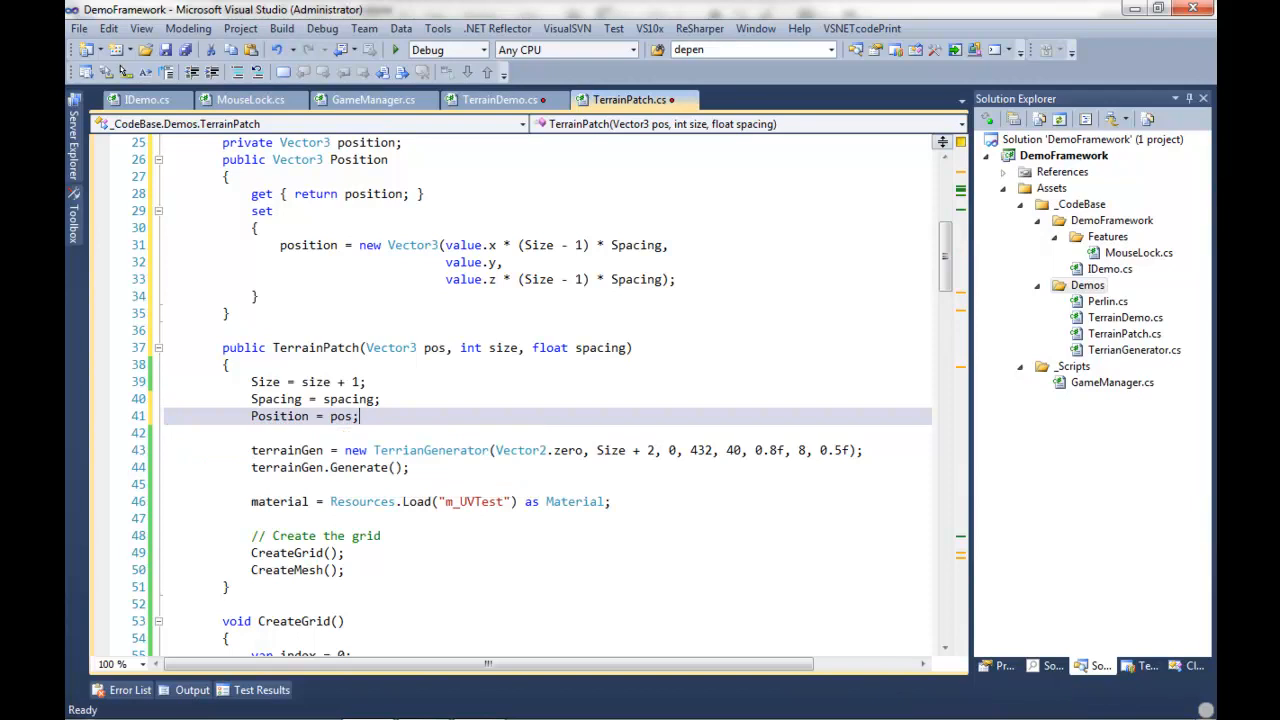
mouse_move(344, 416)
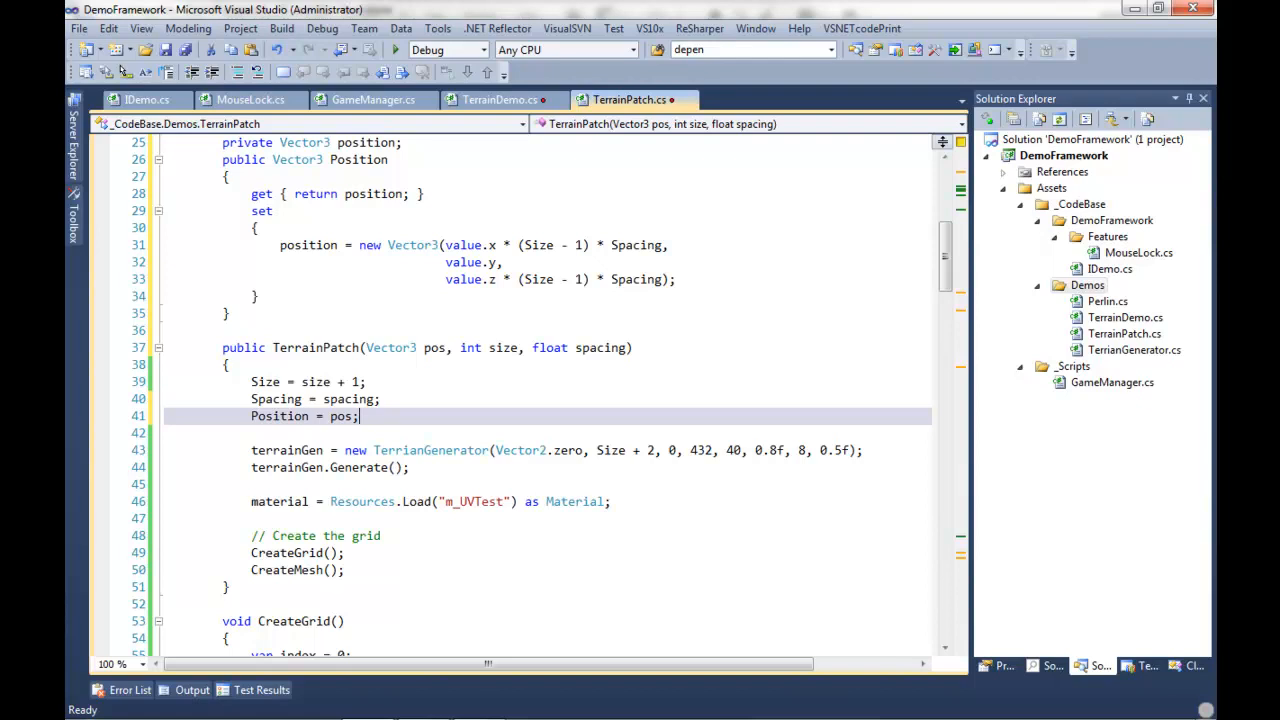
scroll(down, 3)
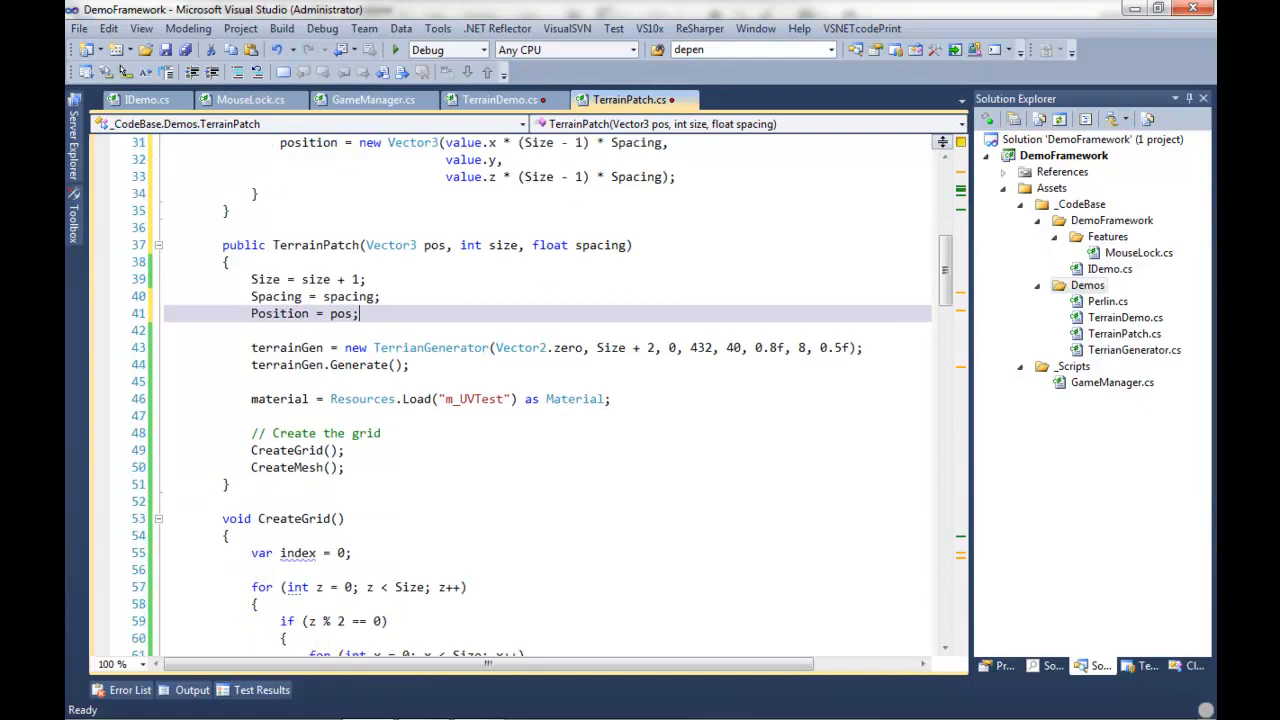
In CreateMesh, add a meshObject.transform.position line after the MeshCollider component is added
scroll(down, 3)
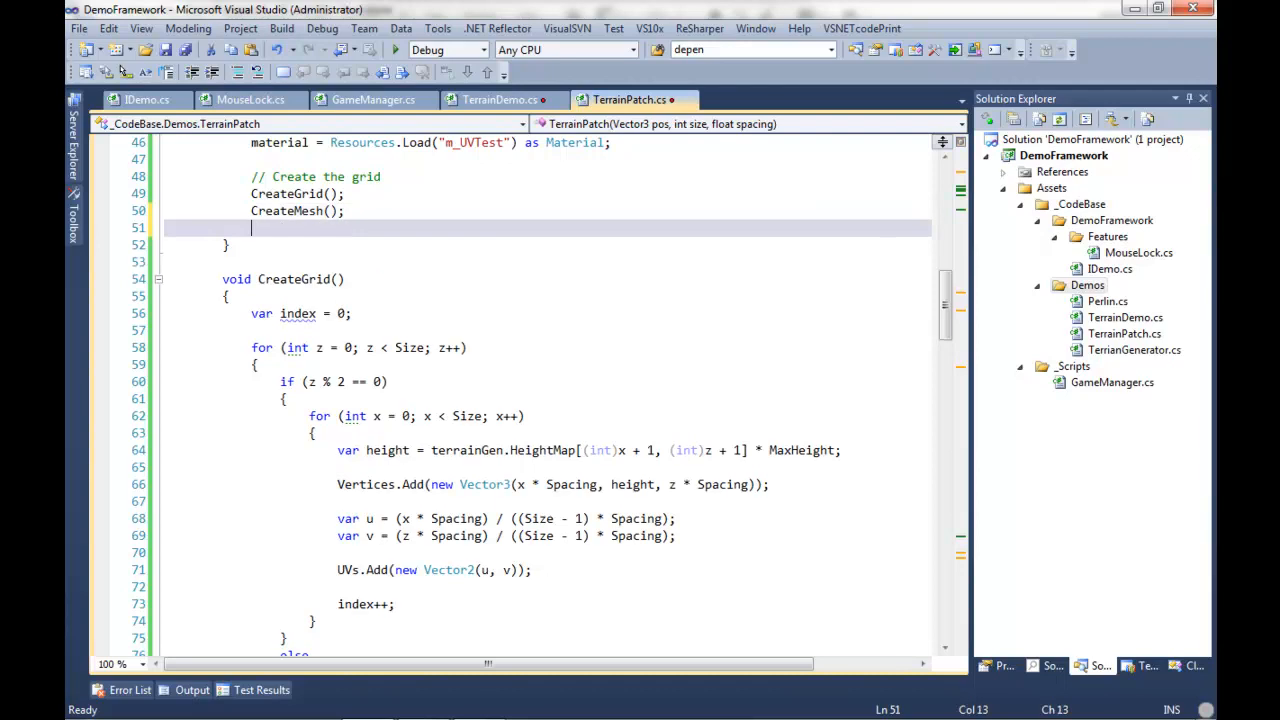
text(mes)
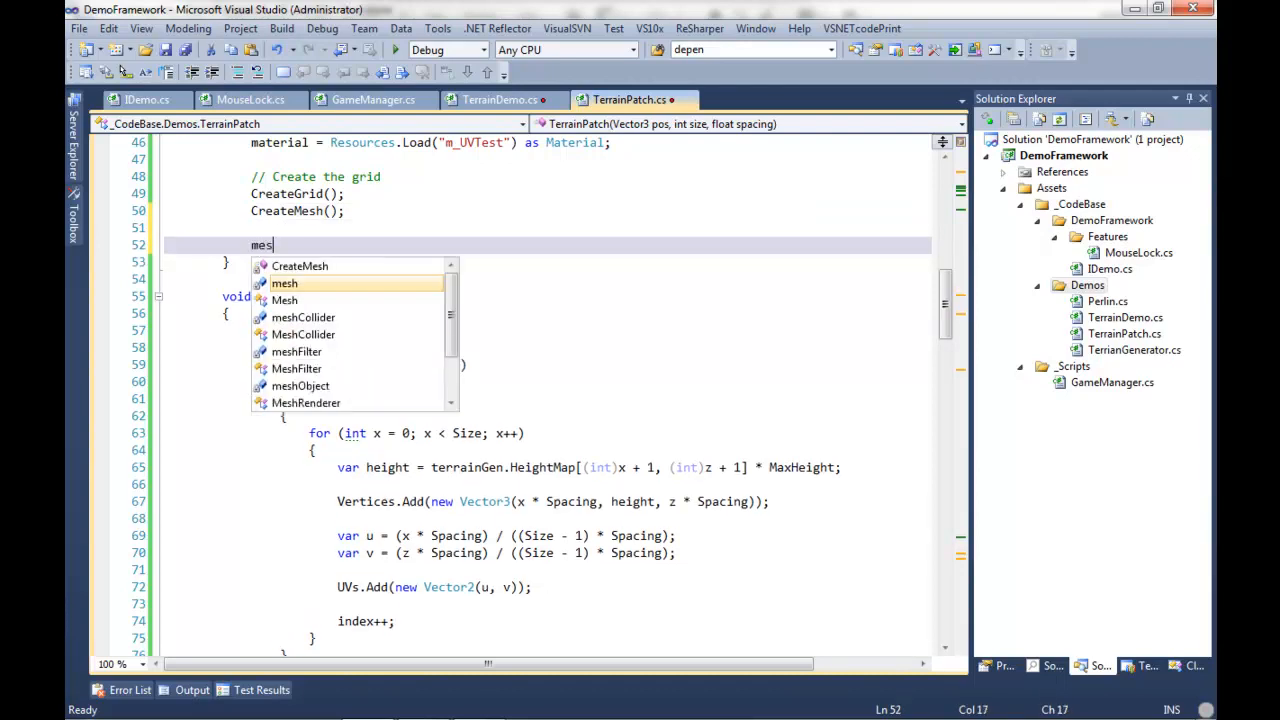
text(hObject.)
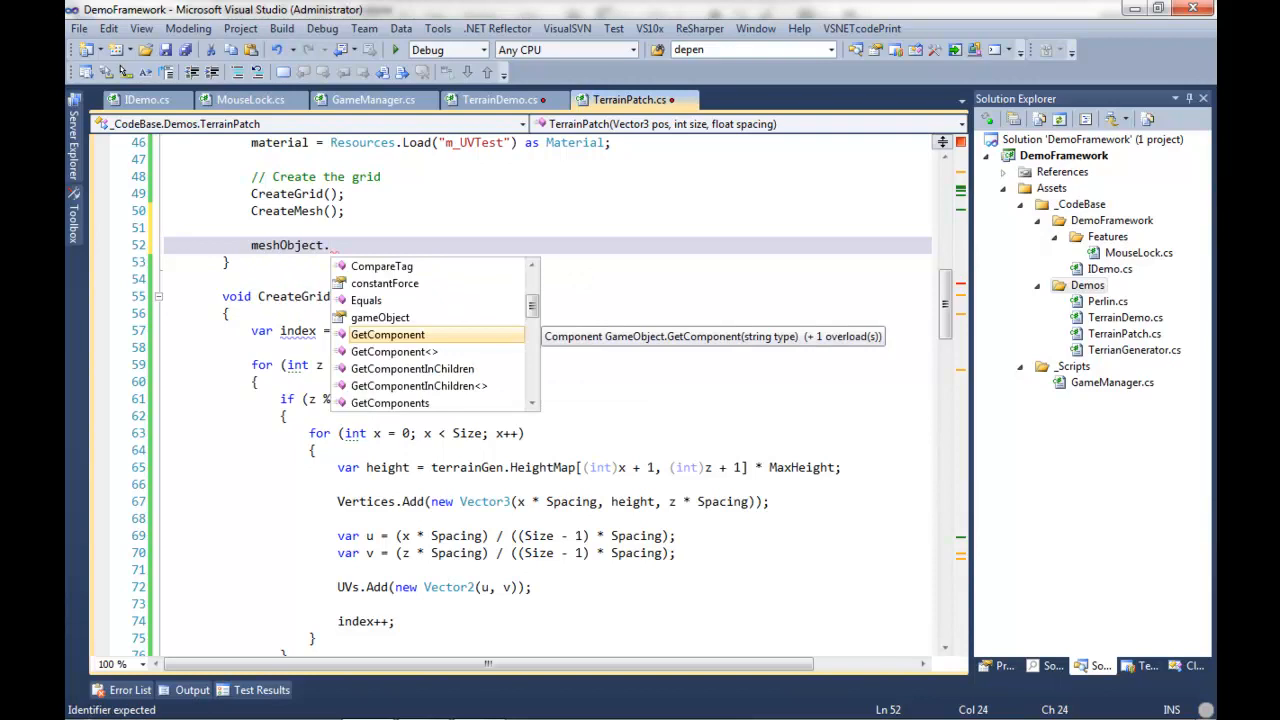
key(Escape)
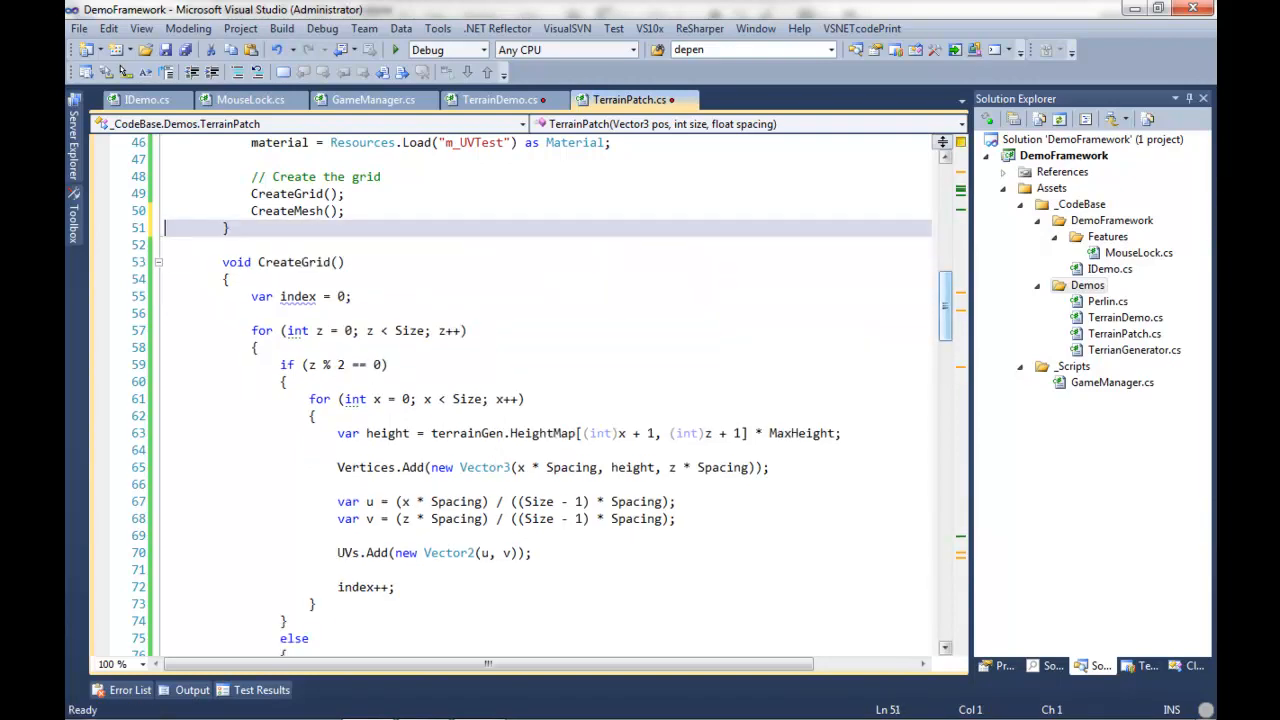
scroll(down, 3)
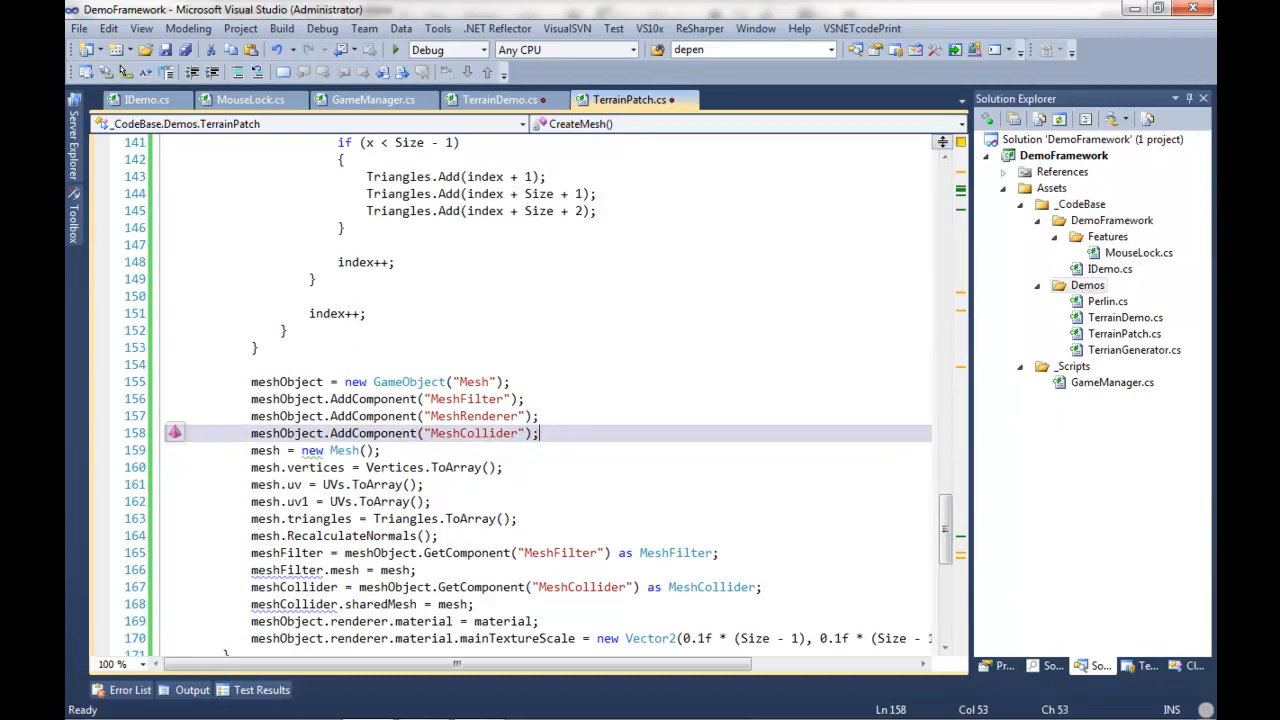
text(mesh)
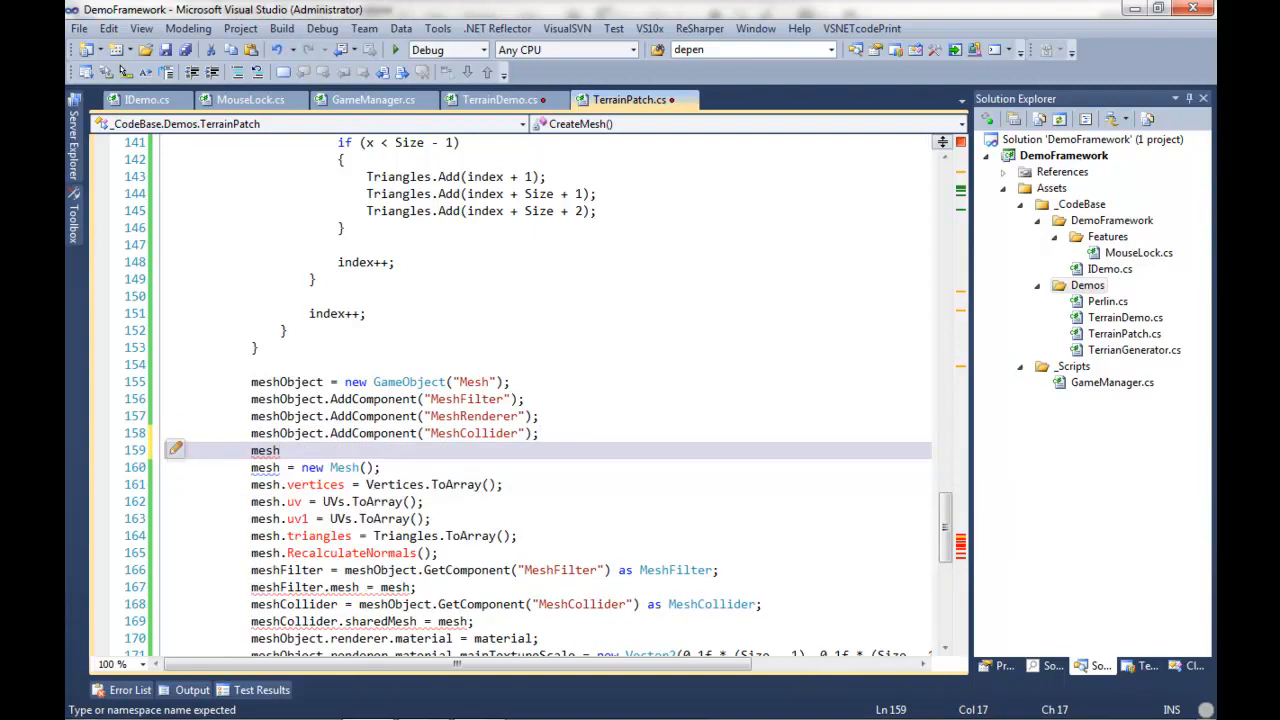
text(Object)
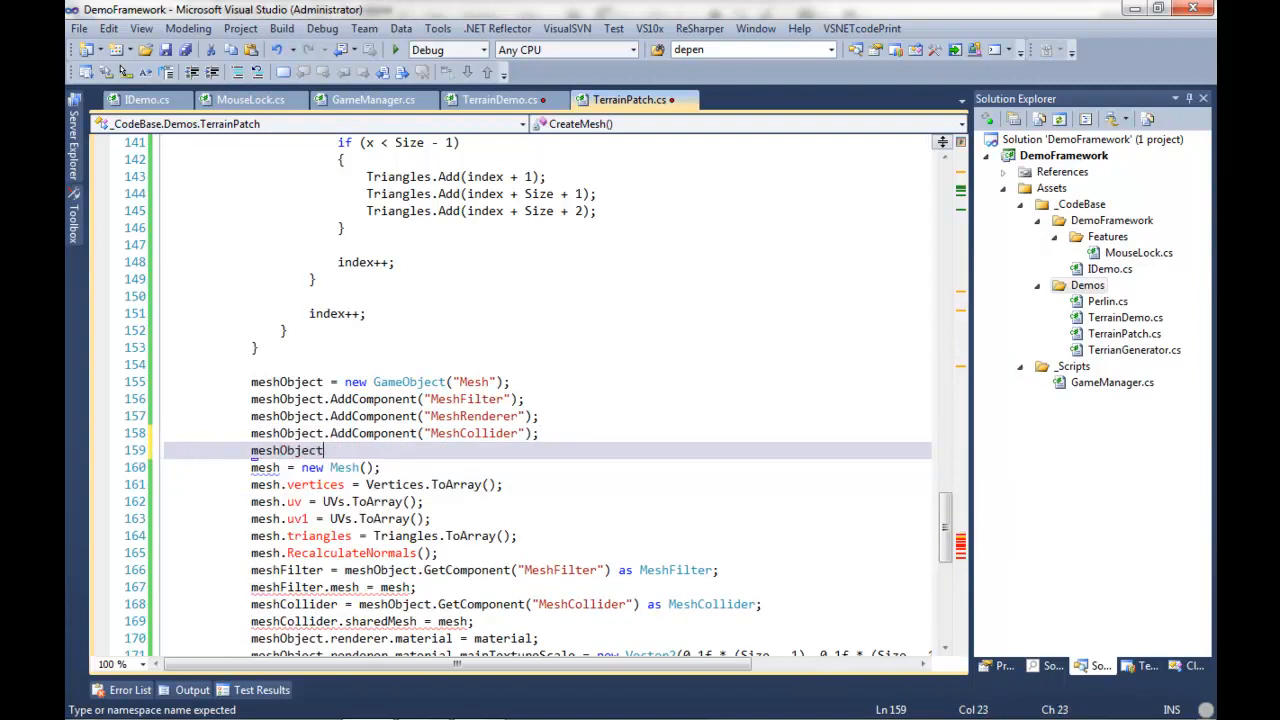
text(.transform)
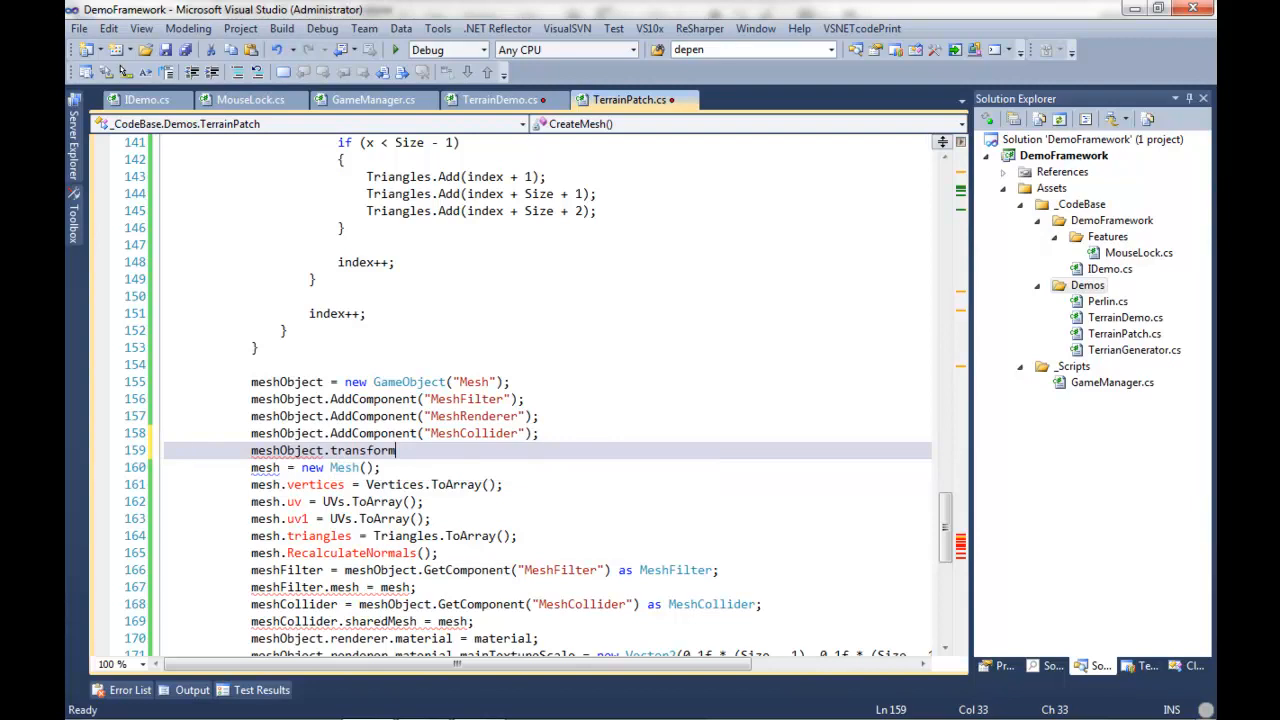
text(.position)
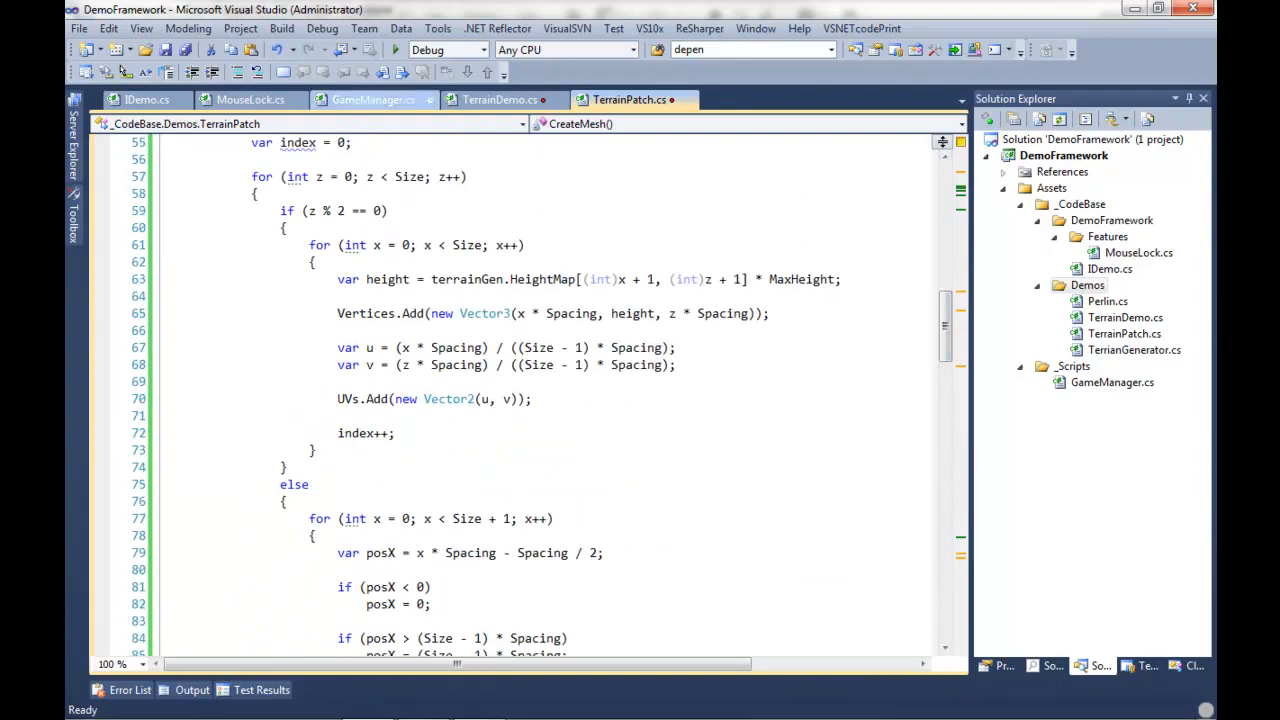
In TerrainDemo Start(), wrap TerrainPatch creation in nested PatchCount loops passing new Vector3(x, 0, z)
click(500, 100)
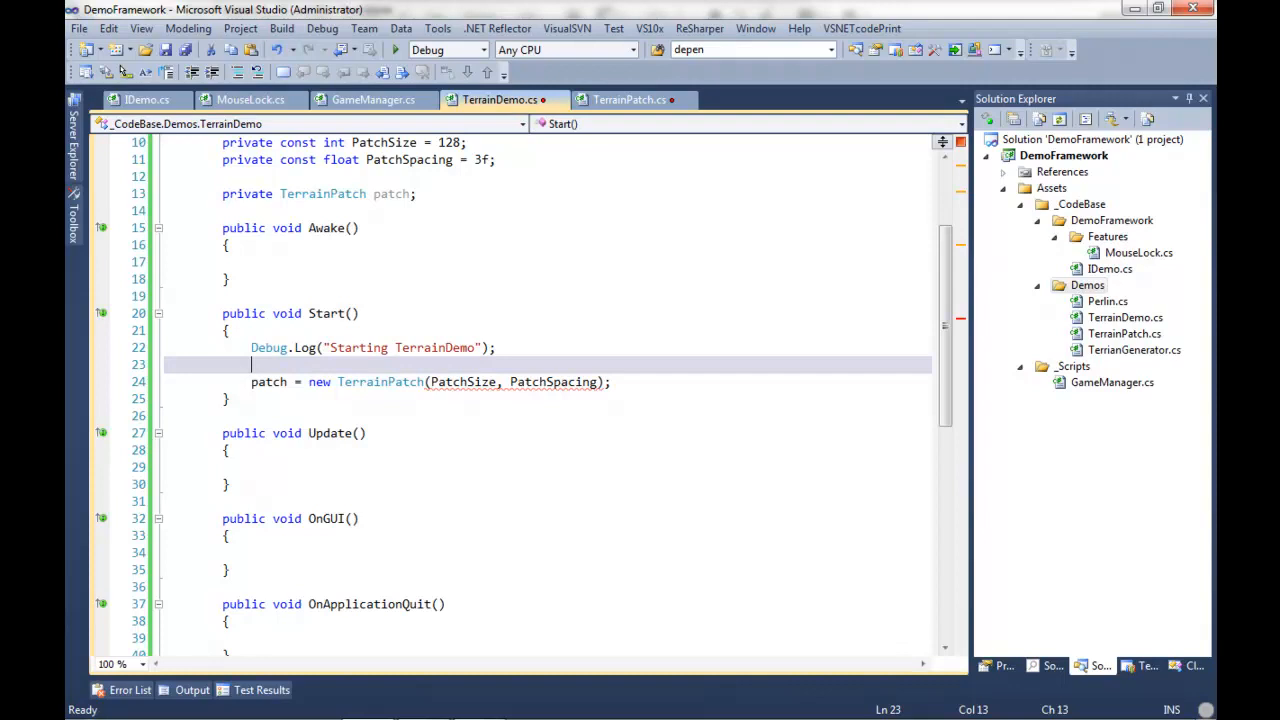
mouse_move(464, 382)
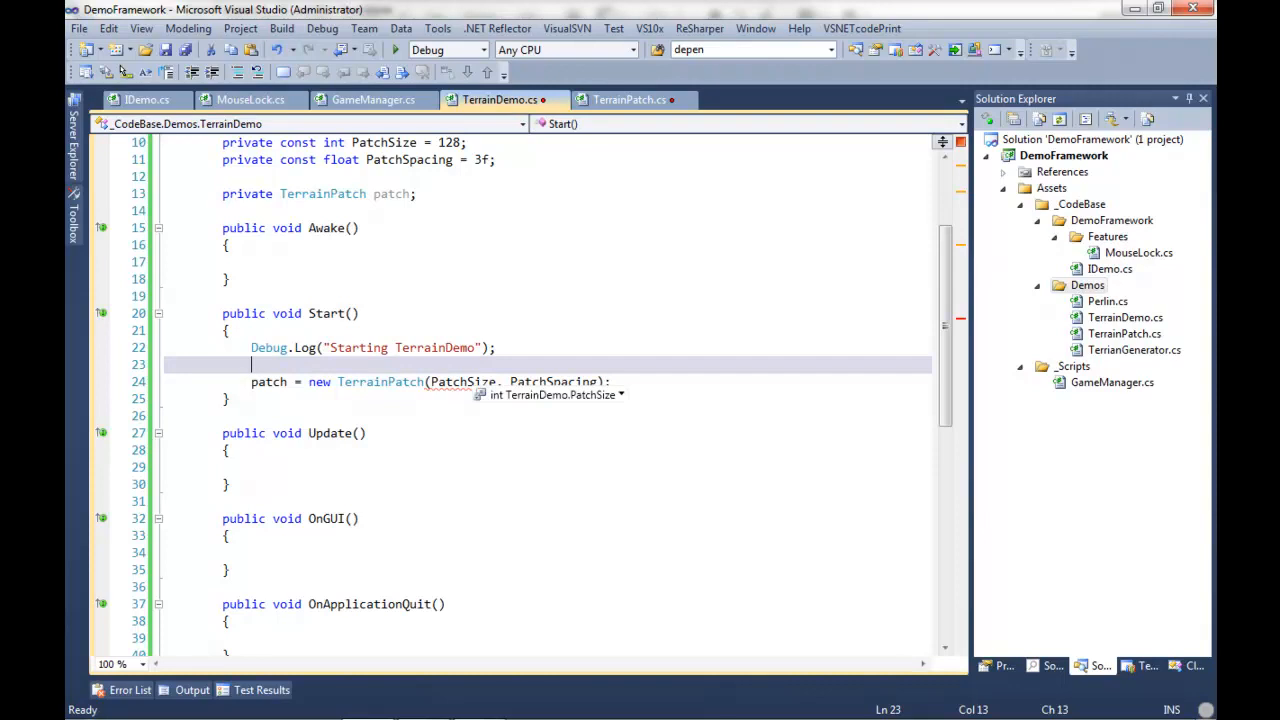
text(for (int z = 0; z < UPPER; z++)
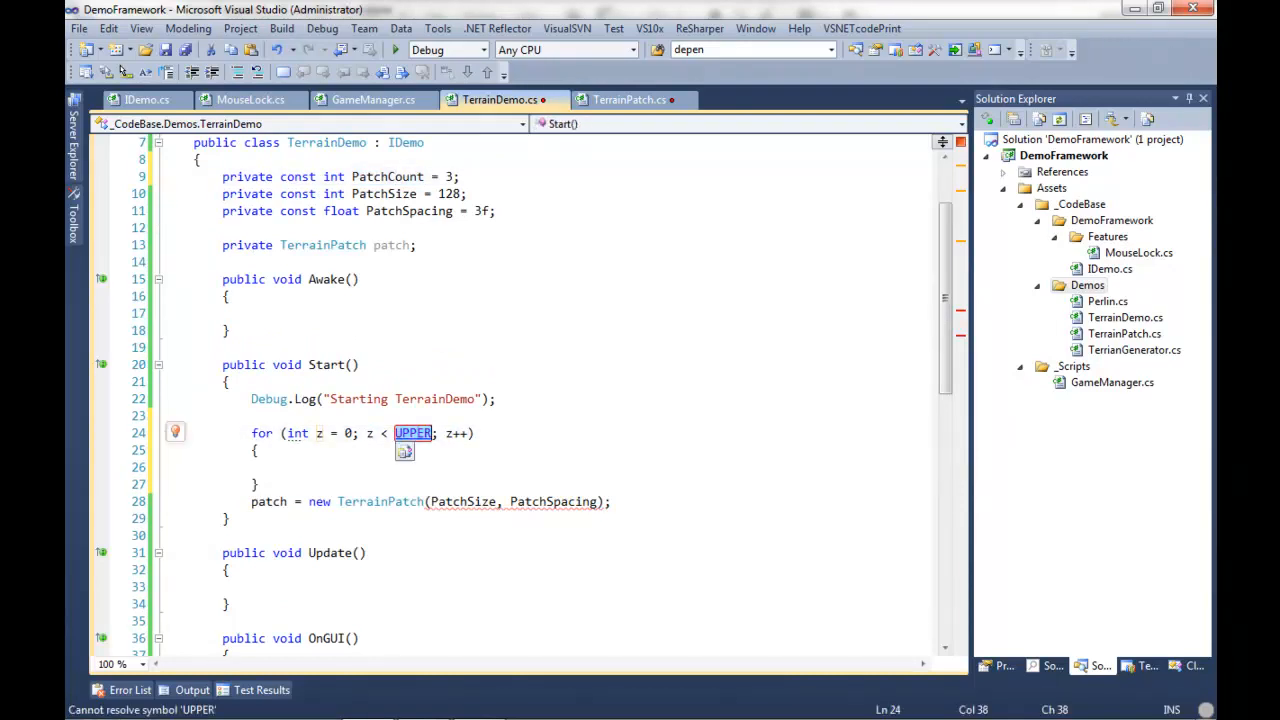
text(PatchCount)
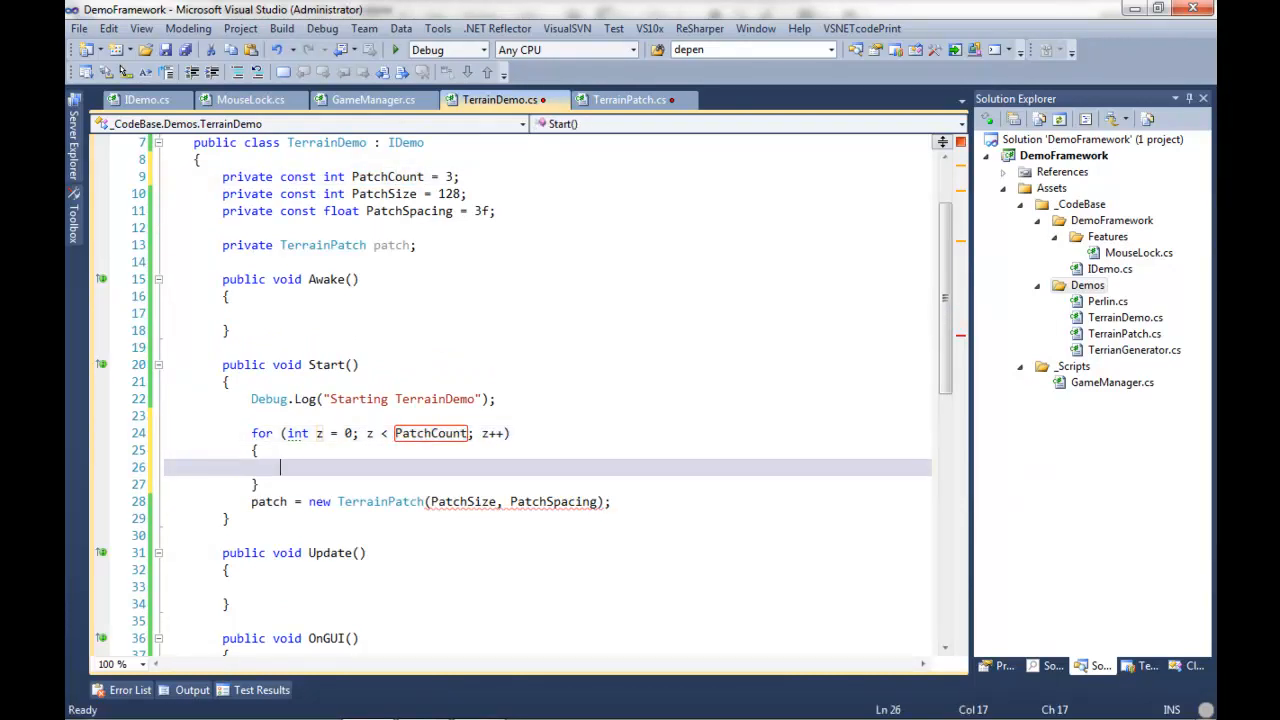
text(for (int x = 0; x < UPPER; x++)
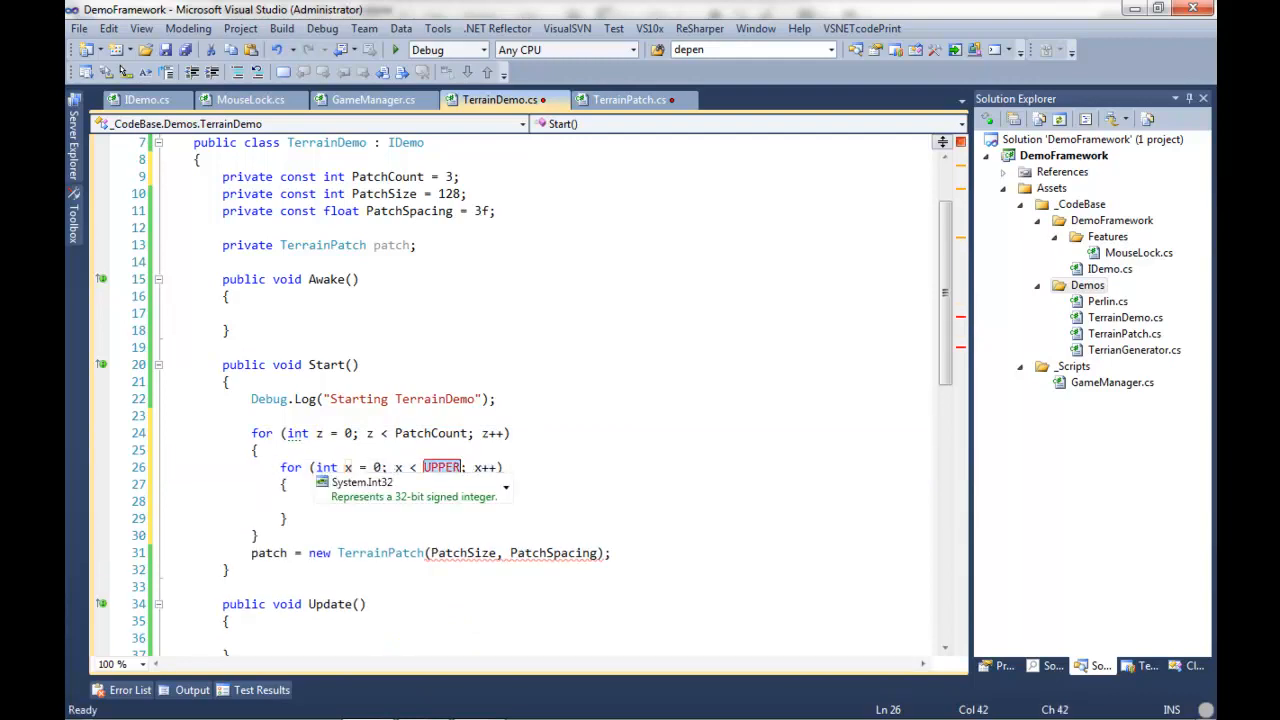
text(PatchCount)
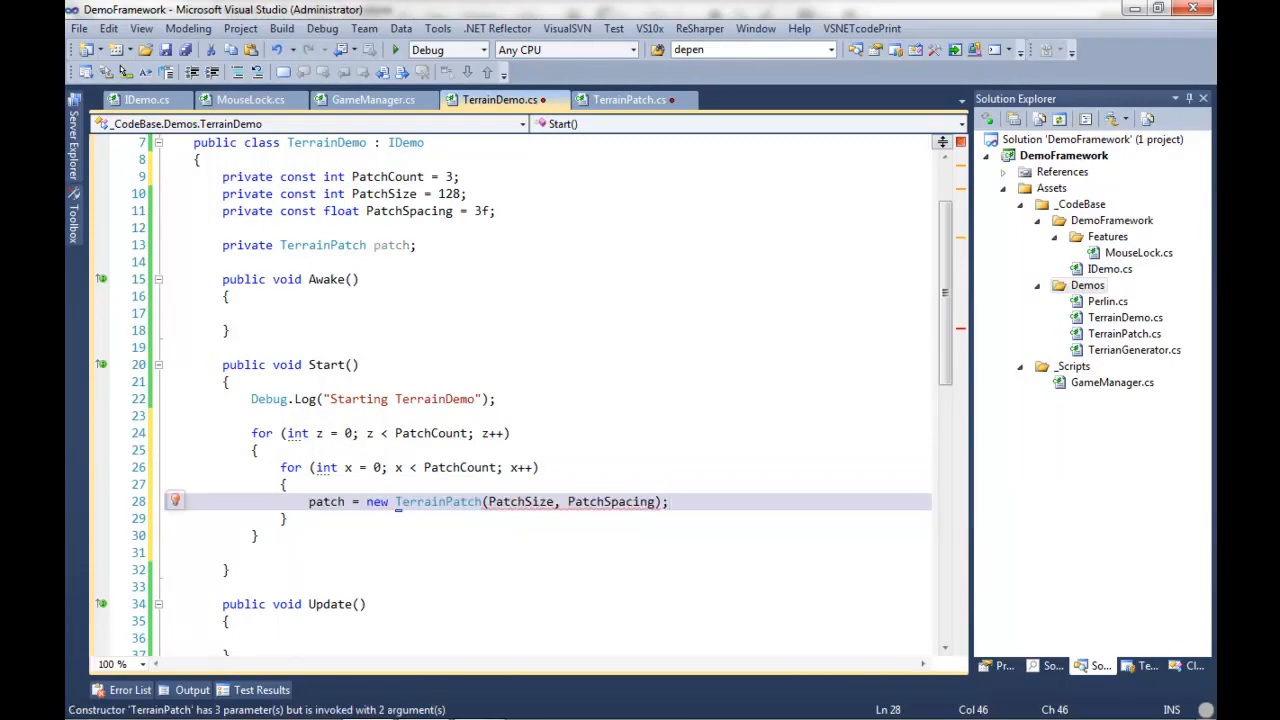
text(new Ve)
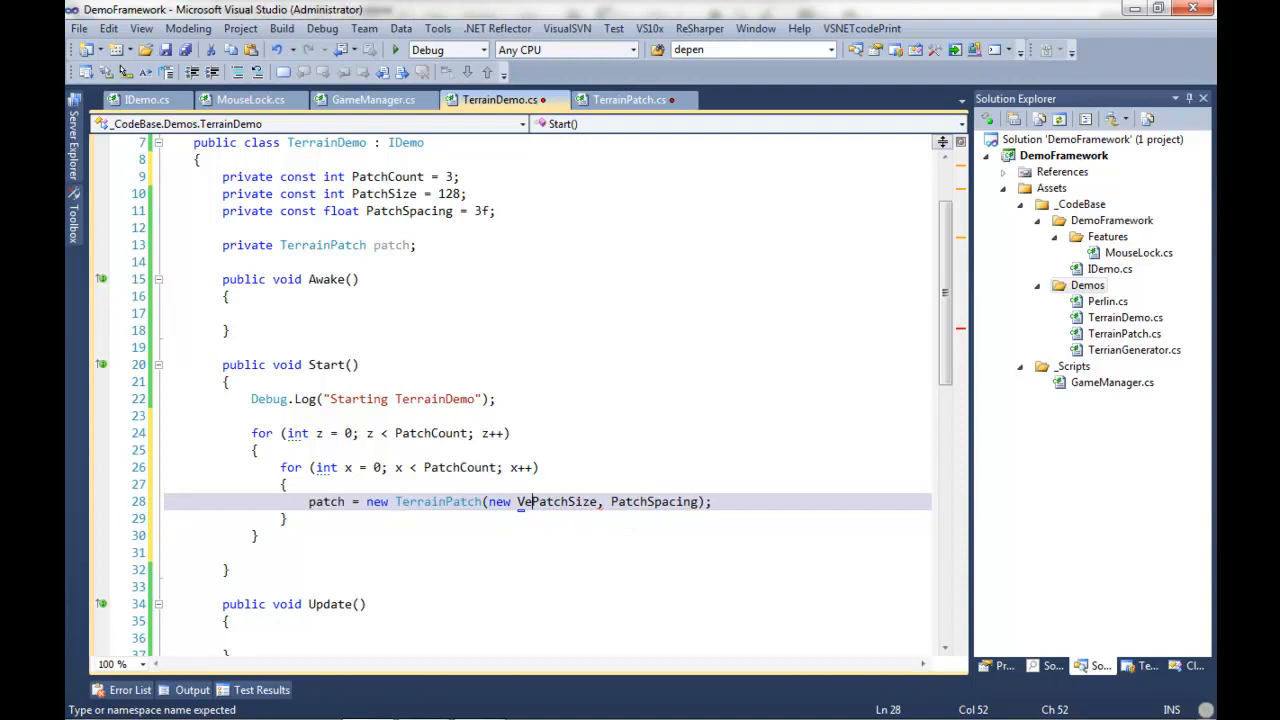
text(ctor)
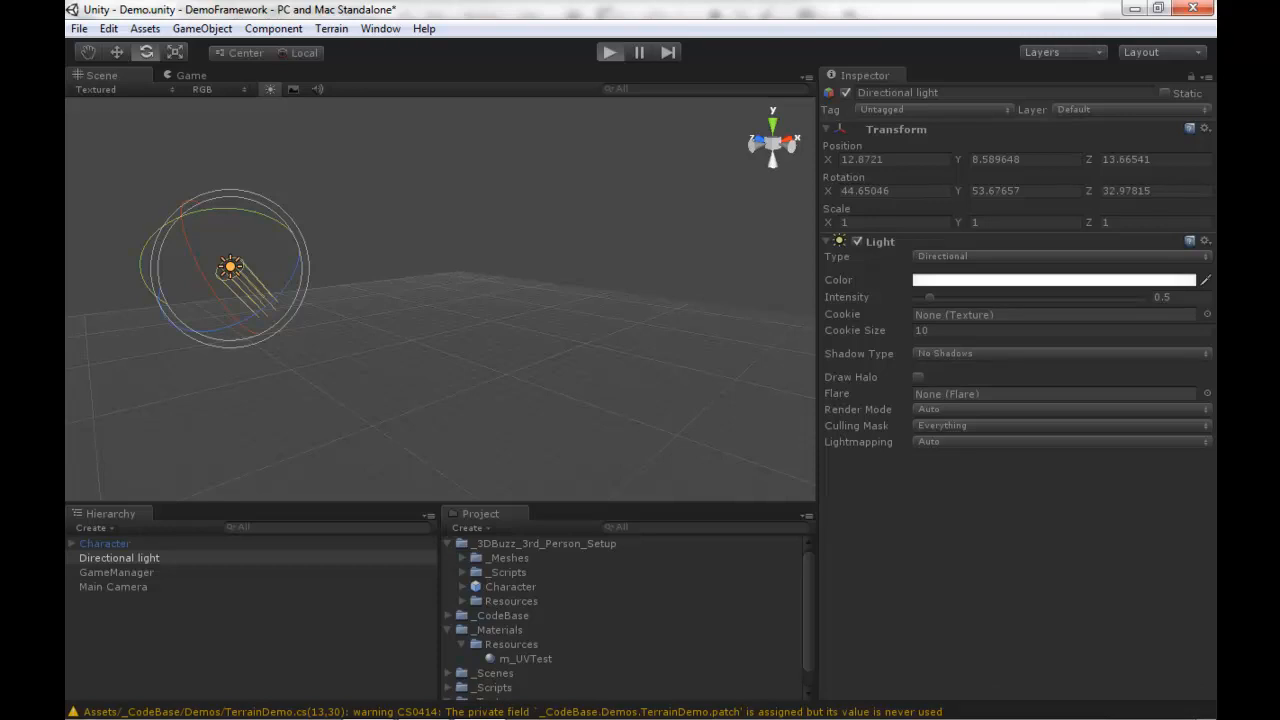
Check the Unity console warning and scroll to TerrainDemo's PatchSize constant to change it to 32
click(610, 52)
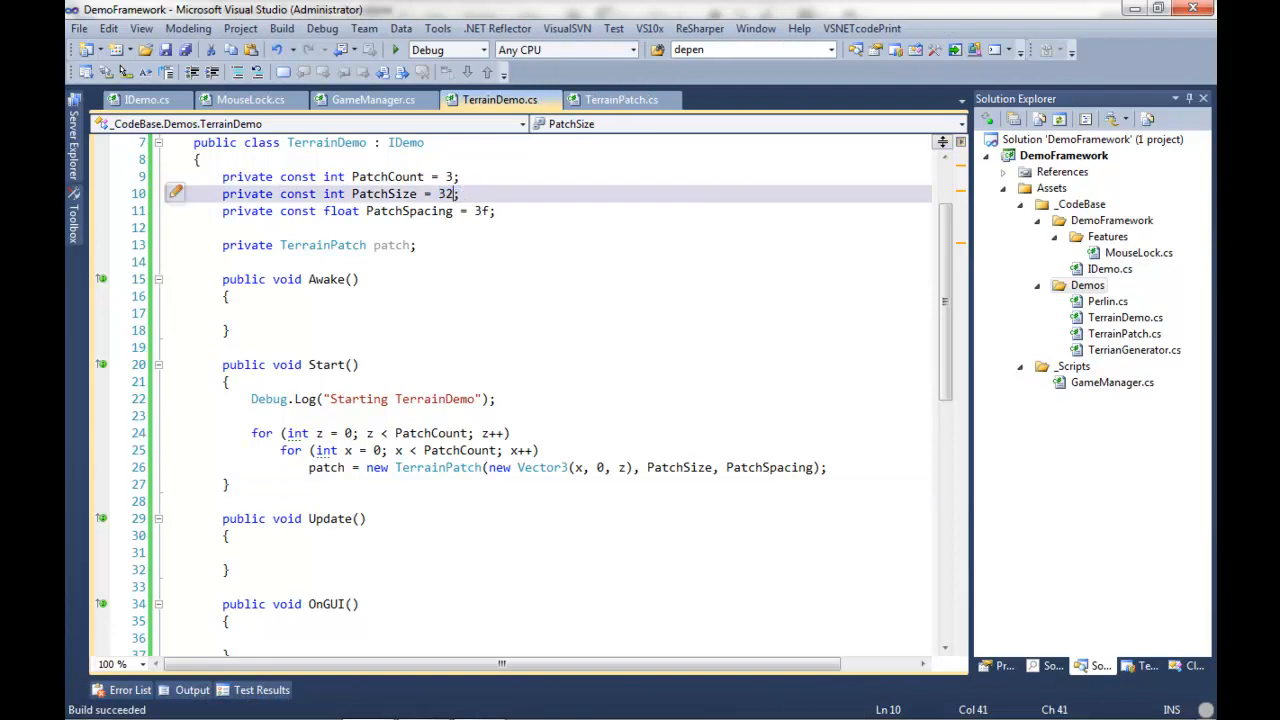
scroll(down, 3)
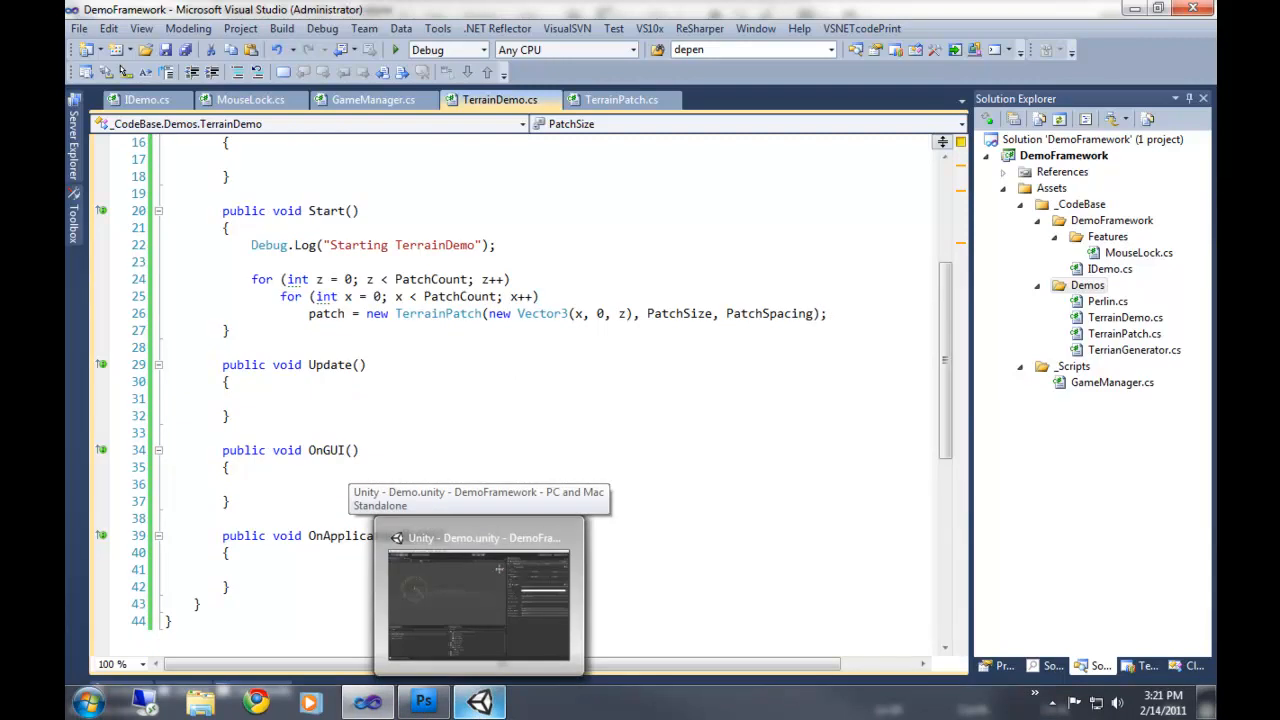
Return to the Unity editor and run the Demo scene to test the terrain script
click(478, 596)
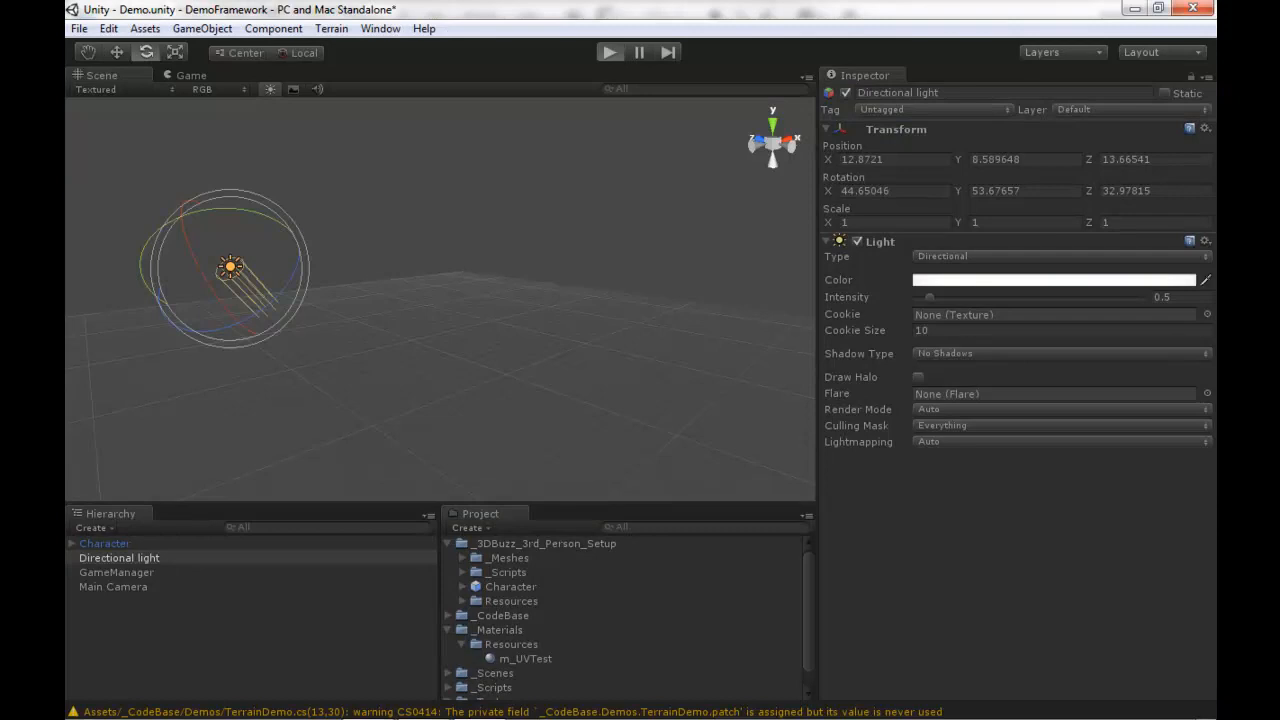
click(610, 52)
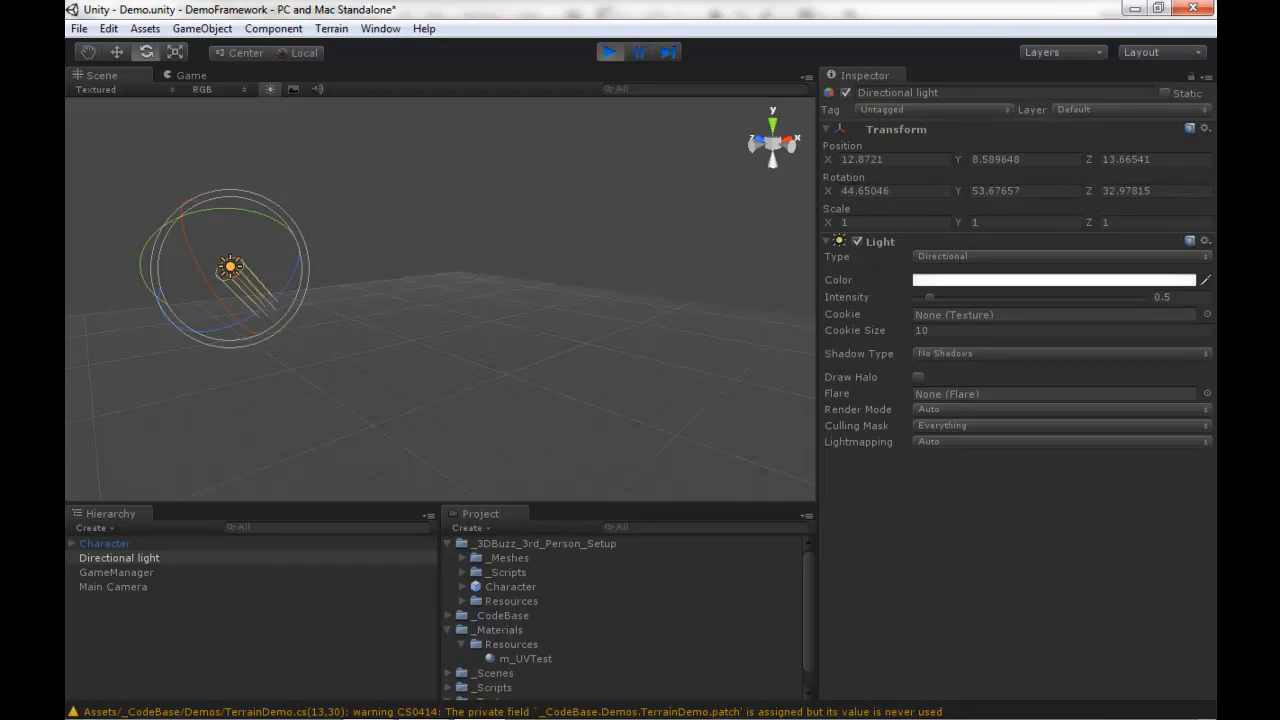
Run the demo once so the log reads 'Starting TerrainDemo' and select Character
click(608, 52)
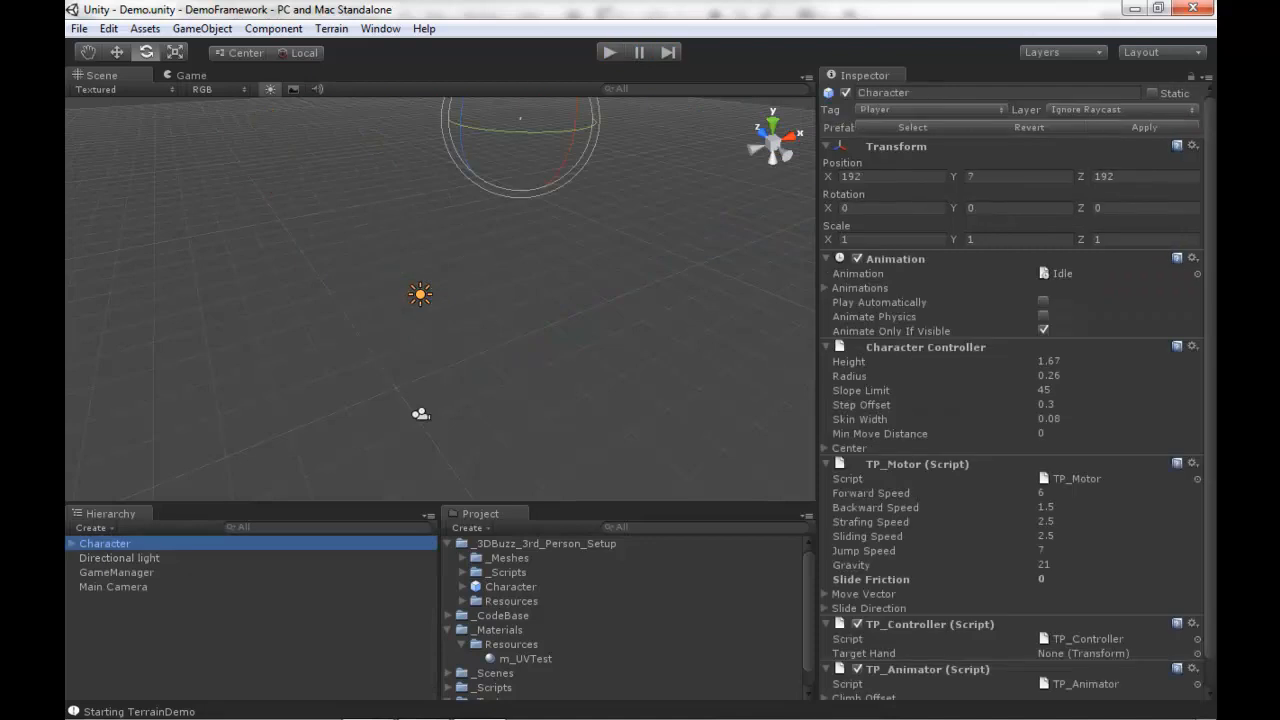
Move the Character to position 48, 7, 48 and run the game on the terrain patches
click(884, 176)
text(48)
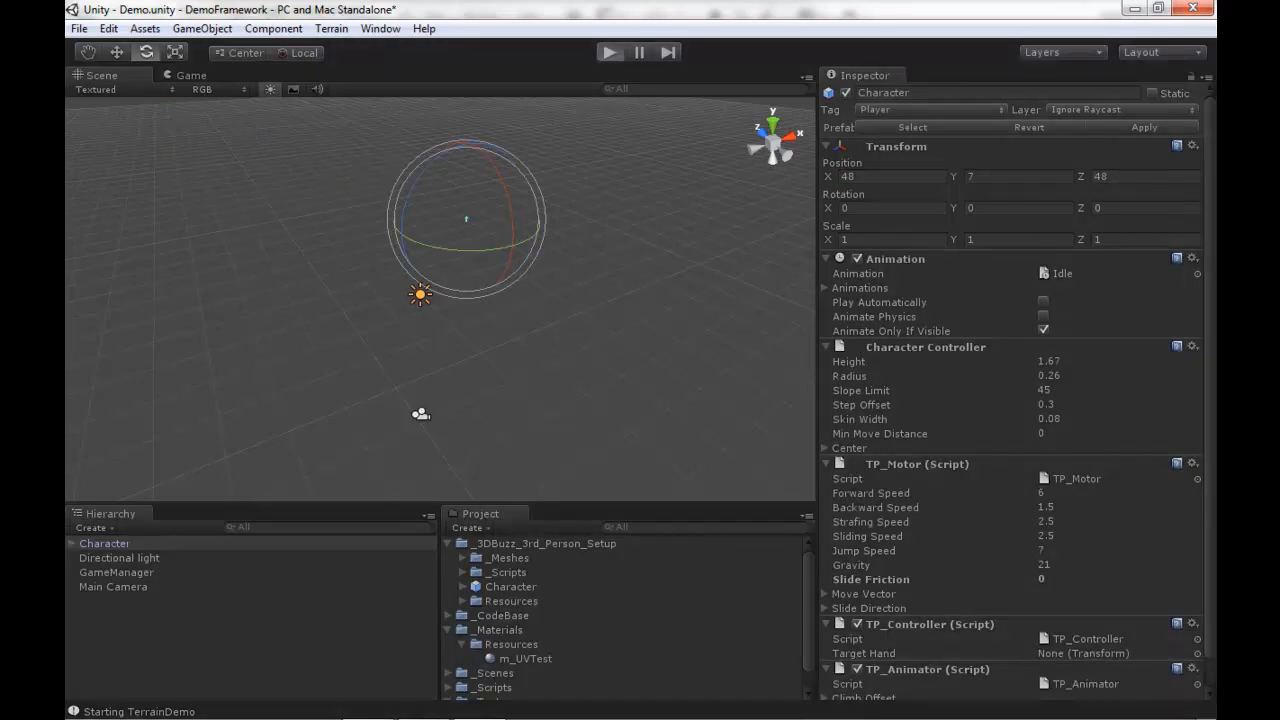
click(608, 52)
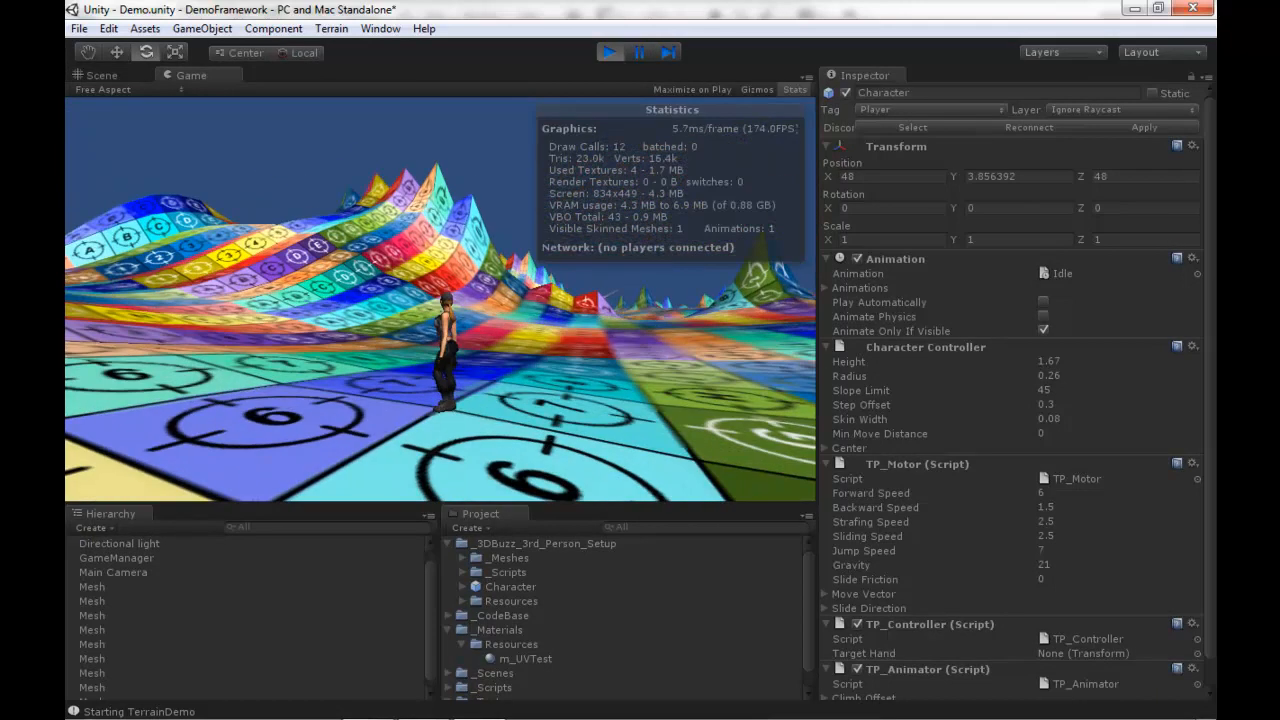
Walk the character onto a steep patch, then inspect a generated Mesh using m_UVTest
click(794, 90)
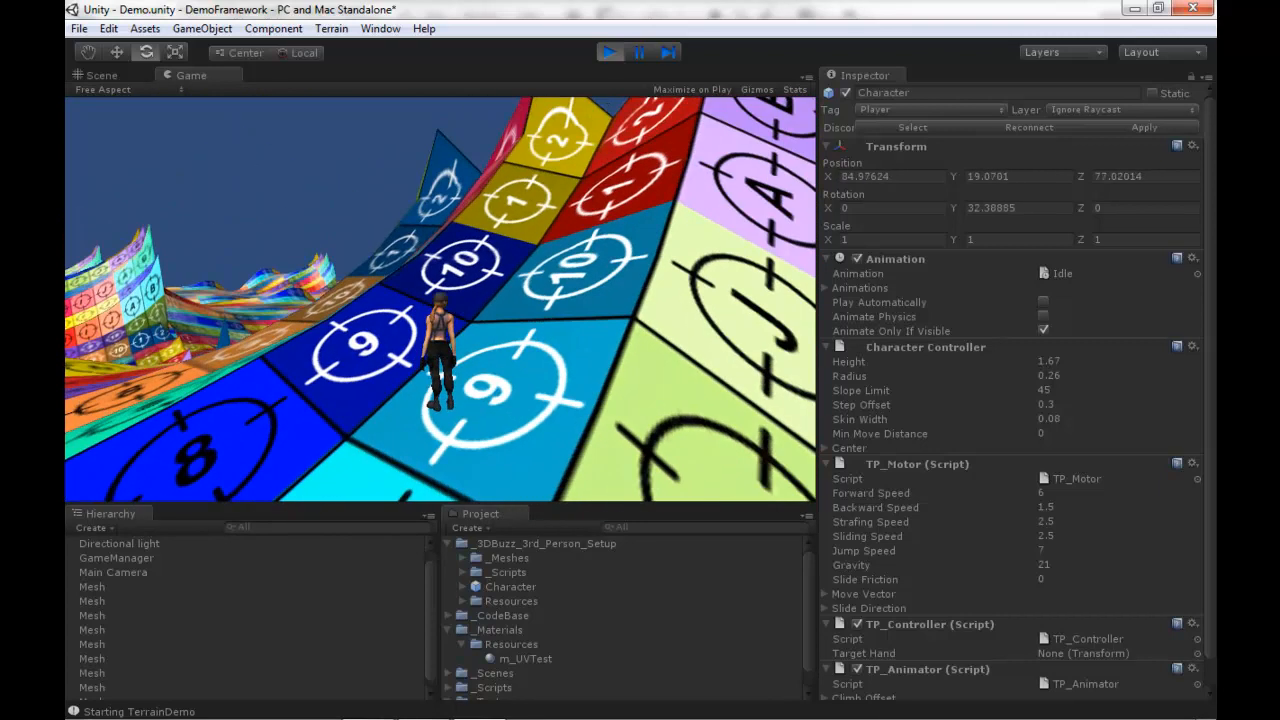
click(96, 76)
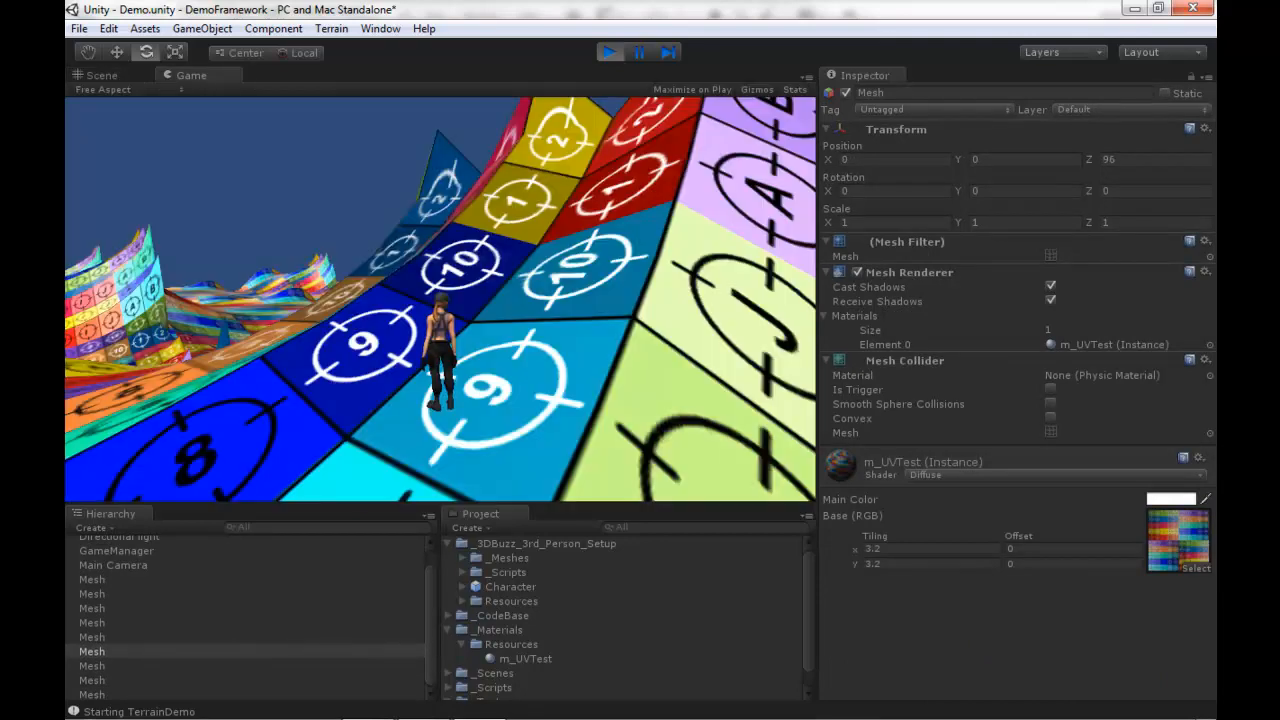
Walk the character back to the flat patch marked G among the wavy UV-test patches
click(796, 88)
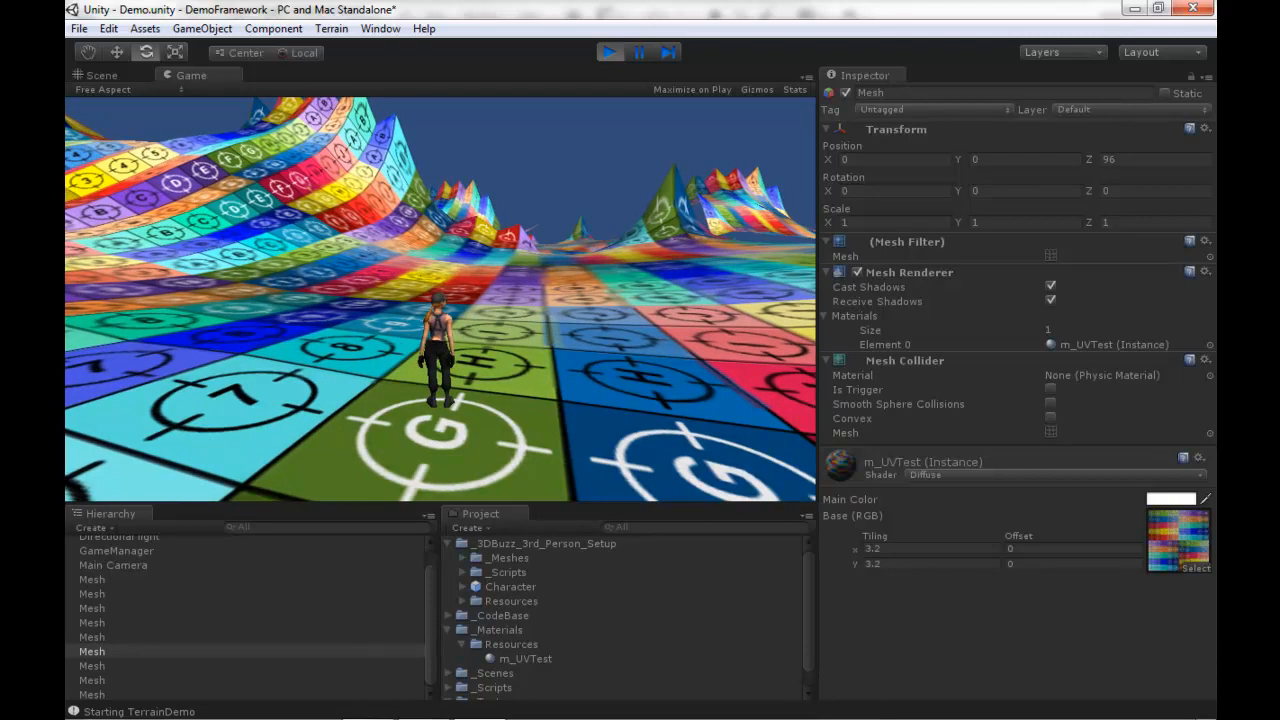
Enable fog in Render Settings, trying density .0125 then settling on 0.01
click(108, 28)
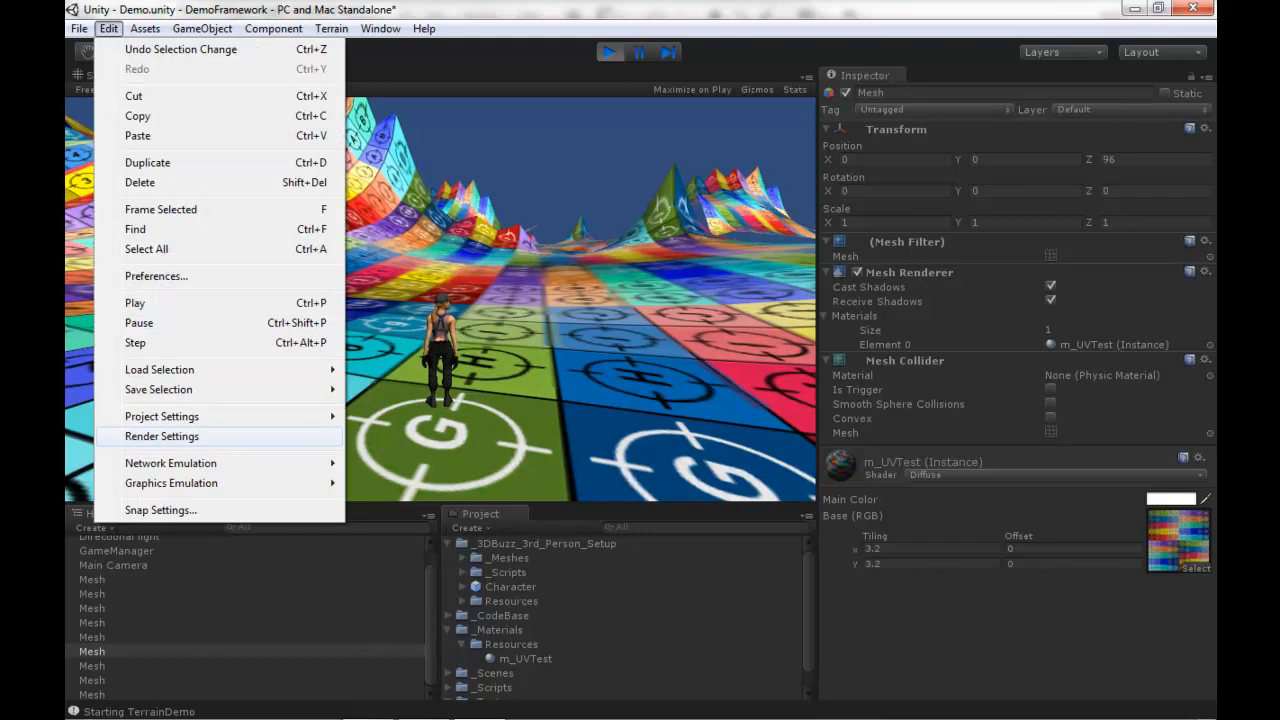
click(160, 436)
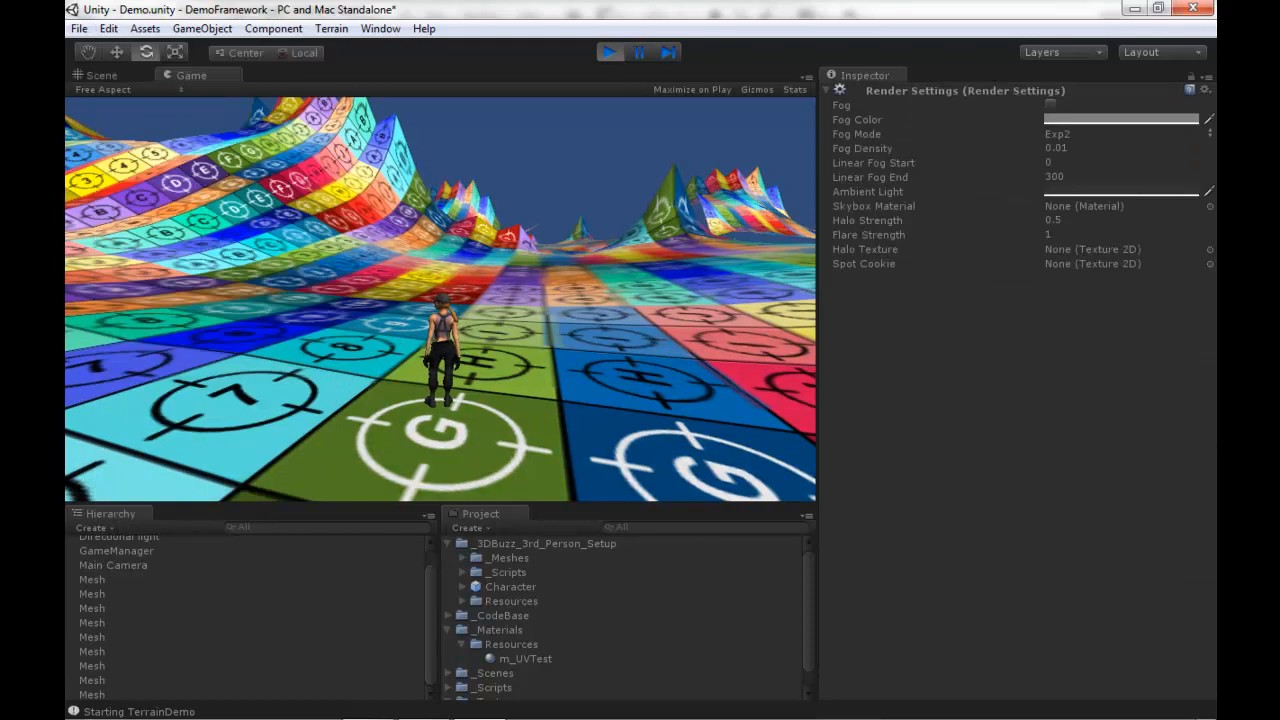
click(1052, 104)
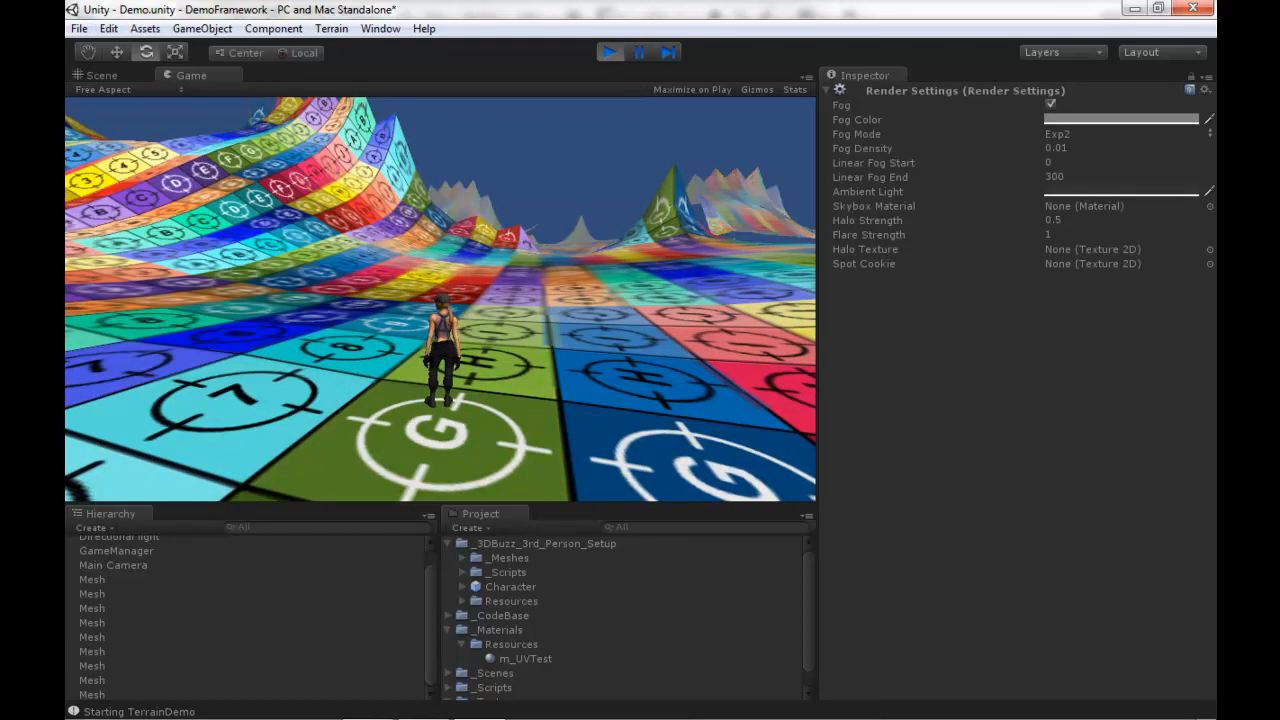
click(1120, 120)
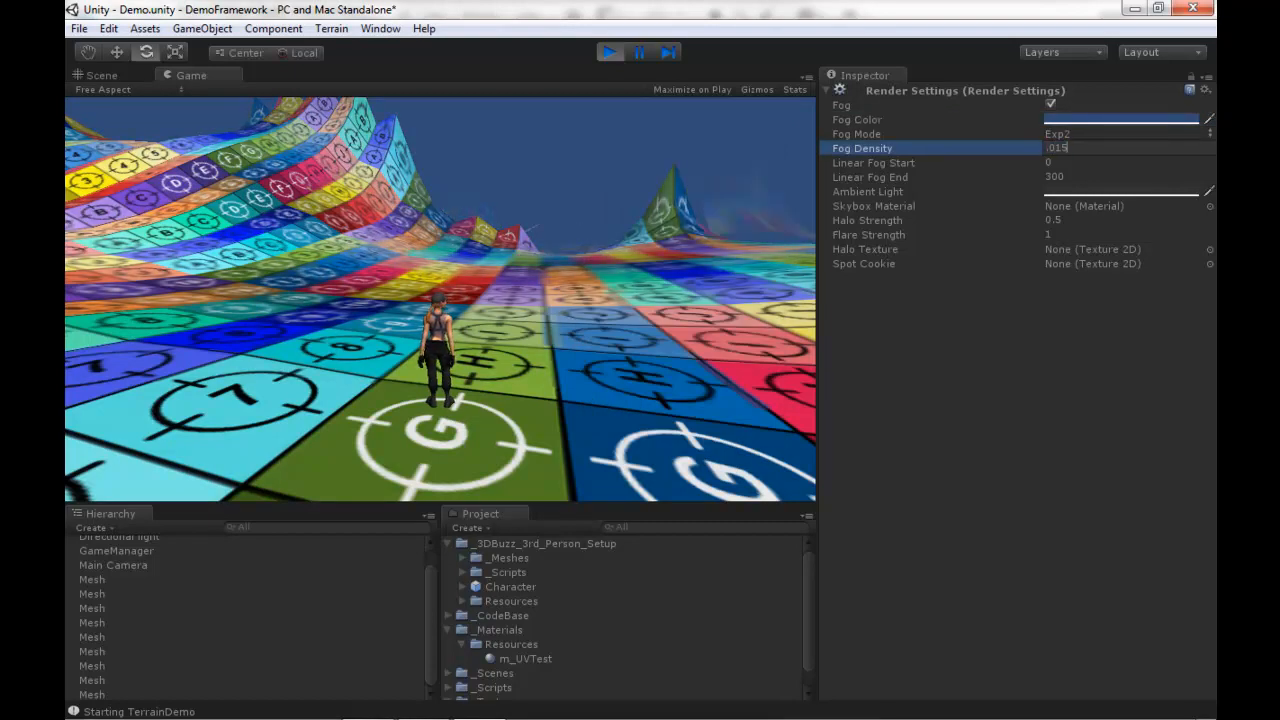
text(.0125)
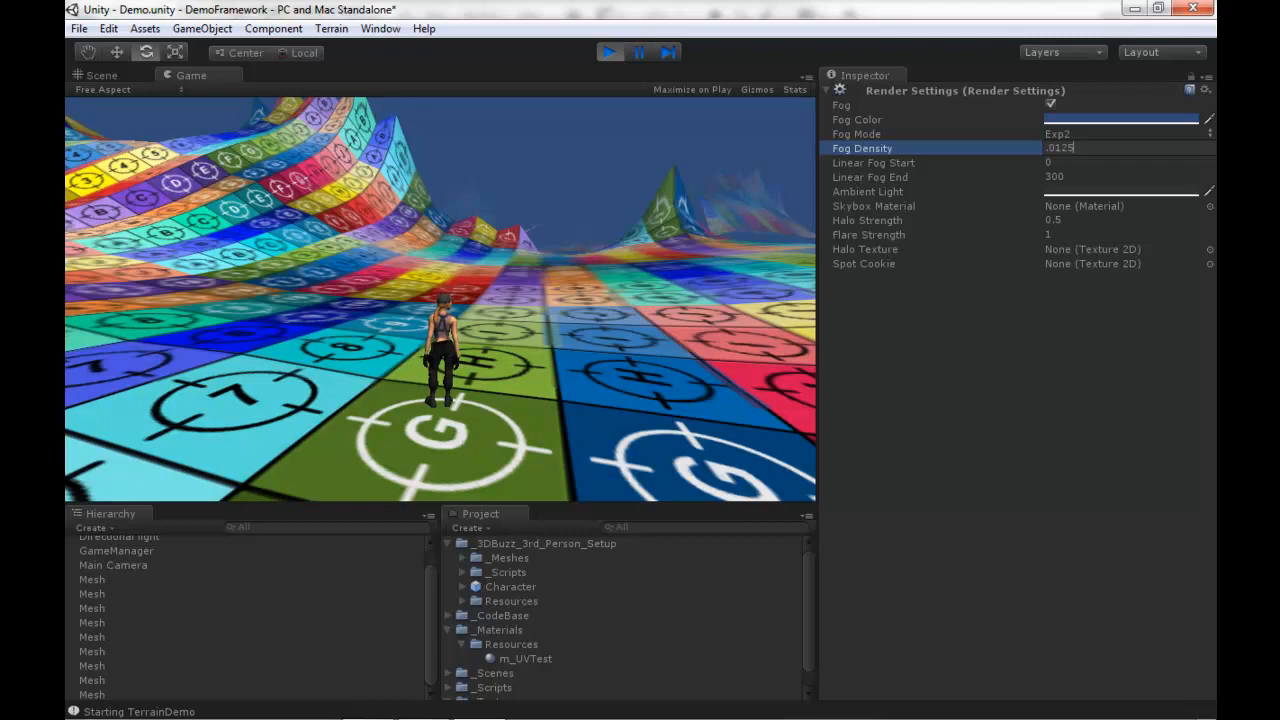
text(0.01)
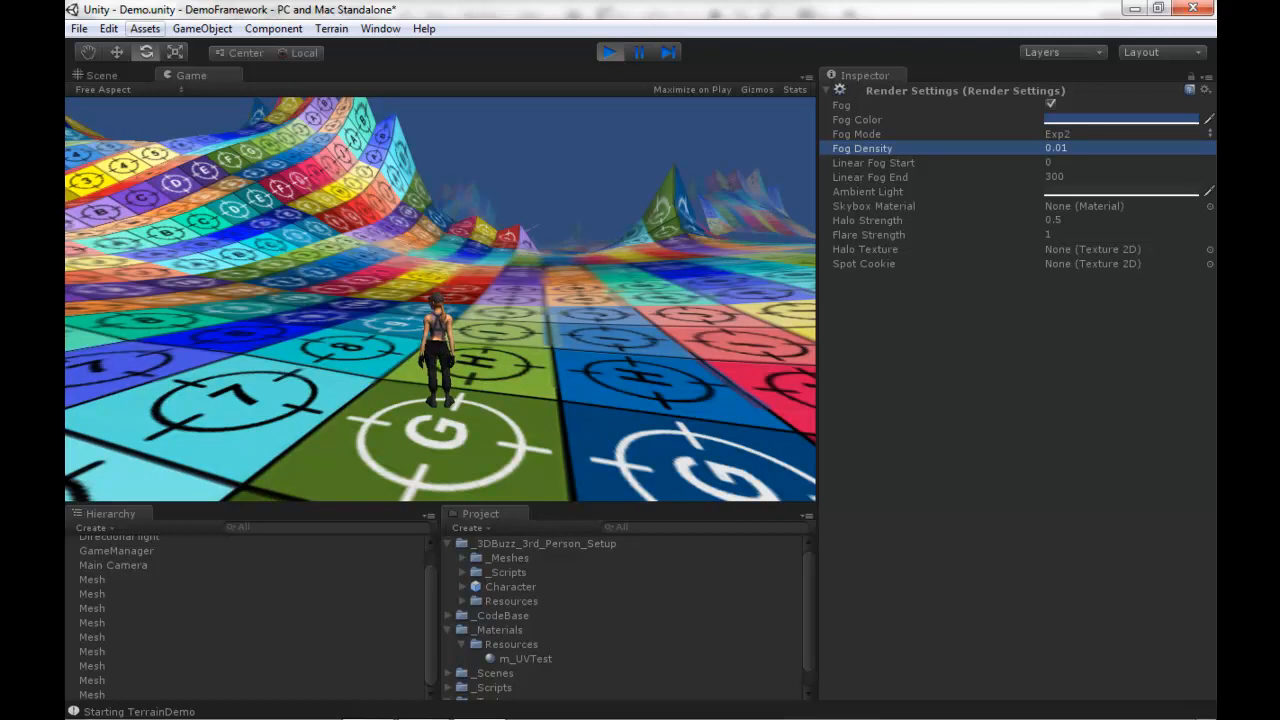
click(108, 28)
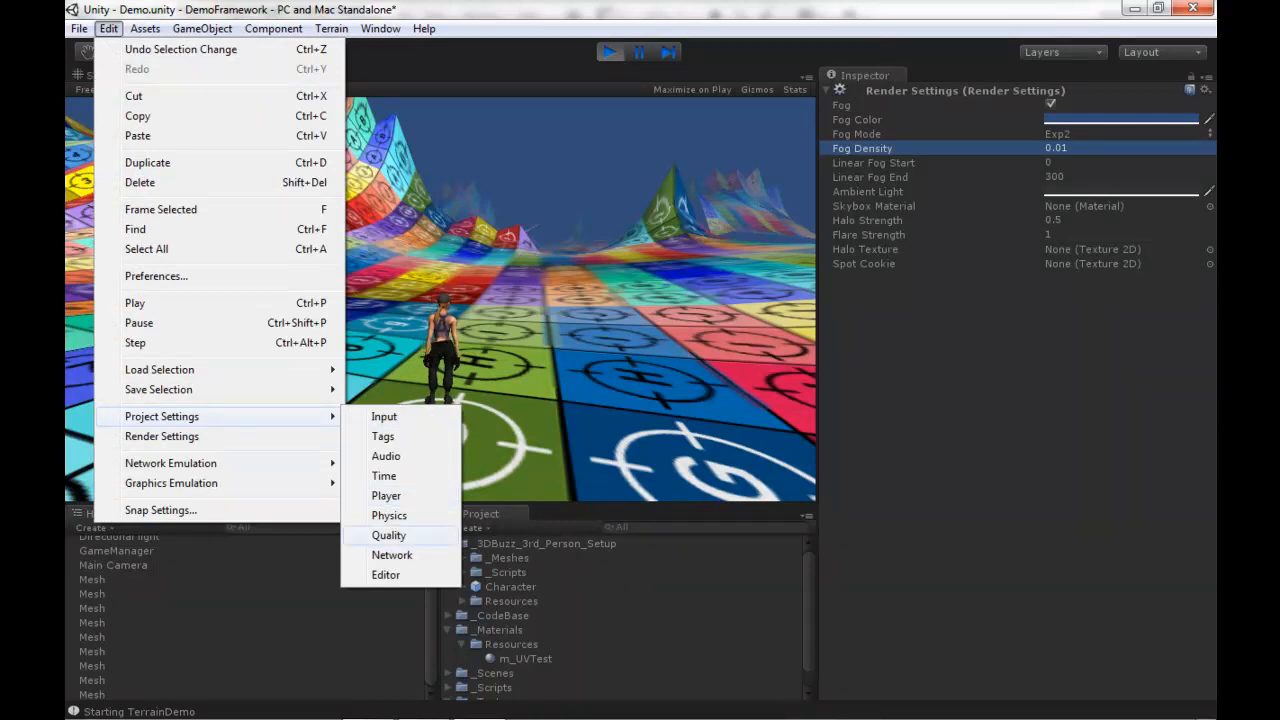
View the project Quality Settings and raise Editor Quality to Fantastic
click(388, 536)
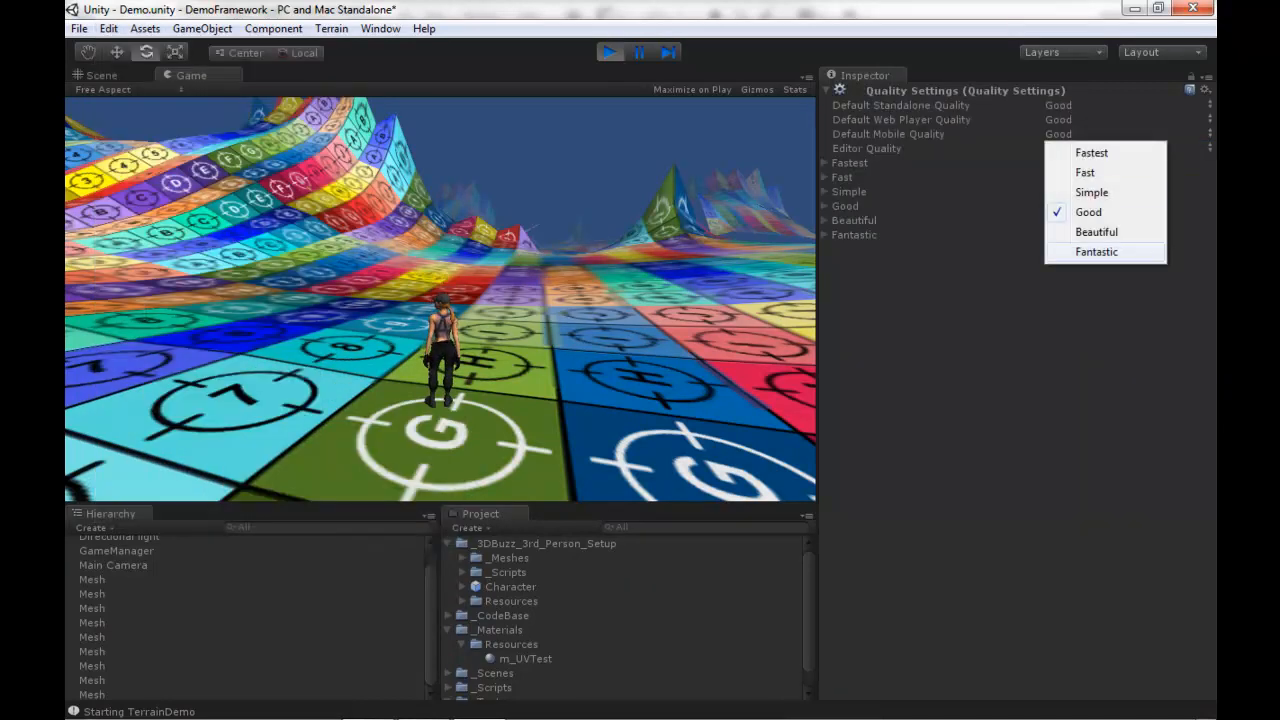
click(1096, 252)
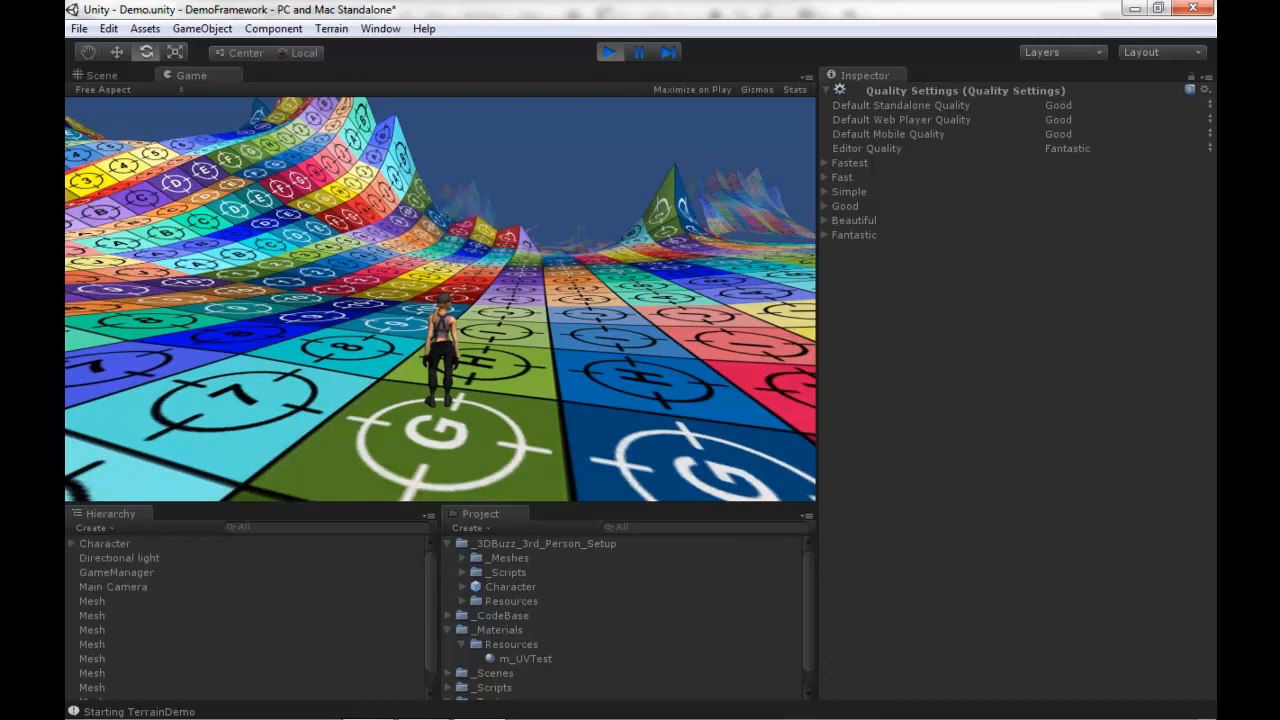
Set the Directional light's Shadow Type to Soft Shadows
click(120, 556)
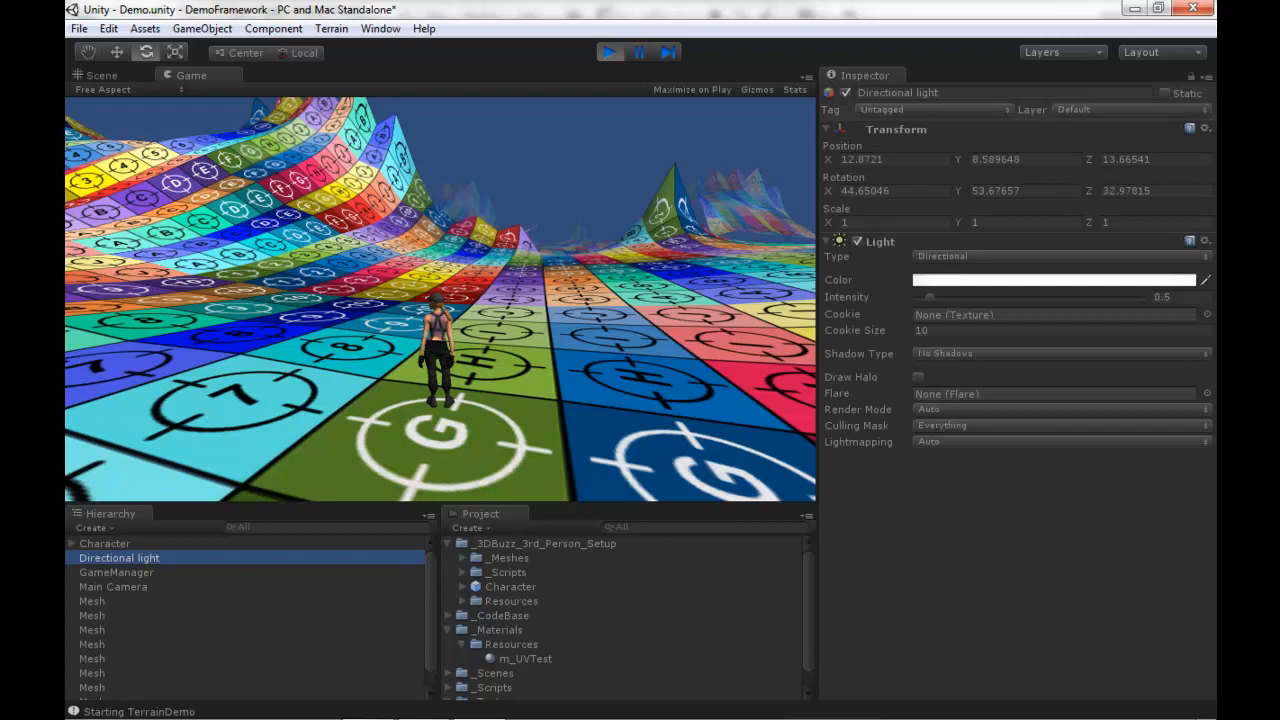
click(1060, 352)
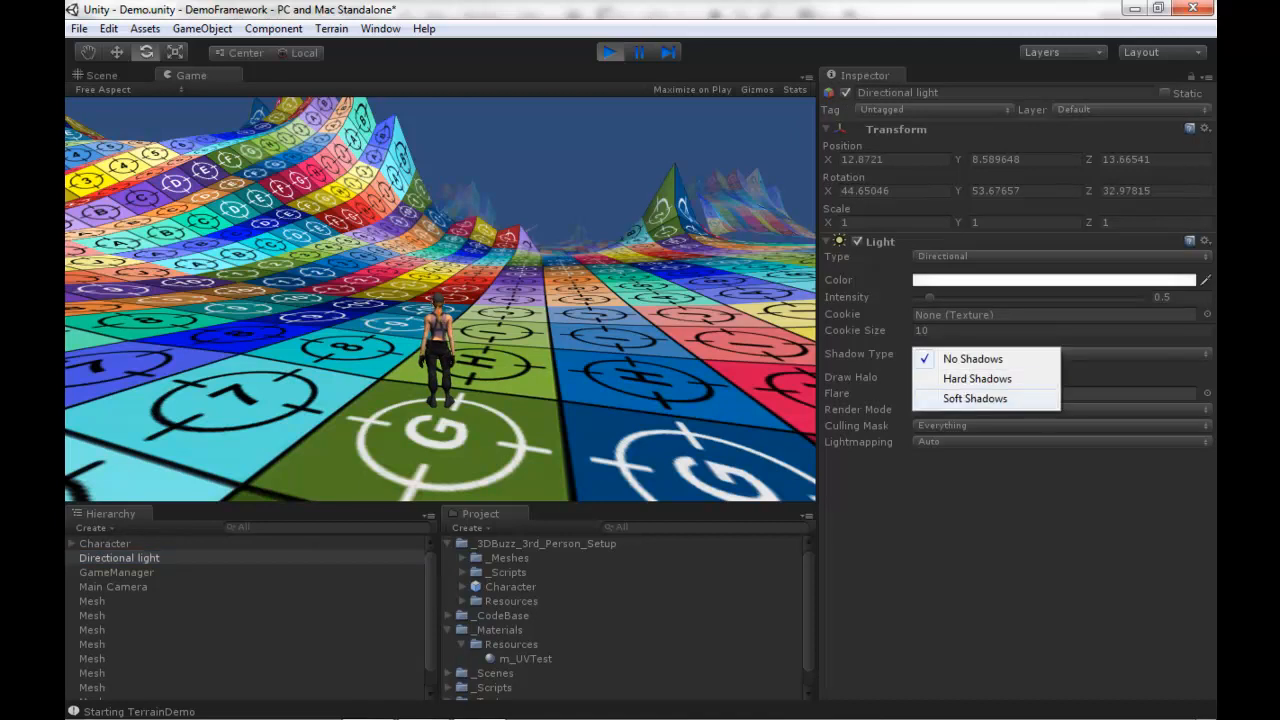
click(974, 398)
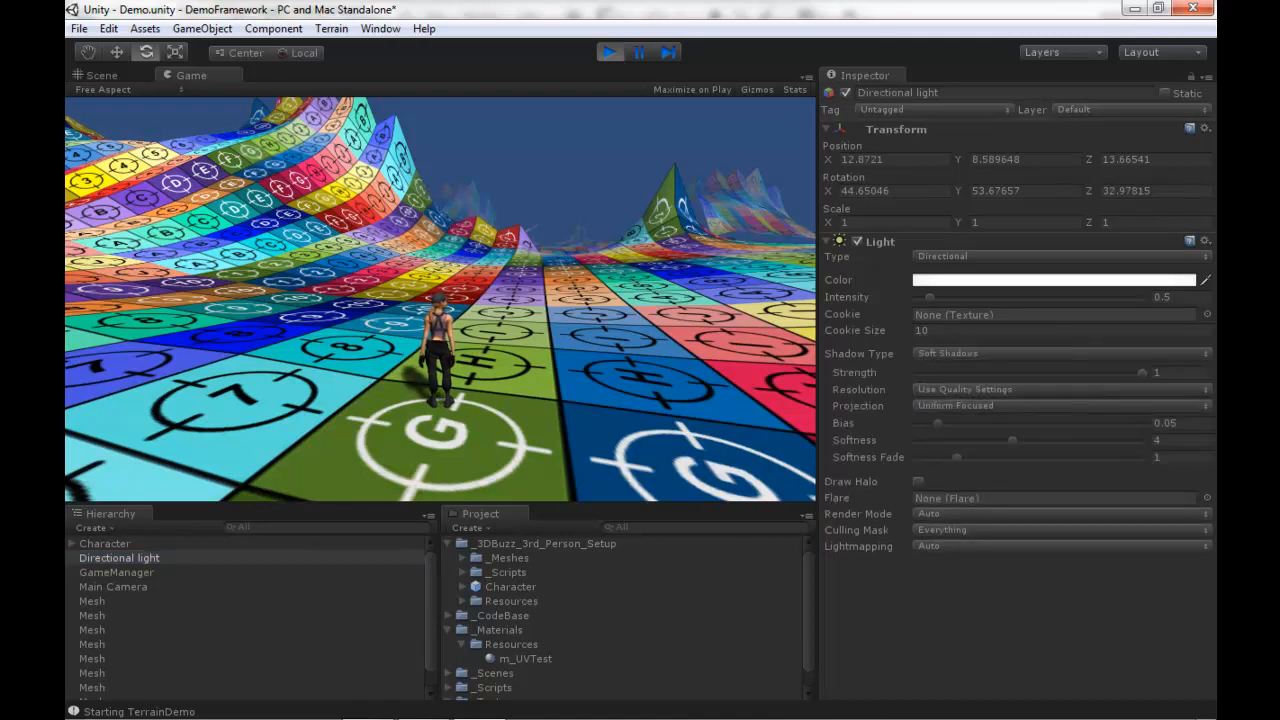